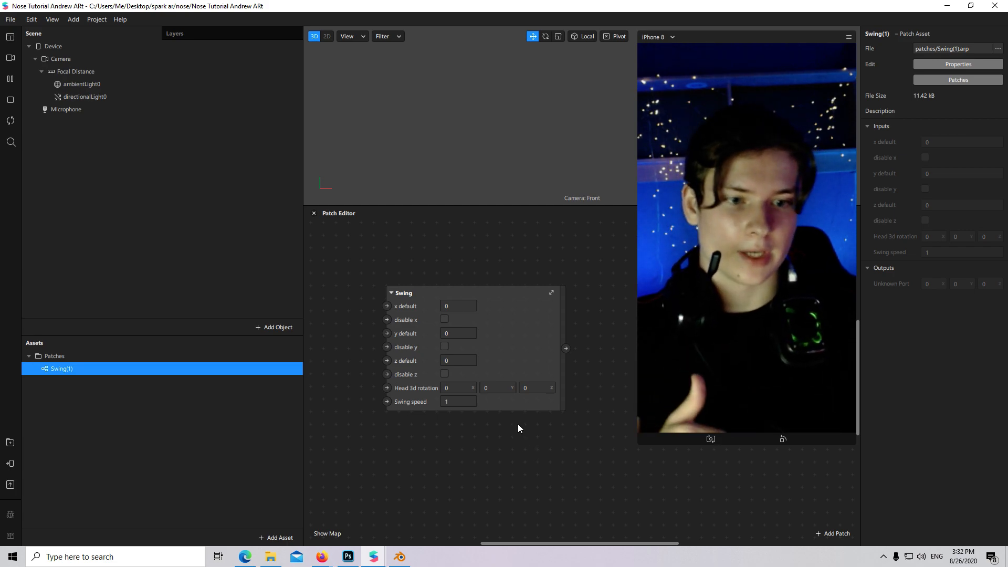
{"action": "mouse_move", "coordinate": [373, 557]}
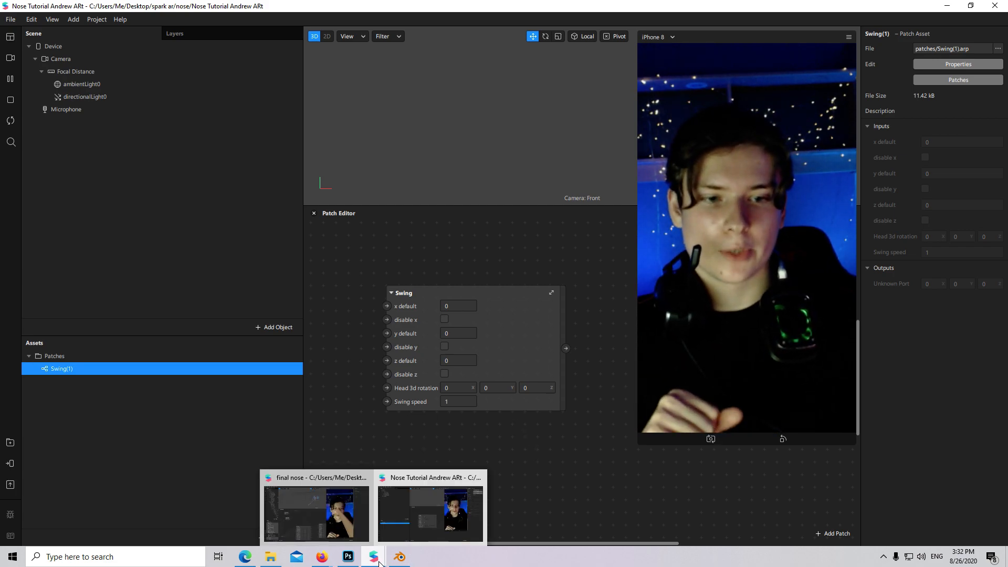
Open the 'Using the Spark AR Studio Face Reference Assets' article from the Google results in Edge.
{"action": "left_click", "coordinate": [315, 514]}
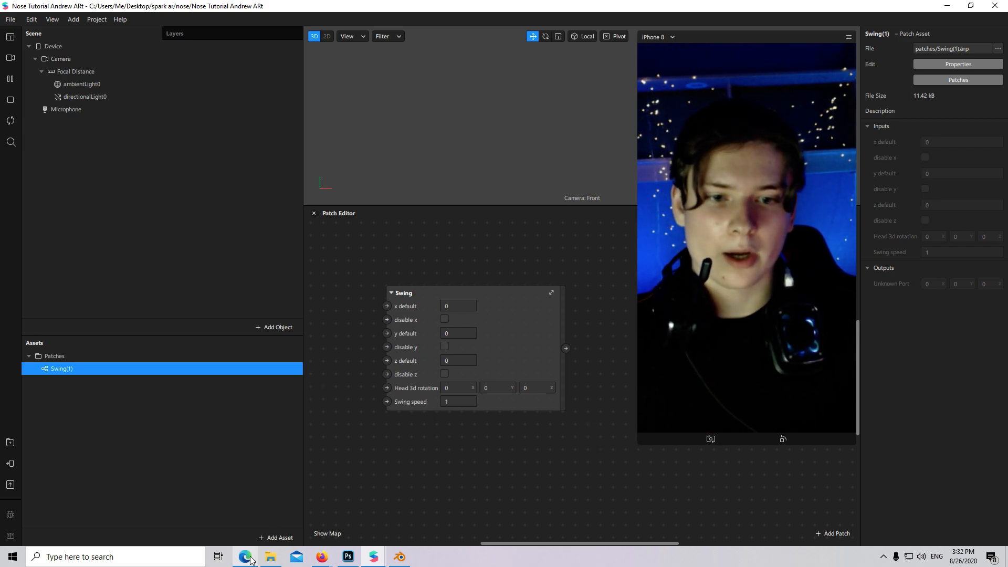
{"action": "left_click", "coordinate": [246, 556]}
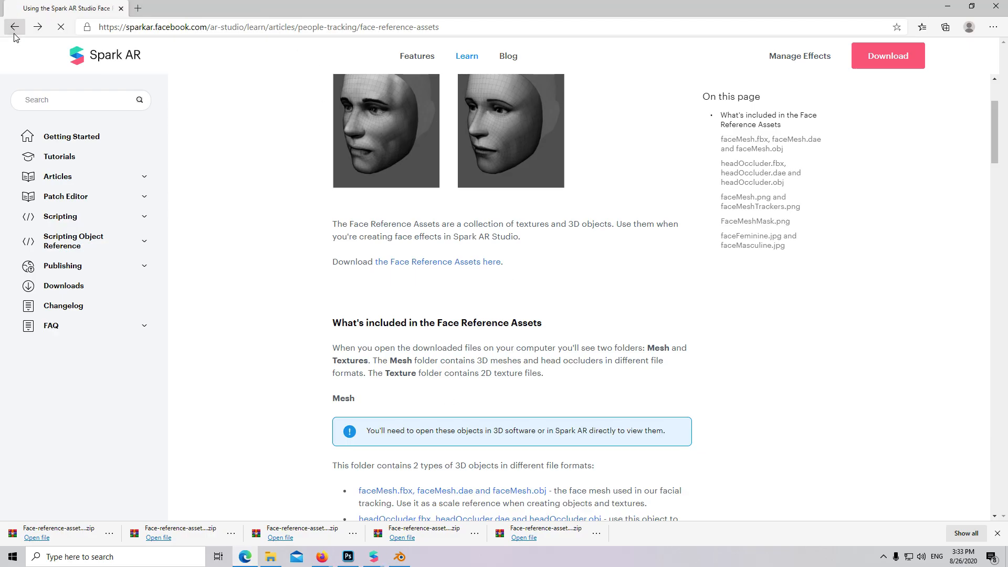
{"action": "left_click", "coordinate": [14, 27]}
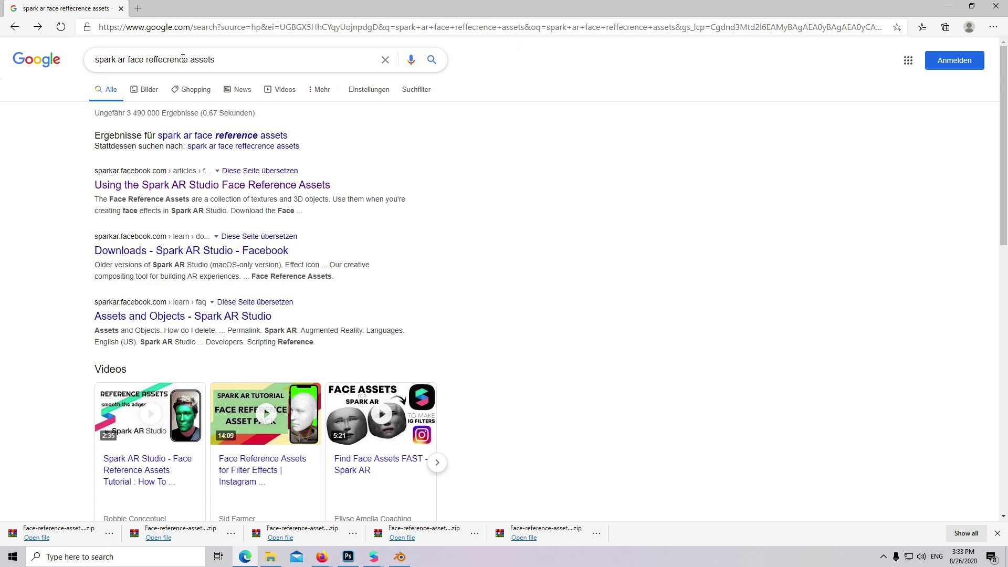
{"action": "mouse_move", "coordinate": [424, 204]}
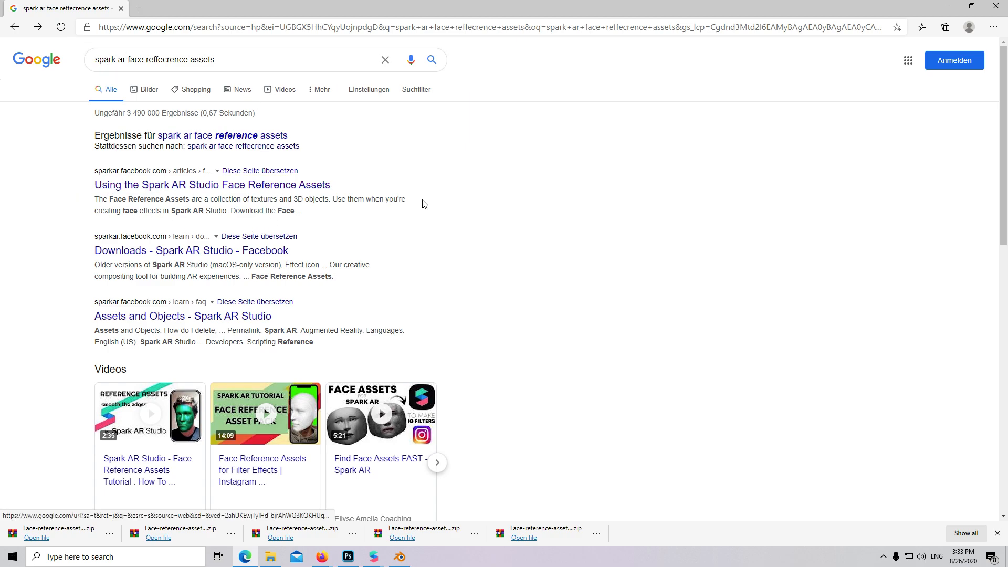
{"action": "left_click", "coordinate": [211, 184]}
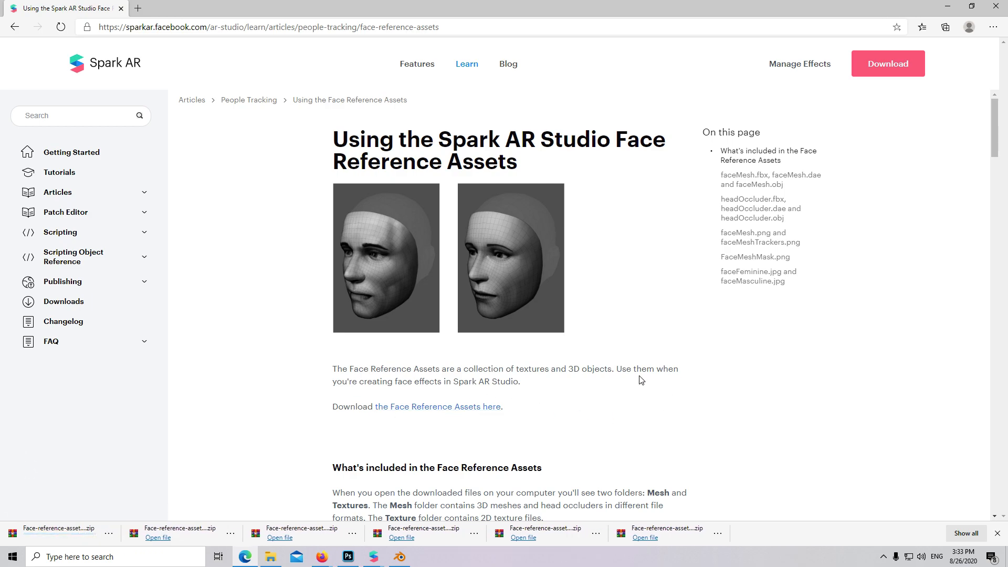
{"action": "left_click", "coordinate": [270, 556]}
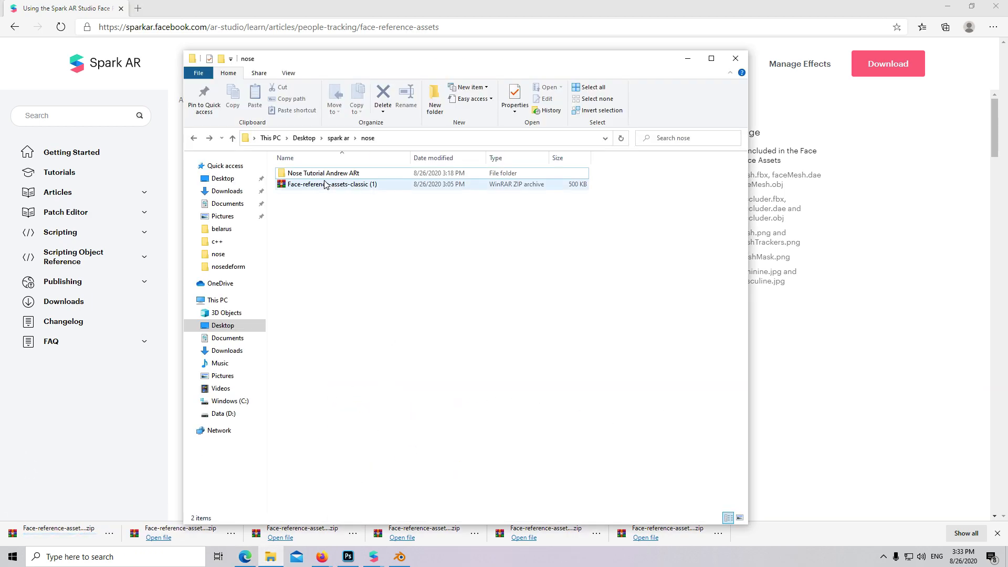
Extract the face-reference-assets zip in place and open the FaceAssets folder.
{"action": "right_click", "coordinate": [332, 184]}
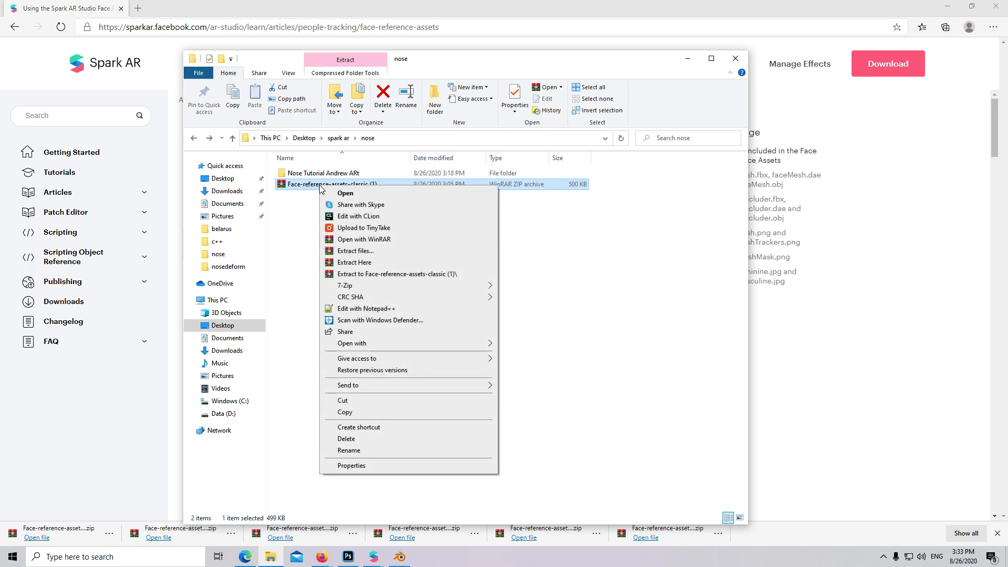
{"action": "mouse_move", "coordinate": [353, 263]}
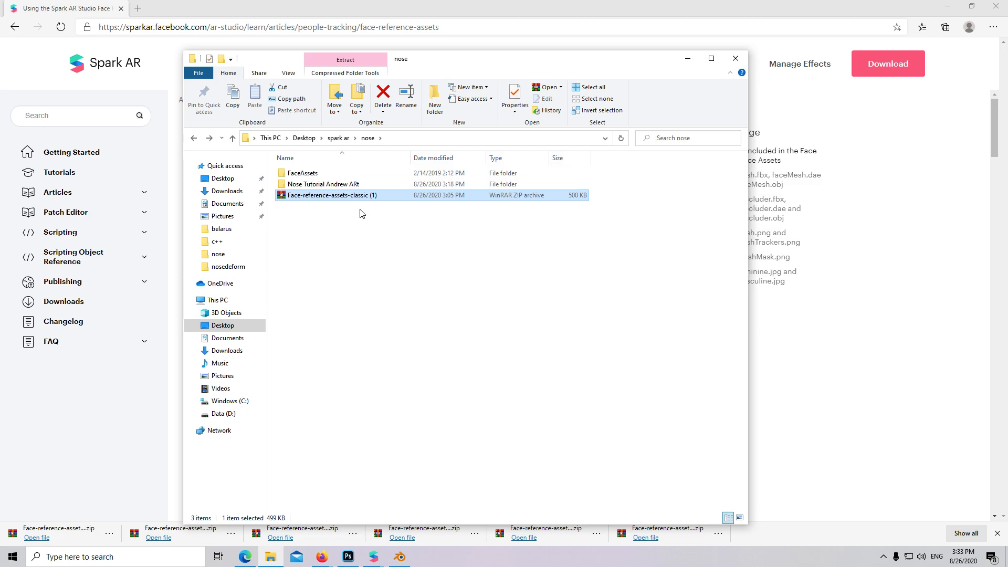
{"action": "mouse_move", "coordinate": [301, 173]}
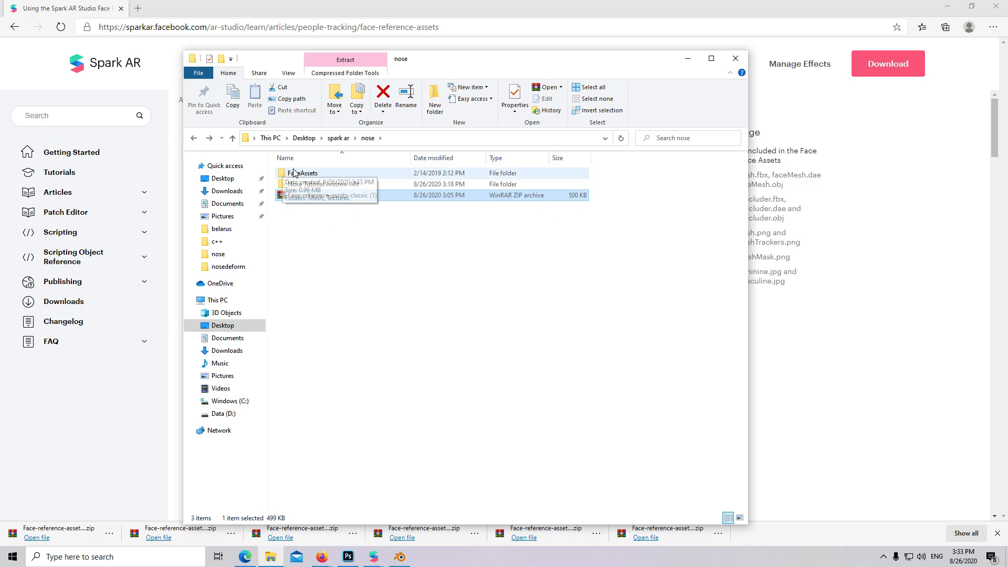
{"action": "double_click", "coordinate": [303, 173]}
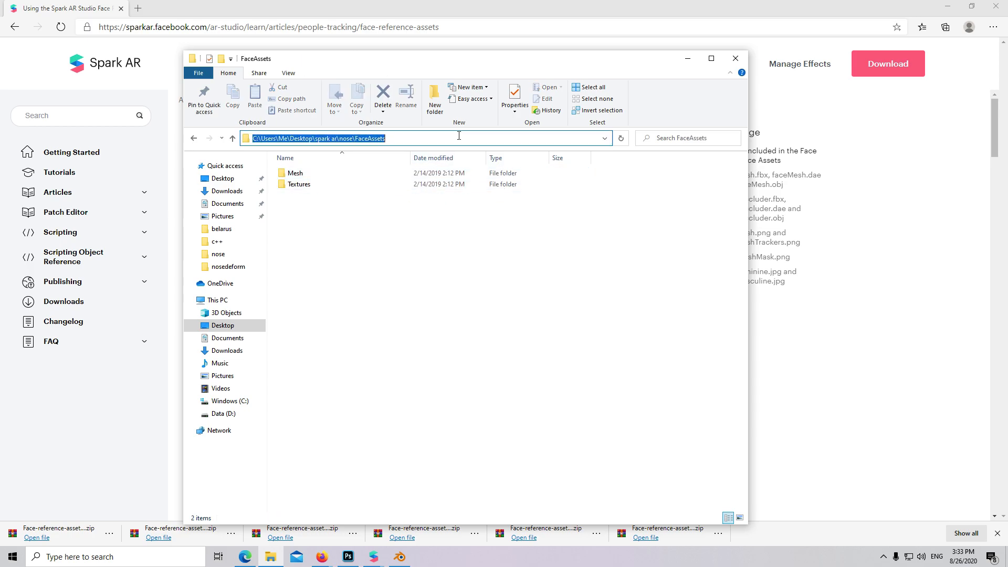
Dismiss Blender's splash and delete the default camera, cube and light.
{"action": "left_click", "coordinate": [398, 557]}
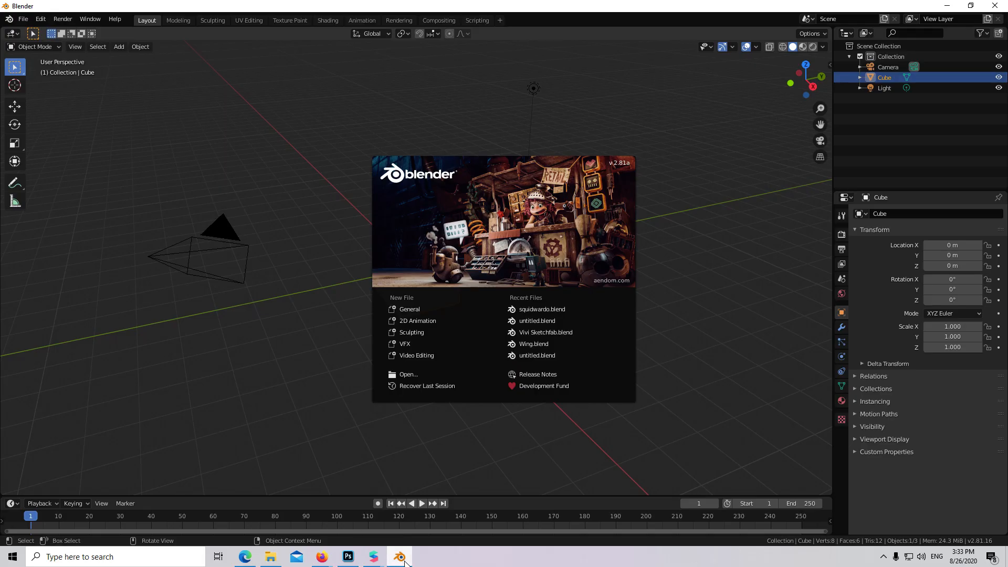
{"action": "left_click", "coordinate": [310, 196]}
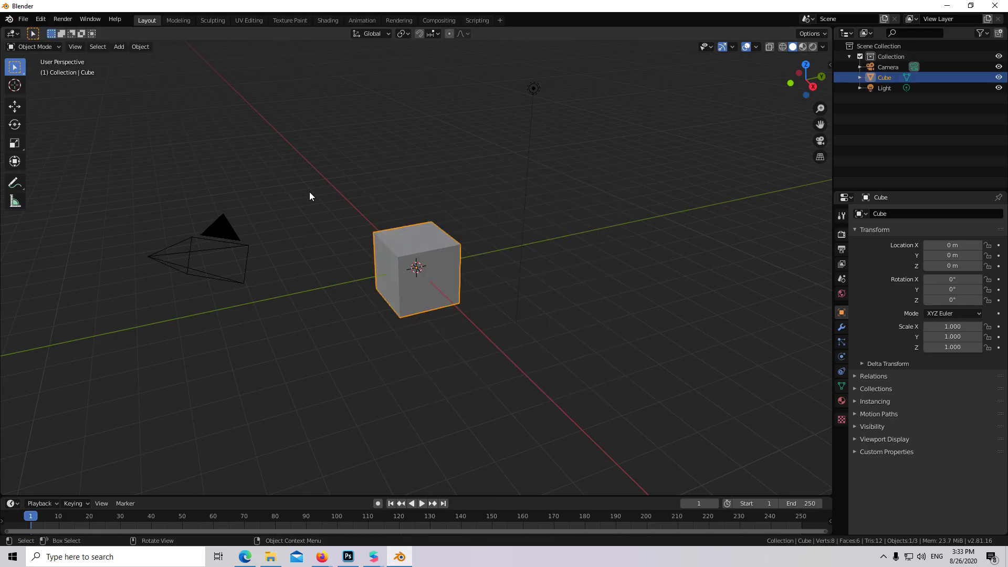
{"action": "left_click", "coordinate": [612, 237]}
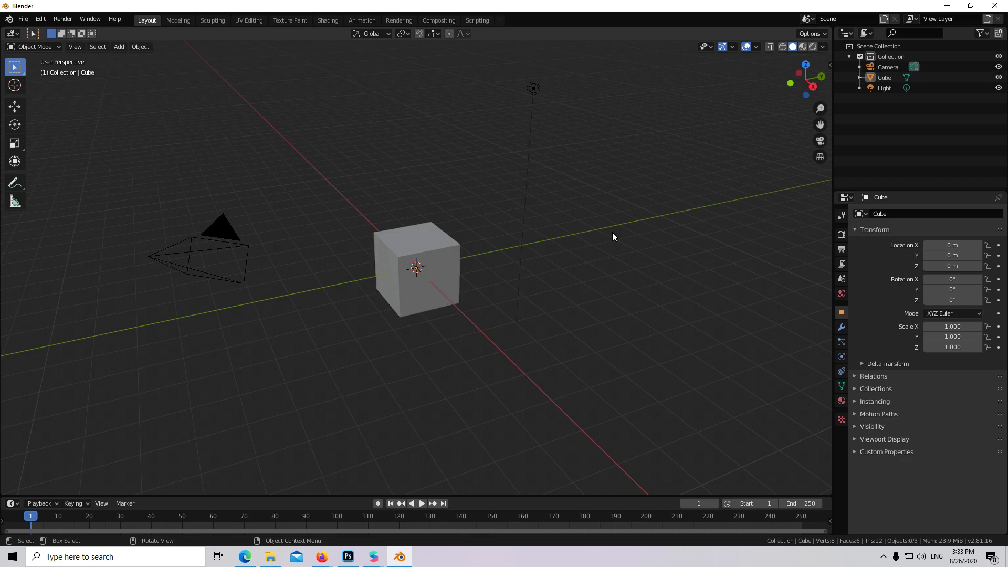
{"action": "key", "text": "a"}
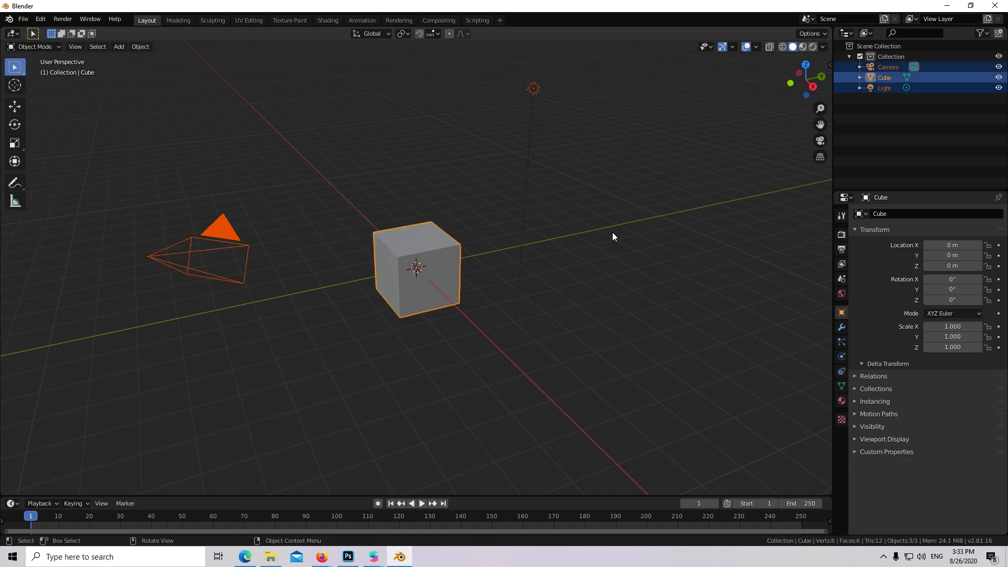
{"action": "key", "text": "x"}
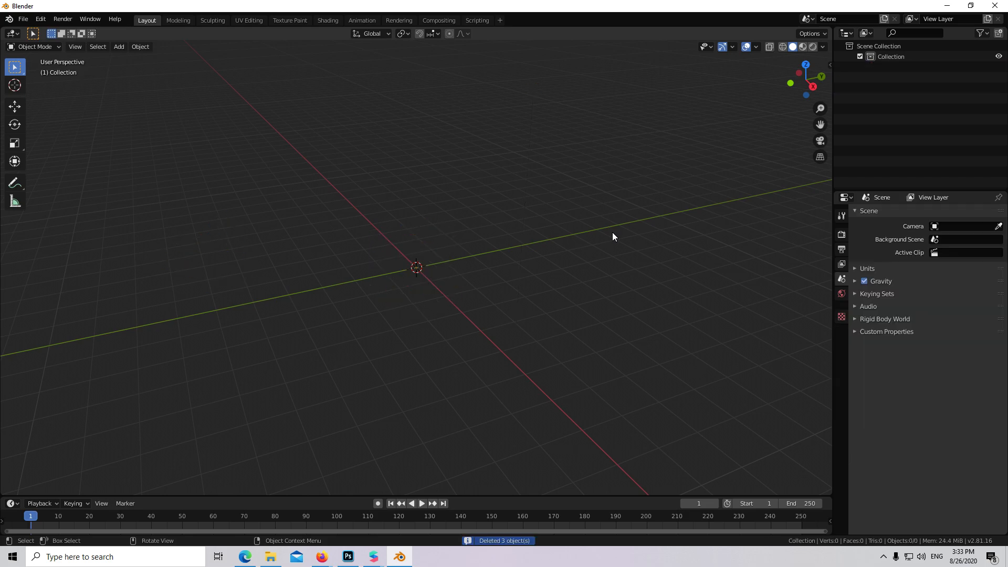
Import faceMesh.fbx from the FaceAssets Mesh folder as an FBX model.
{"action": "left_click", "coordinate": [23, 19]}
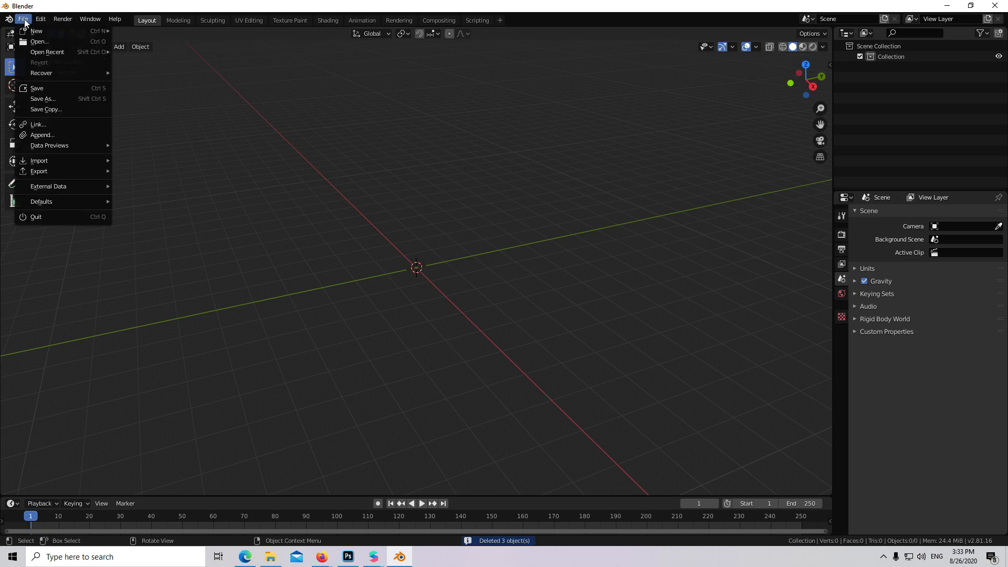
{"action": "left_click", "coordinate": [38, 160]}
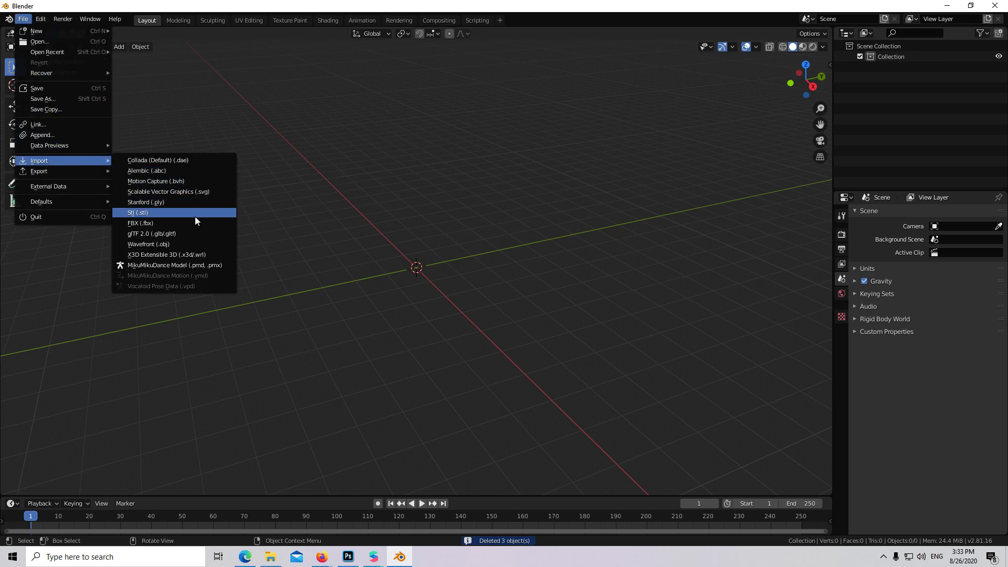
{"action": "left_click", "coordinate": [140, 223]}
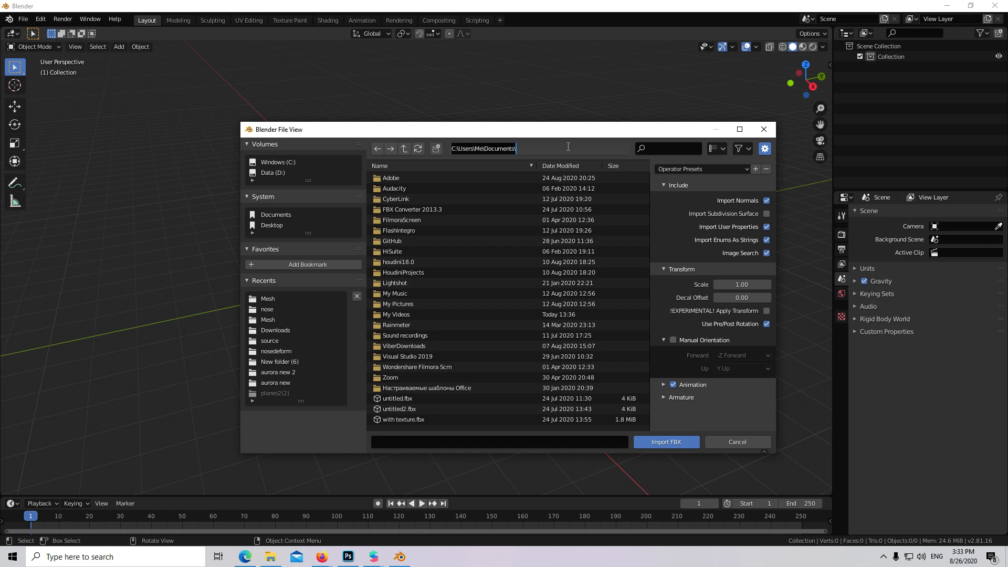
{"action": "type", "text": "C:\\Users\\Me\\Desktop\\spark ar\\nose\\FaceAssets"}
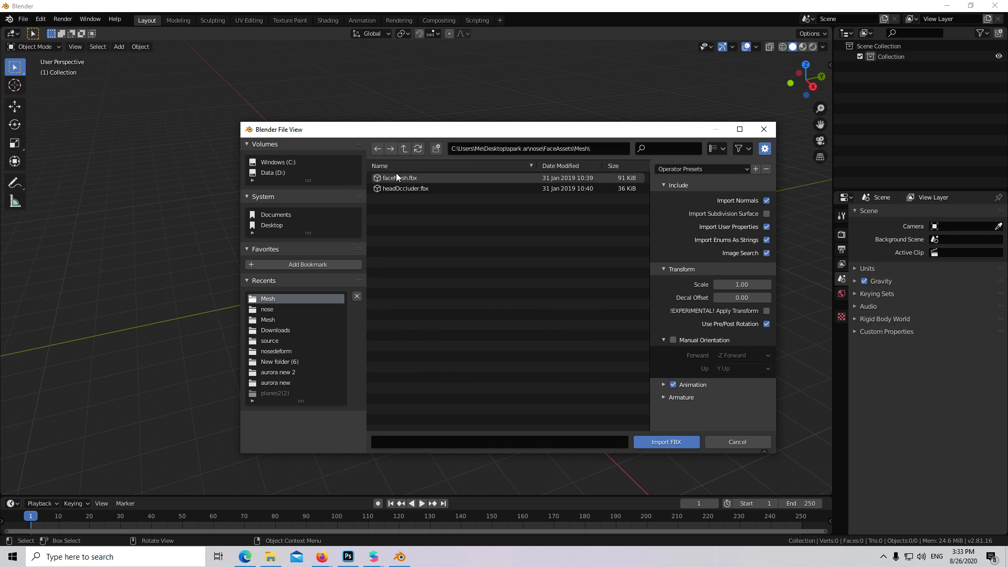
{"action": "left_click", "coordinate": [400, 177]}
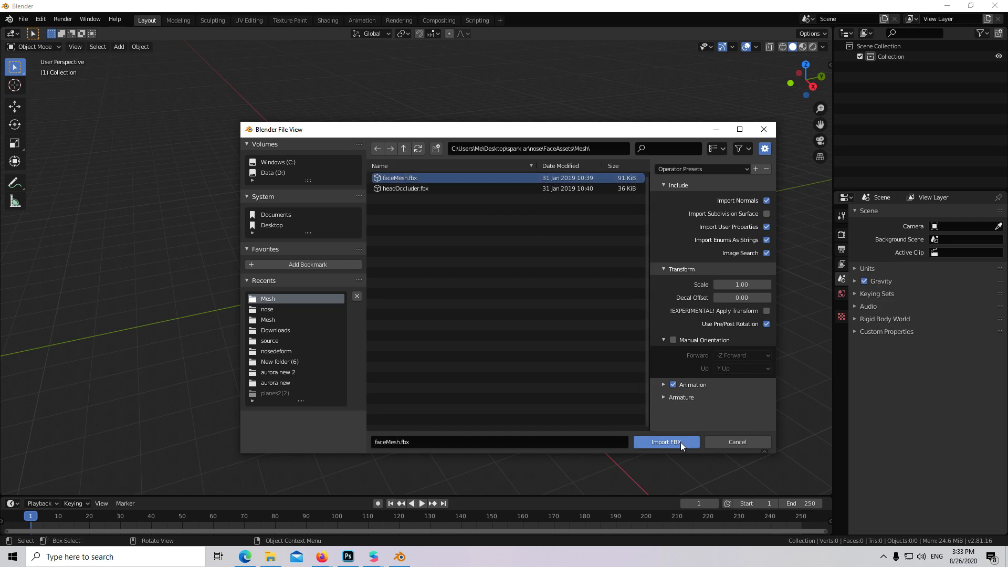
{"action": "left_click", "coordinate": [665, 441]}
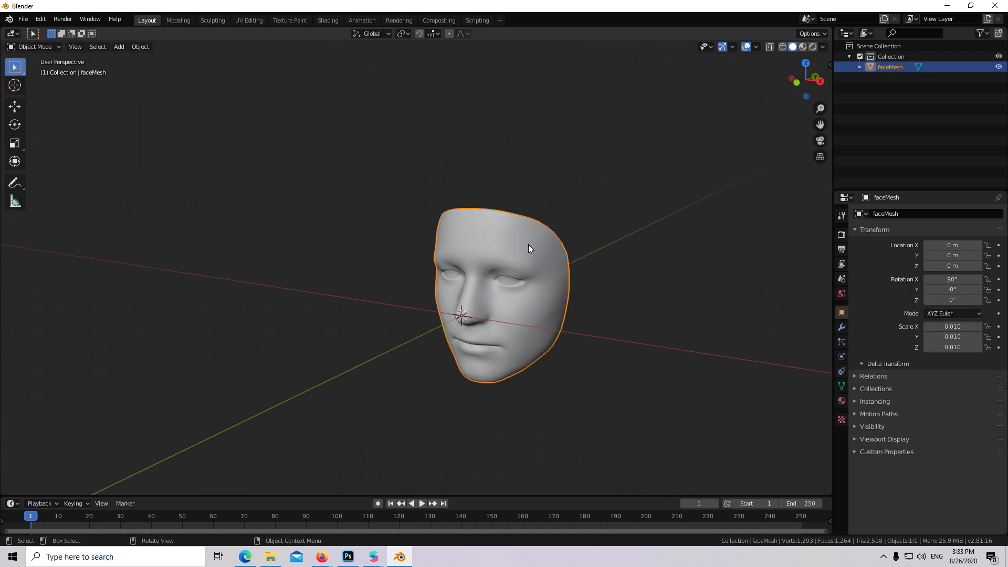
Select the nose-tip faces in Edit Mode and pull them far outward with proportional editing.
{"action": "left_click", "coordinate": [35, 46]}
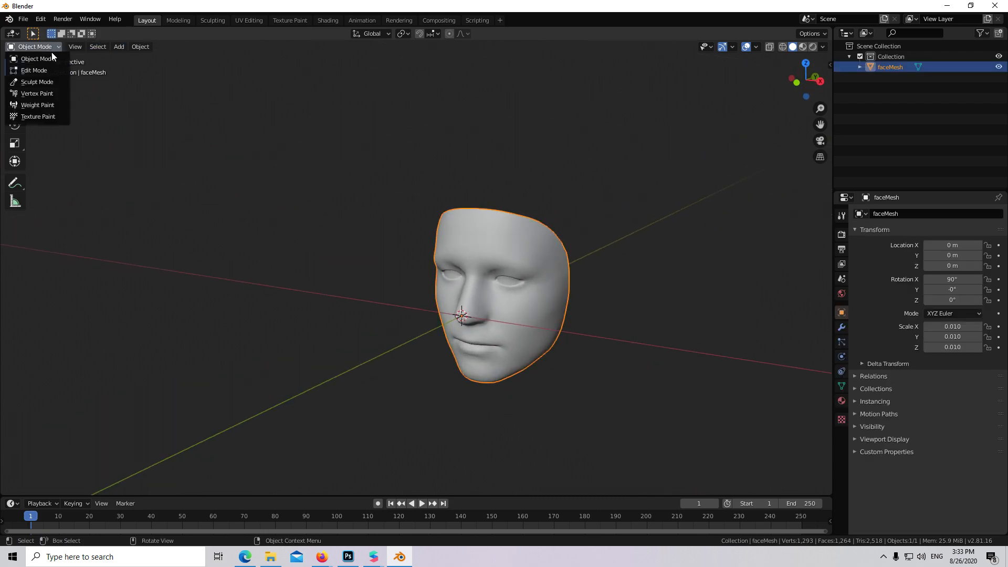
{"action": "left_click", "coordinate": [34, 69]}
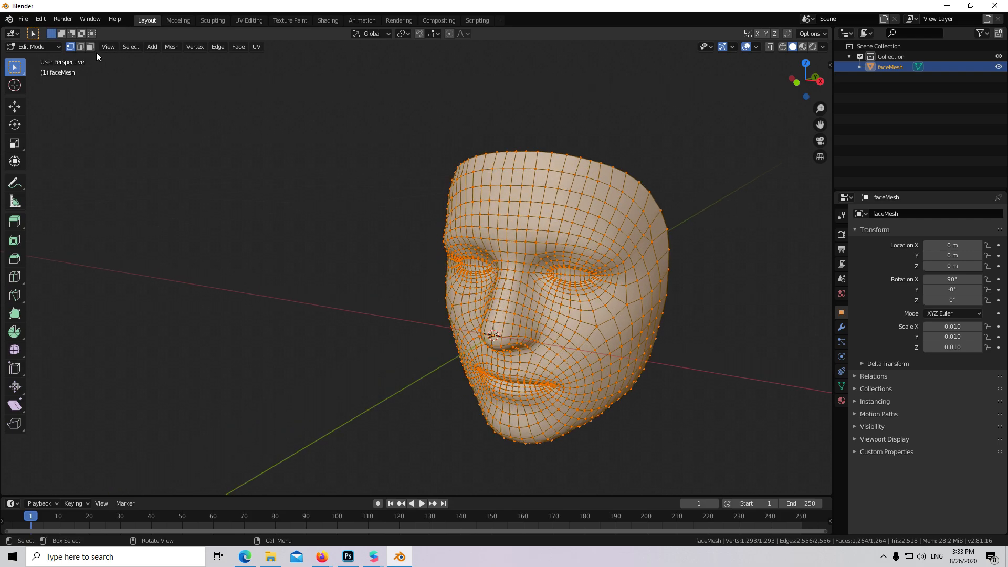
{"action": "left_click", "coordinate": [90, 47]}
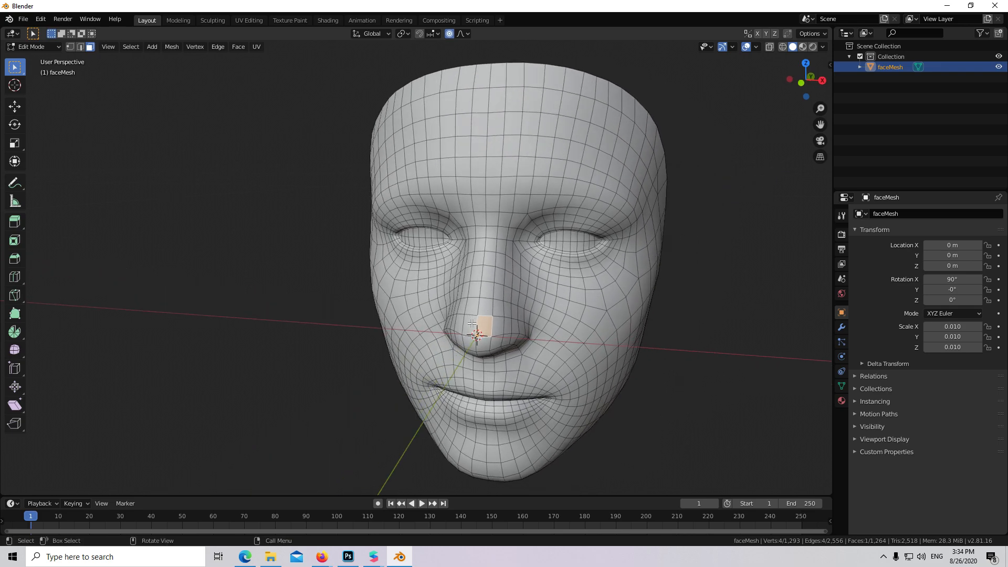
{"action": "left_click", "coordinate": [479, 334]}
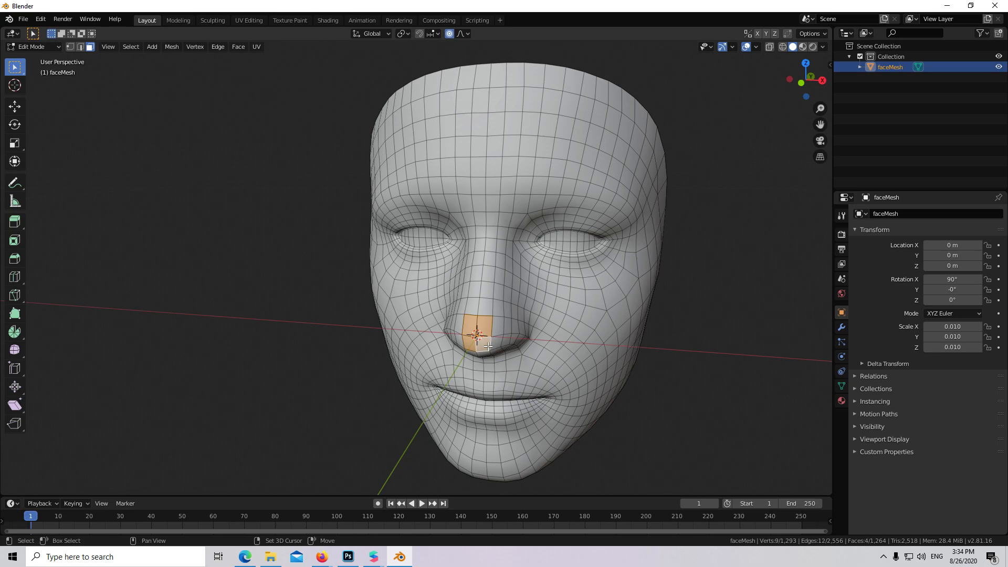
{"action": "mouse_move", "coordinate": [562, 315]}
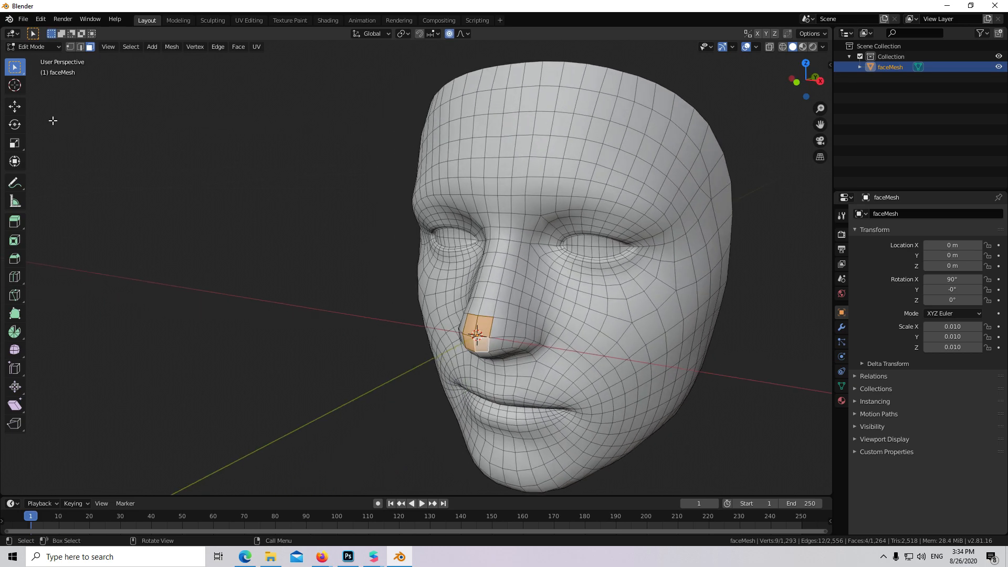
{"action": "left_click", "coordinate": [14, 105]}
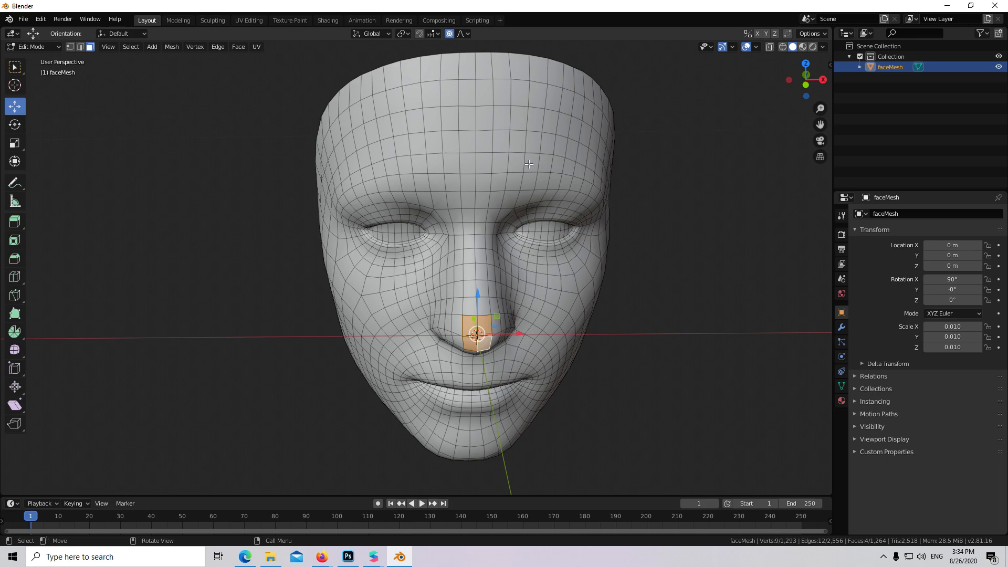
{"action": "mouse_move", "coordinate": [437, 165]}
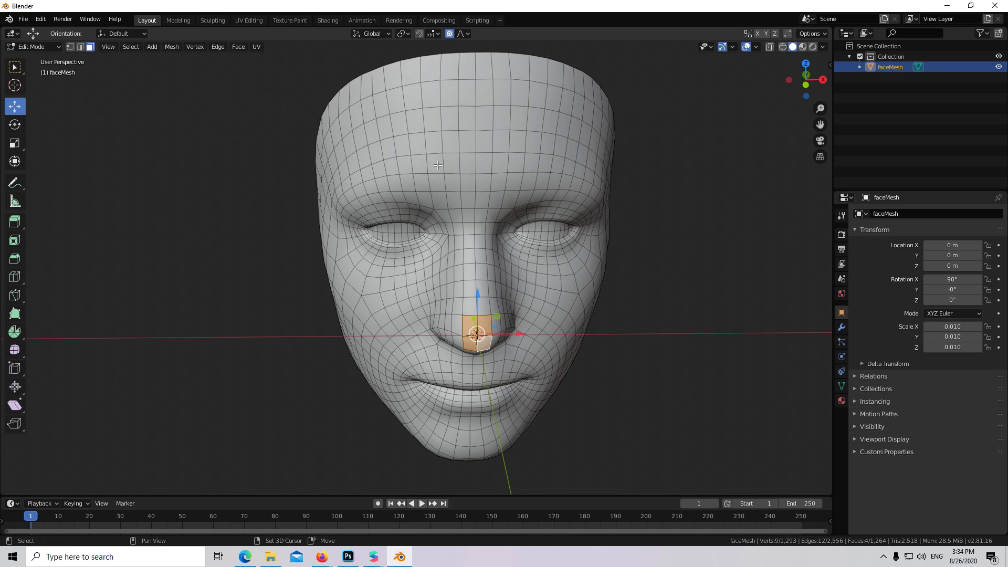
{"action": "left_click", "coordinate": [450, 163]}
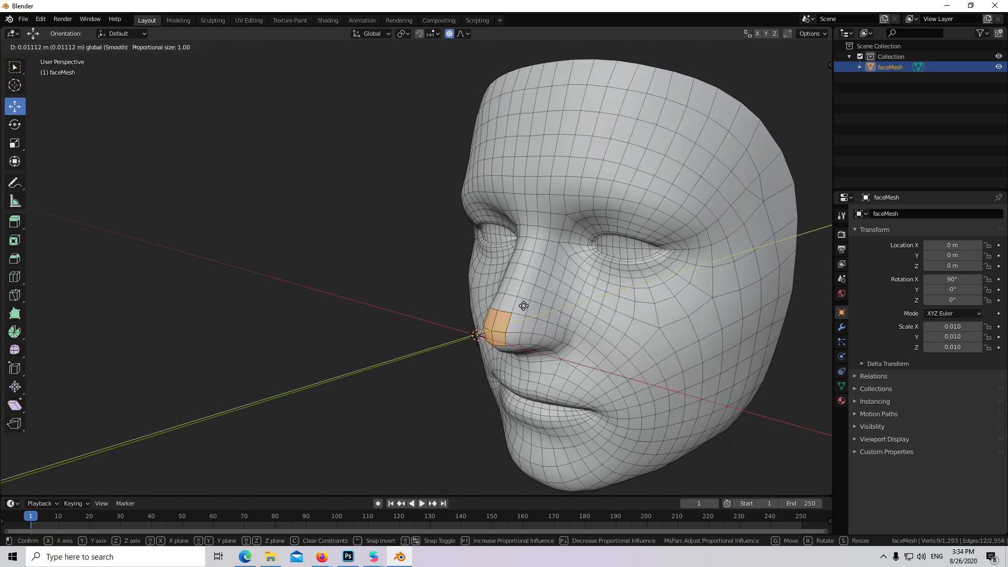
{"action": "mouse_move", "coordinate": [517, 310]}
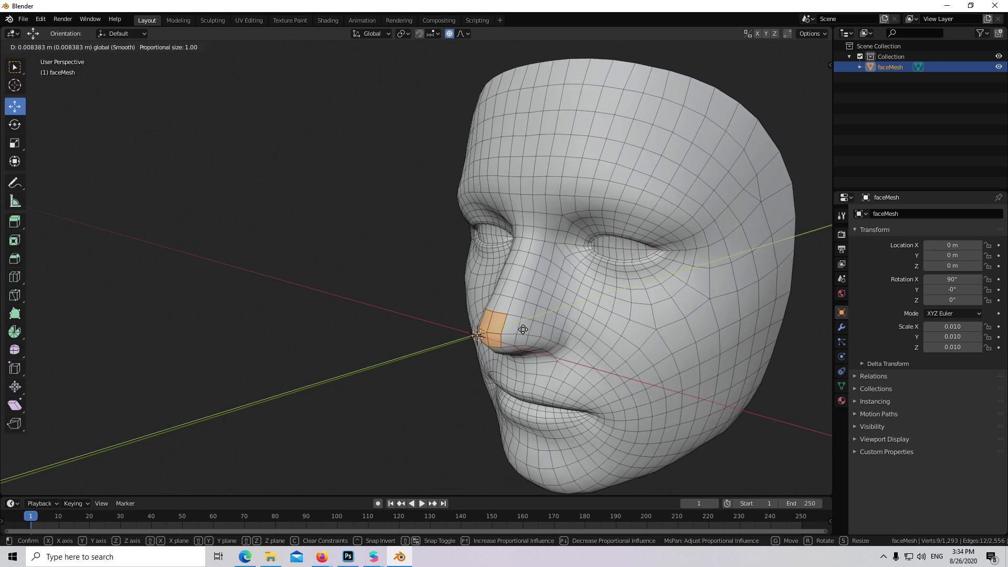
{"action": "mouse_move", "coordinate": [523, 324]}
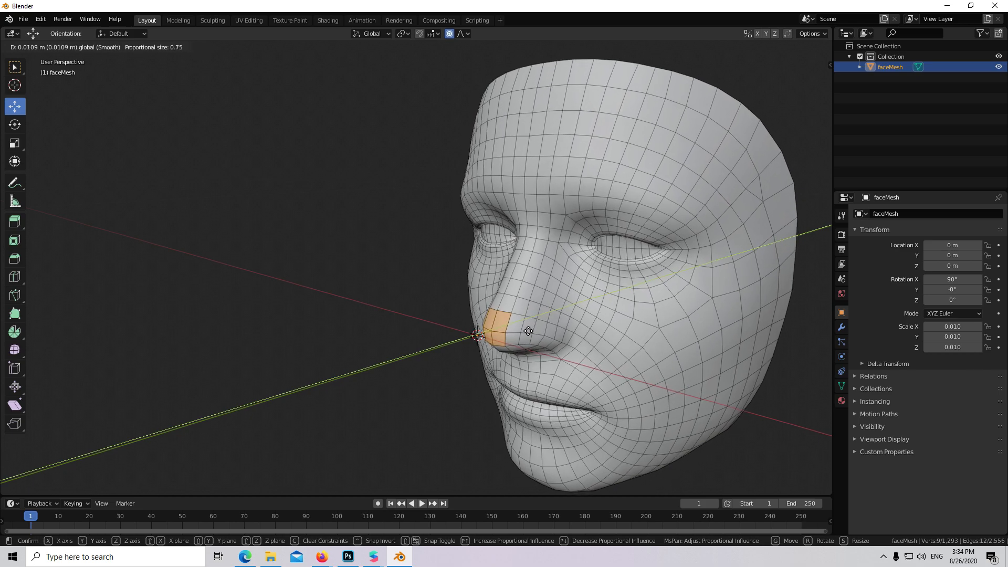
{"action": "scroll", "scroll_direction": "down", "scroll_amount": 3}
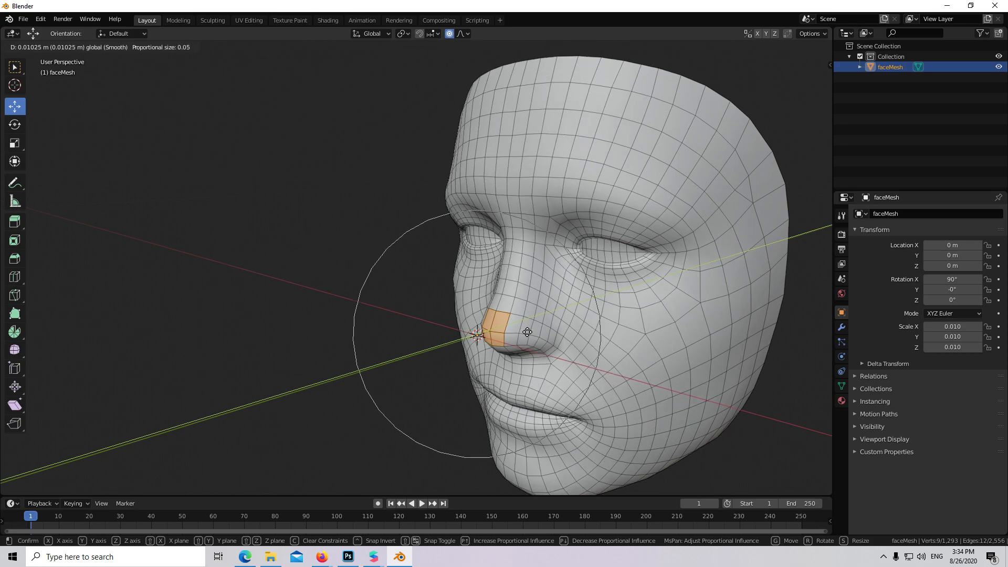
{"action": "mouse_move", "coordinate": [525, 331]}
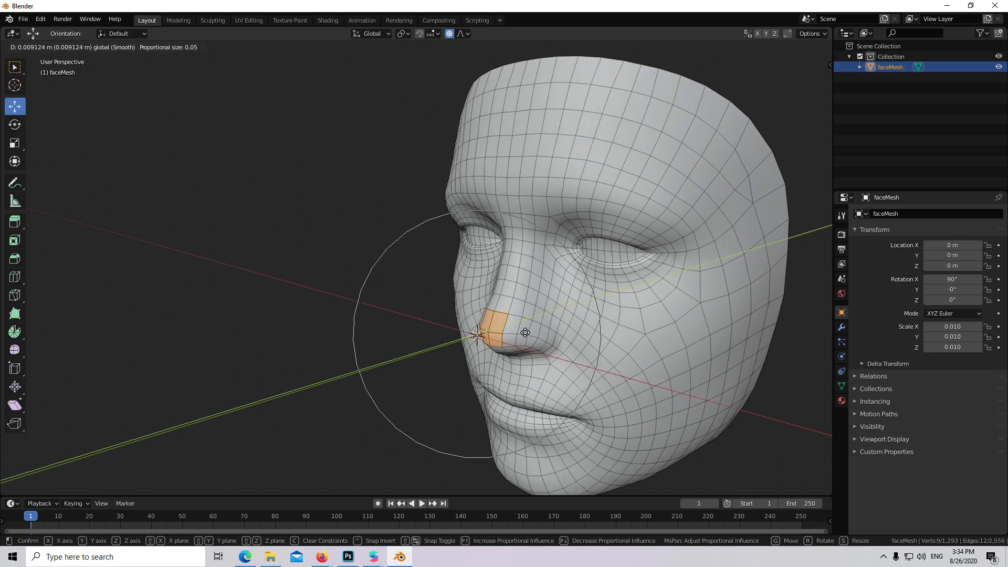
{"action": "mouse_move", "coordinate": [476, 341]}
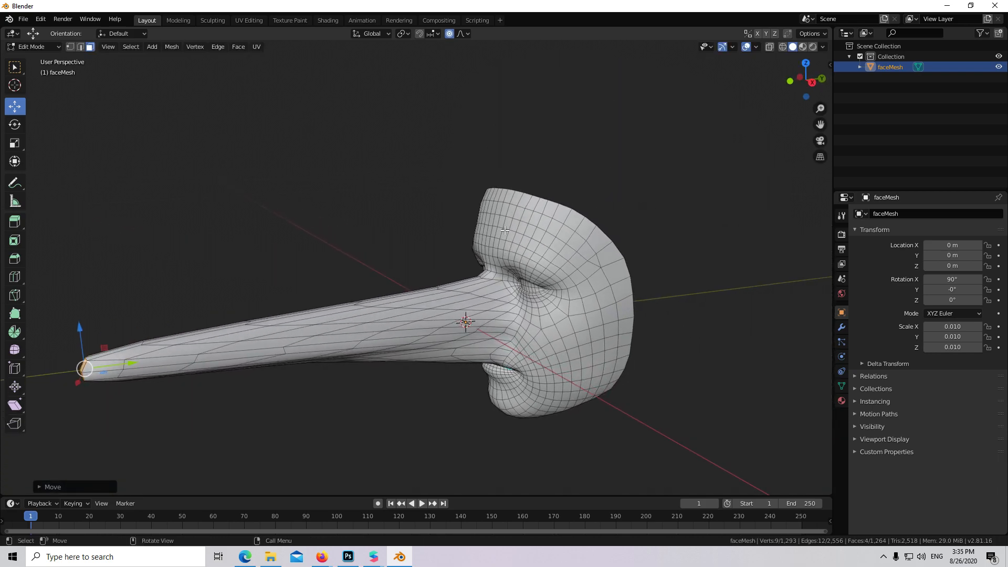
Return to Object Mode, show the mesh as wireframe, and add a single-bone armature.
{"action": "left_click", "coordinate": [32, 46]}
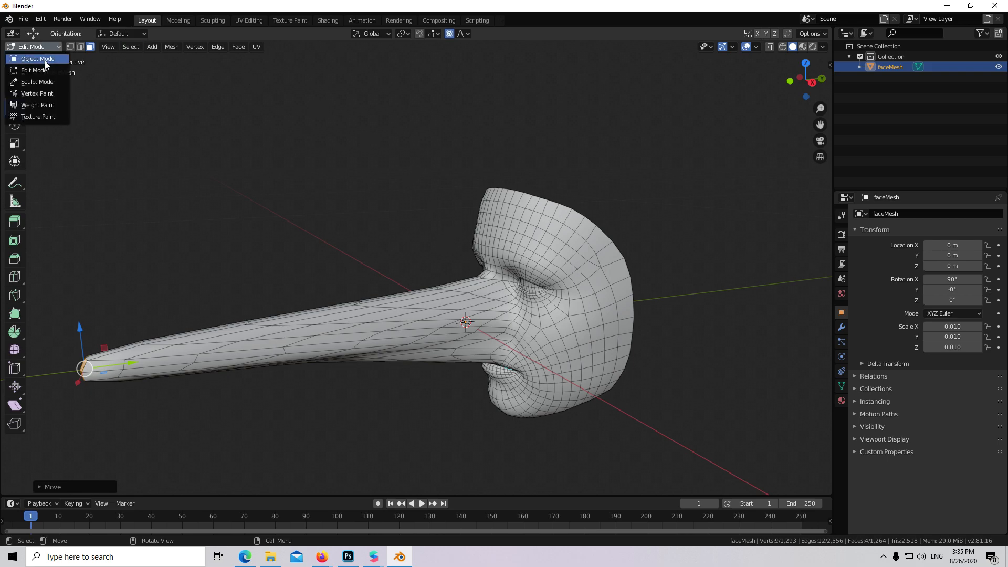
{"action": "left_click", "coordinate": [38, 58]}
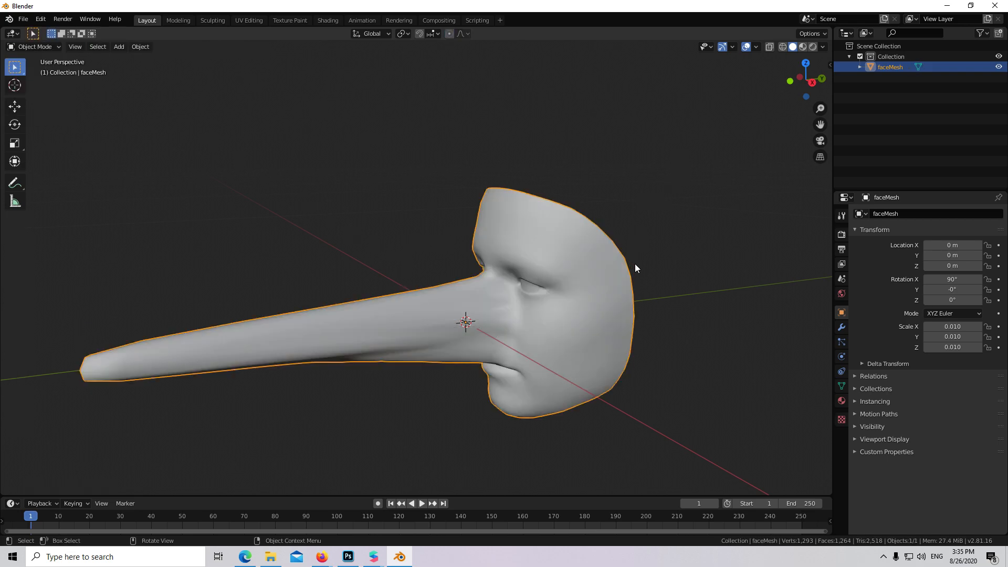
{"action": "left_click", "coordinate": [770, 46]}
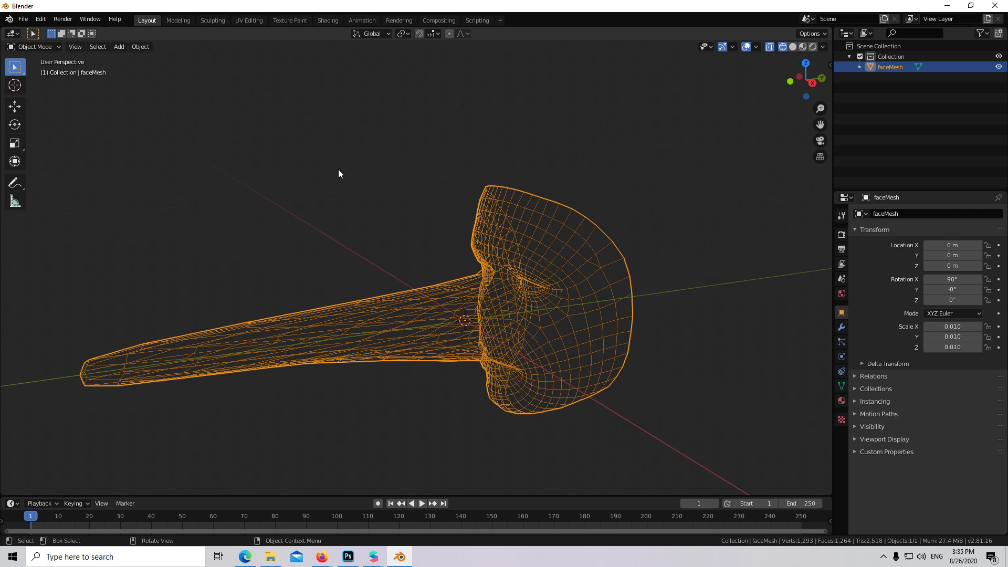
{"action": "left_click", "coordinate": [118, 46]}
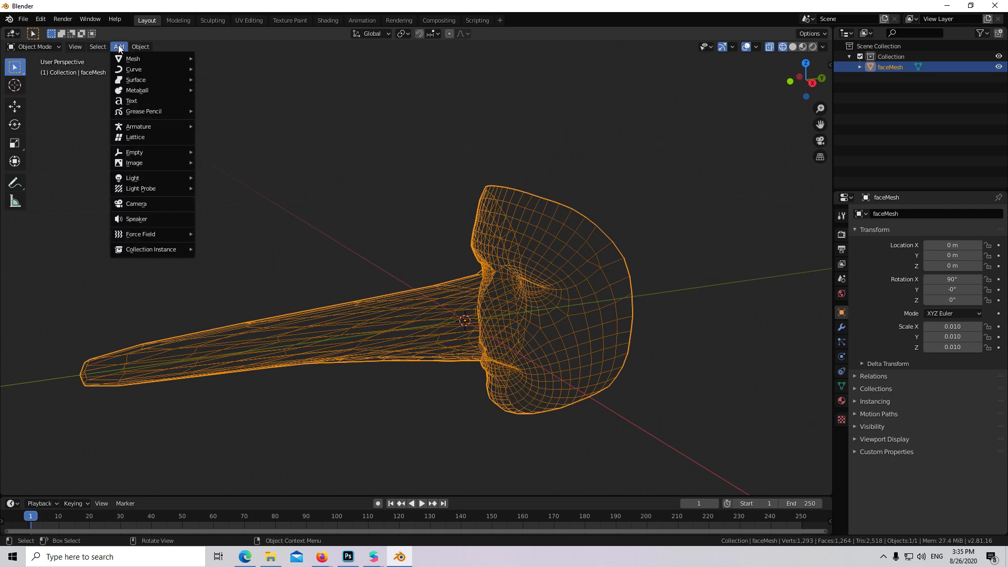
{"action": "mouse_move", "coordinate": [138, 126]}
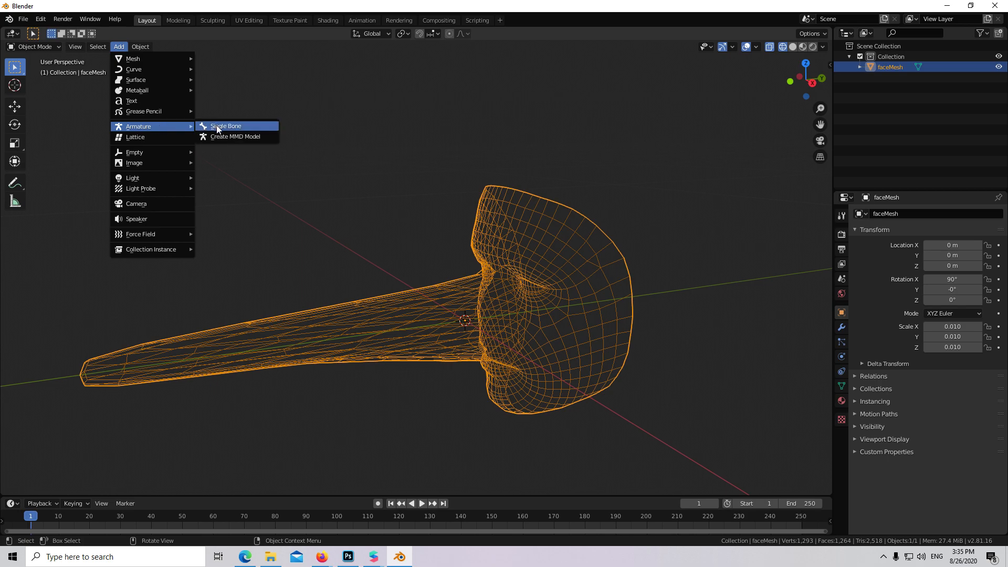
{"action": "left_click", "coordinate": [225, 125]}
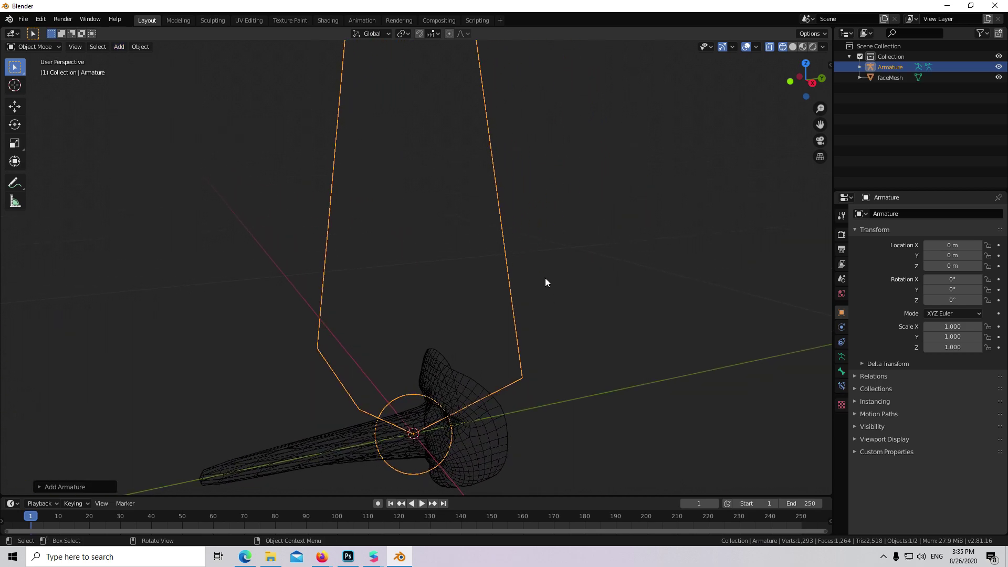
Scale the bone down to 0.07, rotate it along the nose and move it into the base.
{"action": "left_click", "coordinate": [793, 46]}
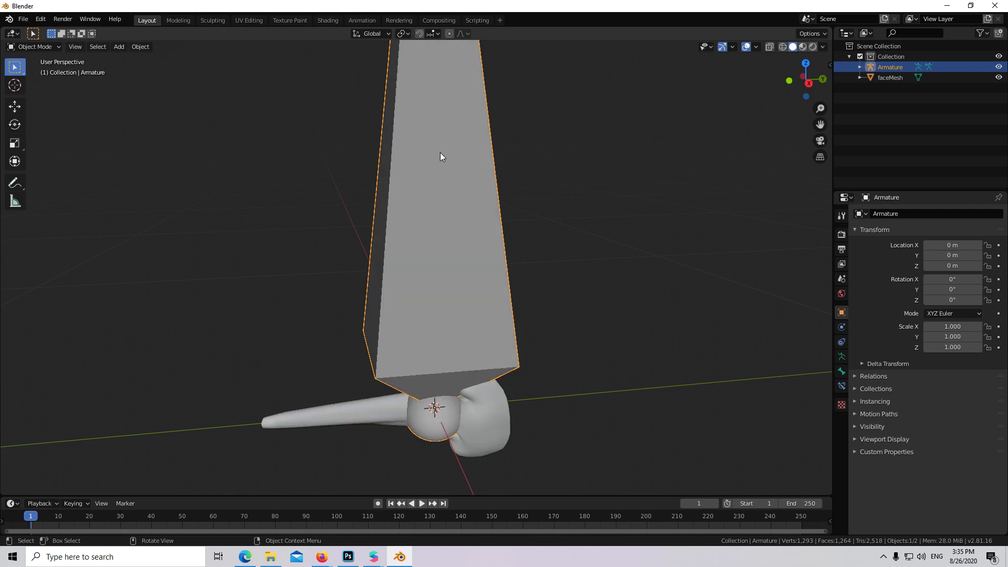
{"action": "key", "text": "s"}
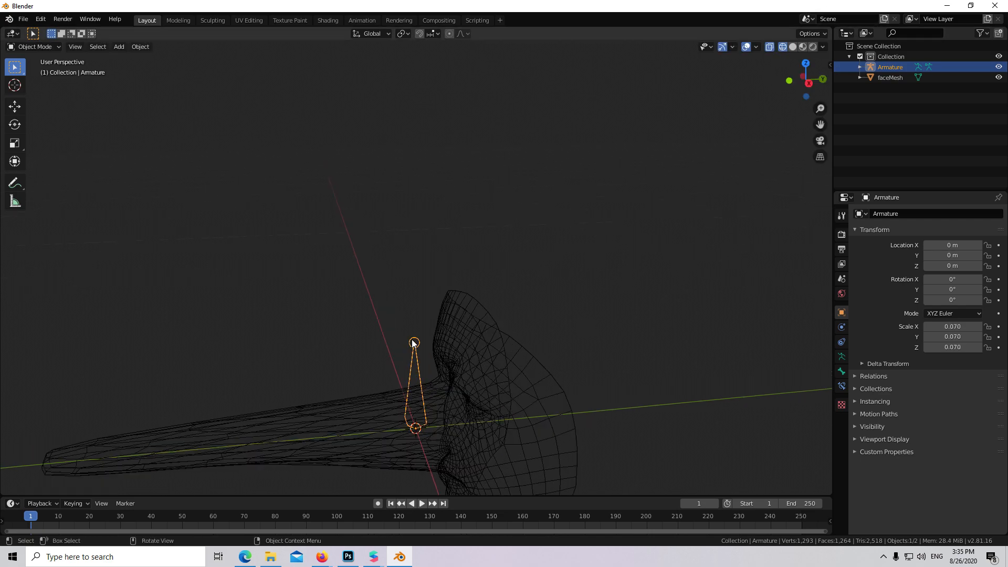
{"action": "key", "text": "r"}
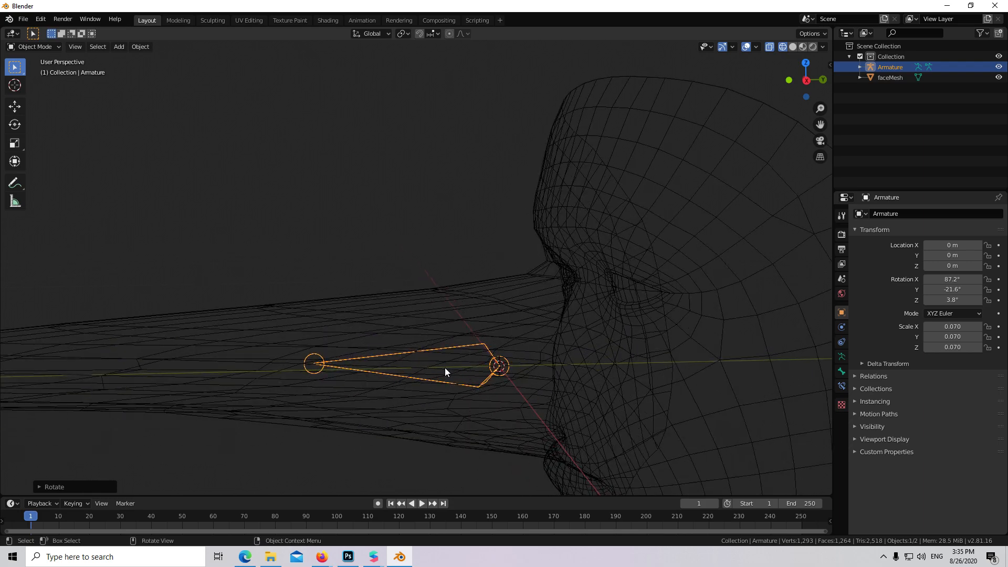
{"action": "key", "text": "g"}
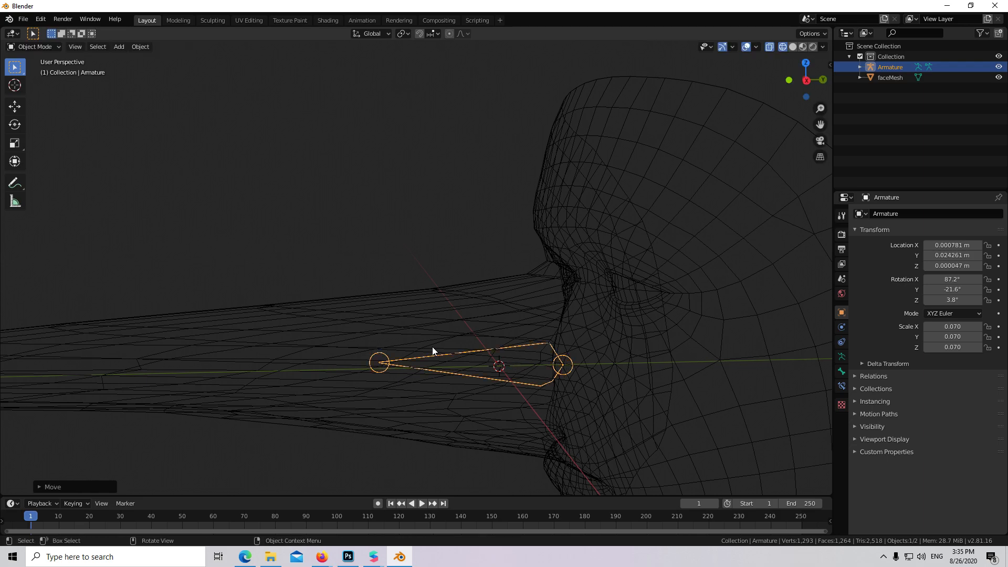
Extrude the armature into a five-bone chain along the nose, moving joints to follow the mesh.
{"action": "left_click", "coordinate": [35, 46]}
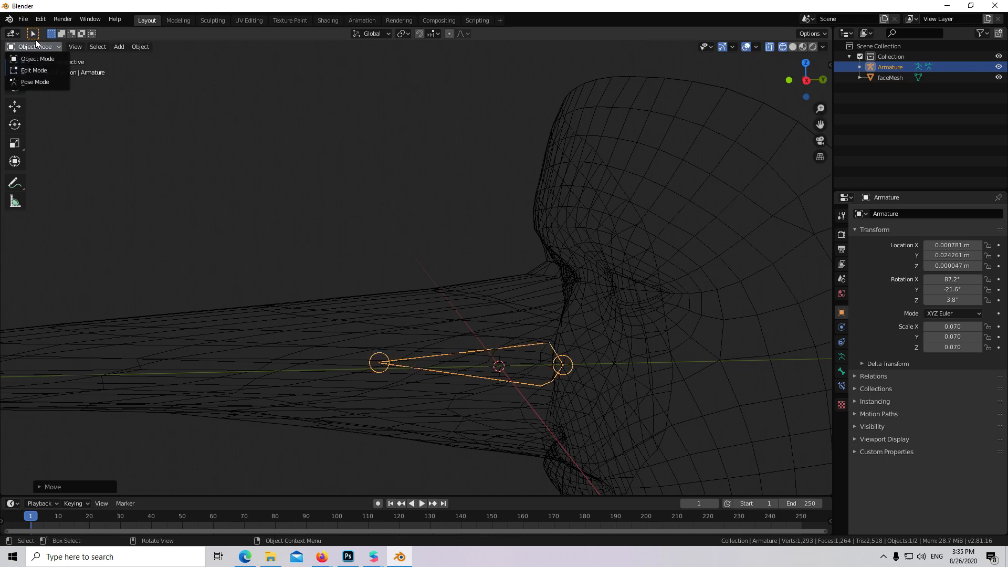
{"action": "left_click", "coordinate": [34, 70]}
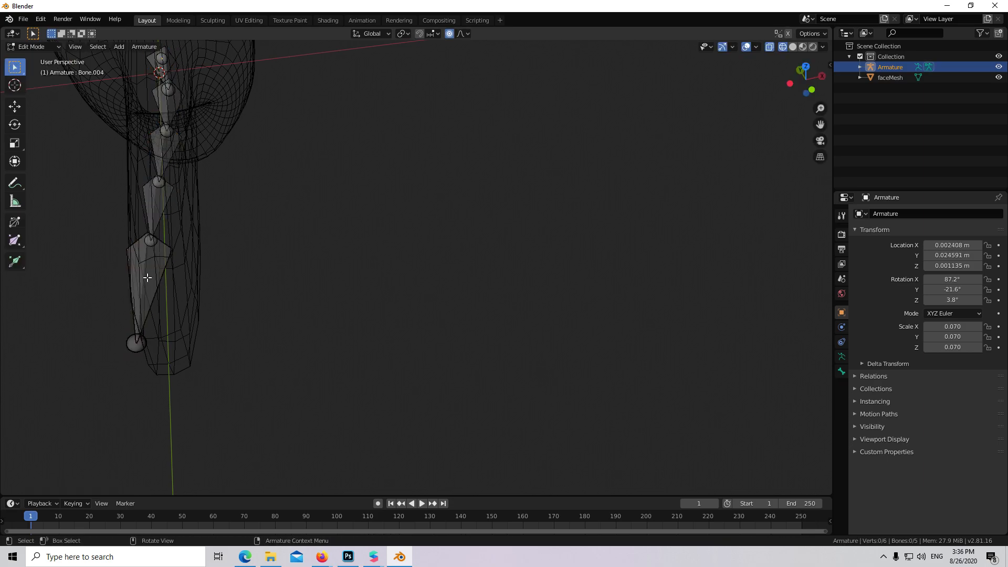
{"action": "left_click", "coordinate": [136, 341]}
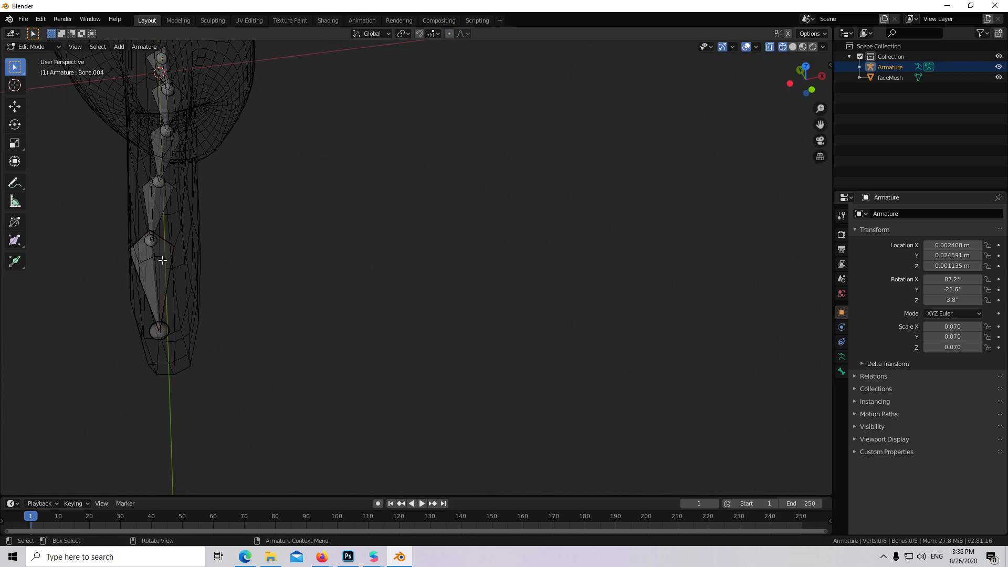
{"action": "left_click", "coordinate": [31, 46]}
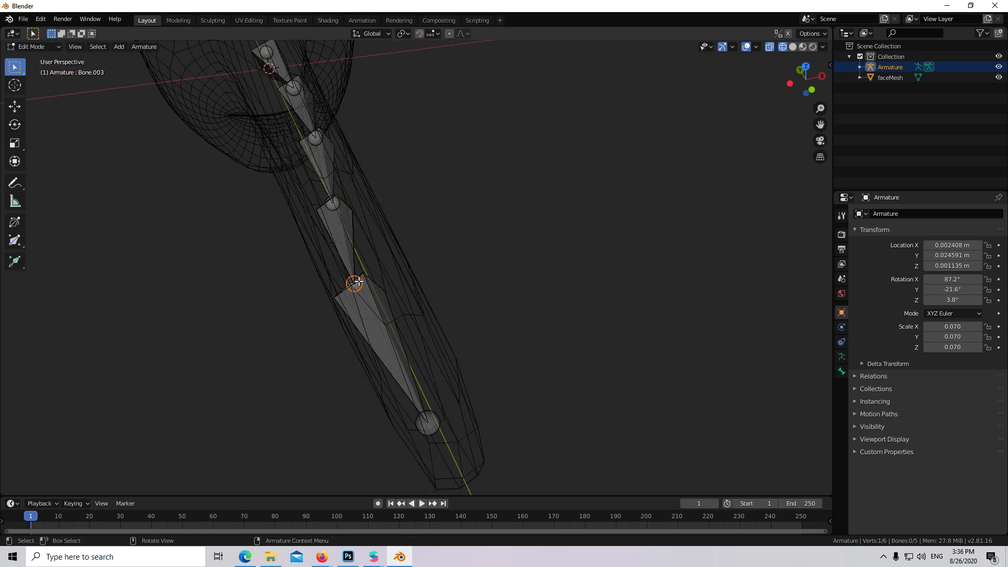
{"action": "key", "text": "g"}
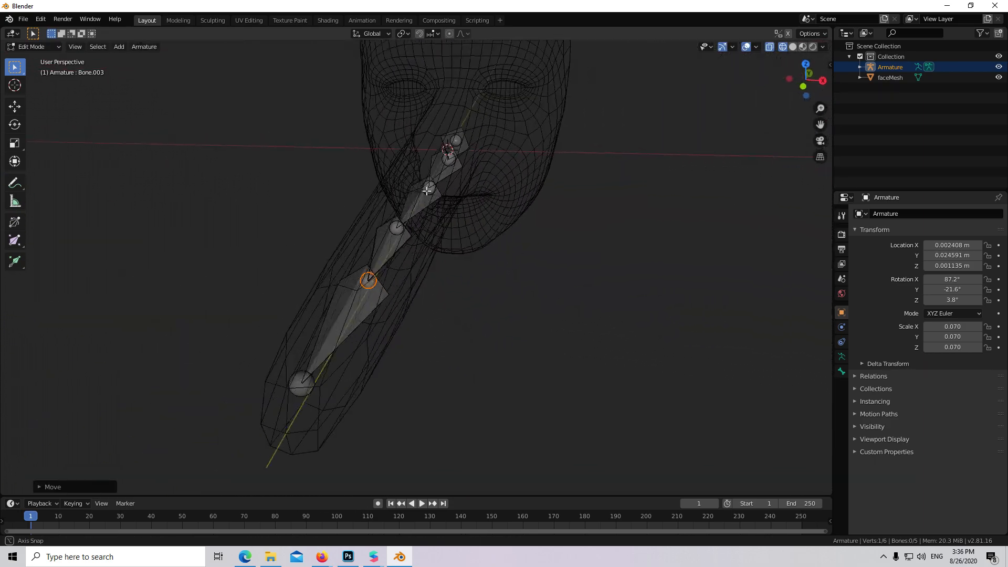
{"action": "left_click_drag", "start_coordinate": [425, 193], "coordinate": [386, 180]}
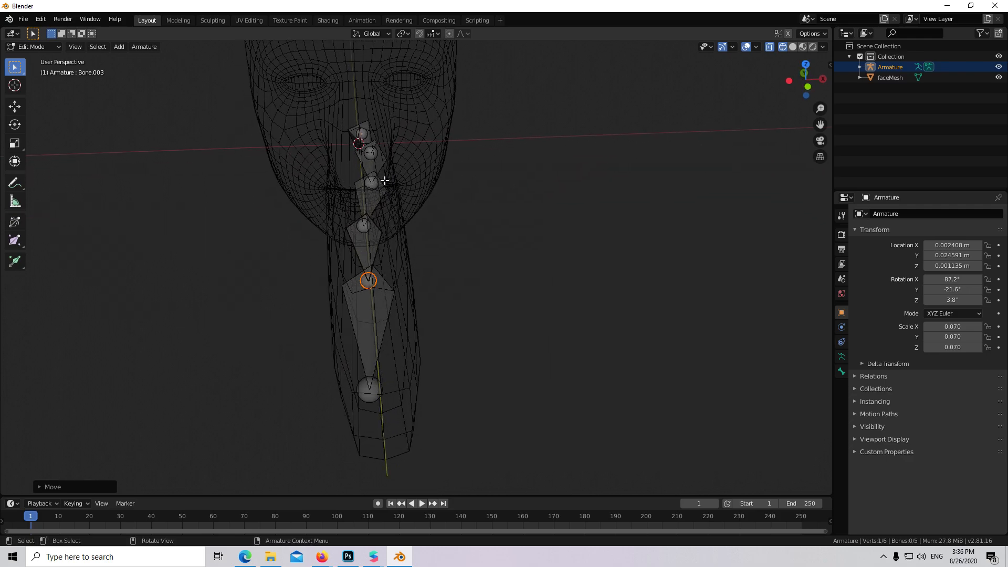
{"action": "key", "text": "g"}
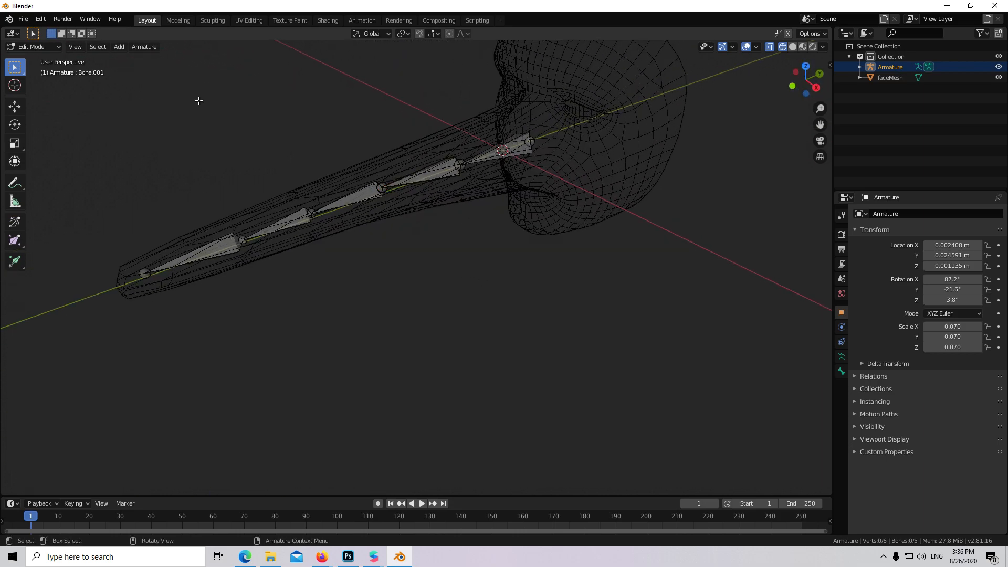
Parent faceMesh to the nose armature with automatic weights.
{"action": "key", "text": "Tab"}
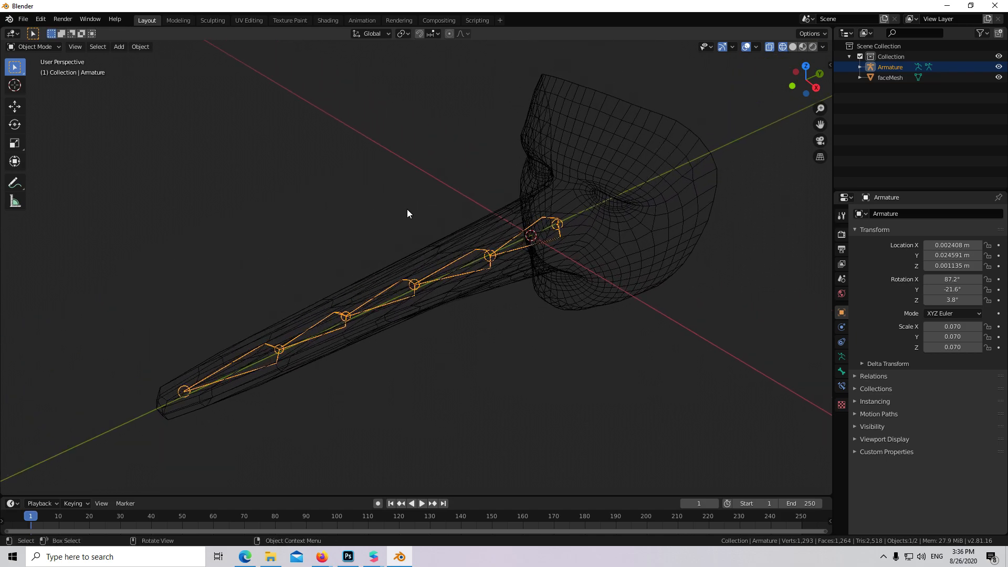
{"action": "mouse_move", "coordinate": [446, 201]}
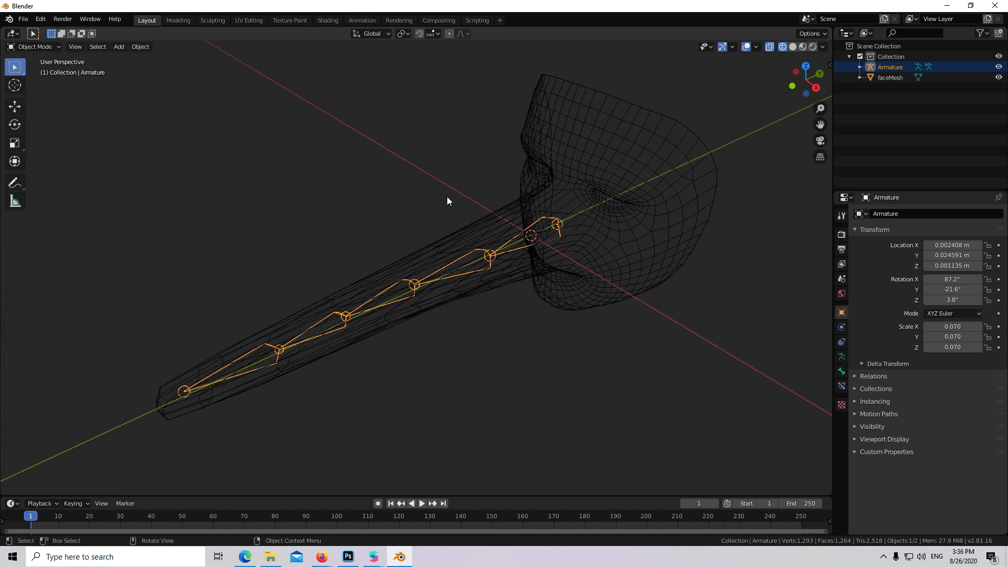
{"action": "left_click", "coordinate": [891, 77]}
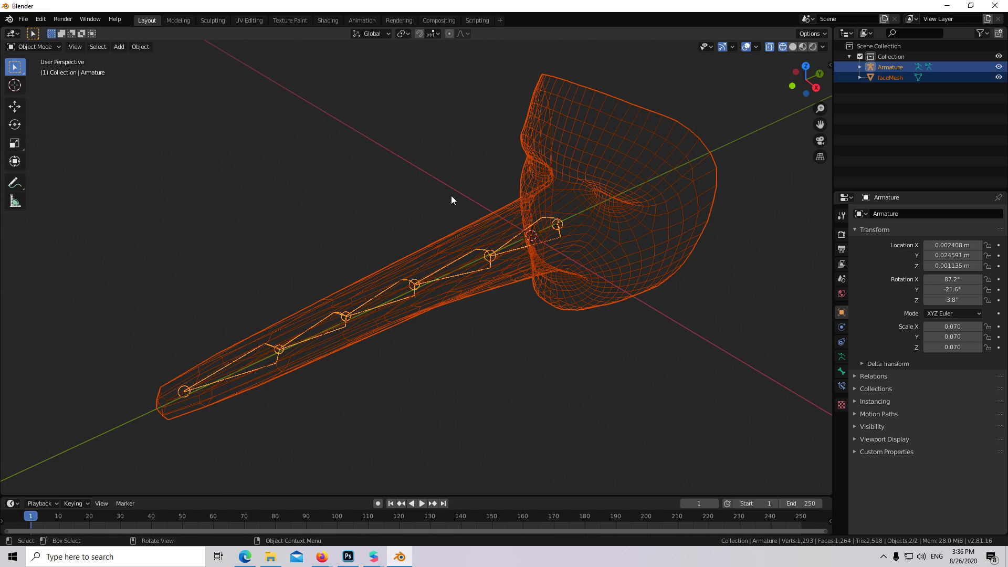
{"action": "left_click", "coordinate": [140, 47]}
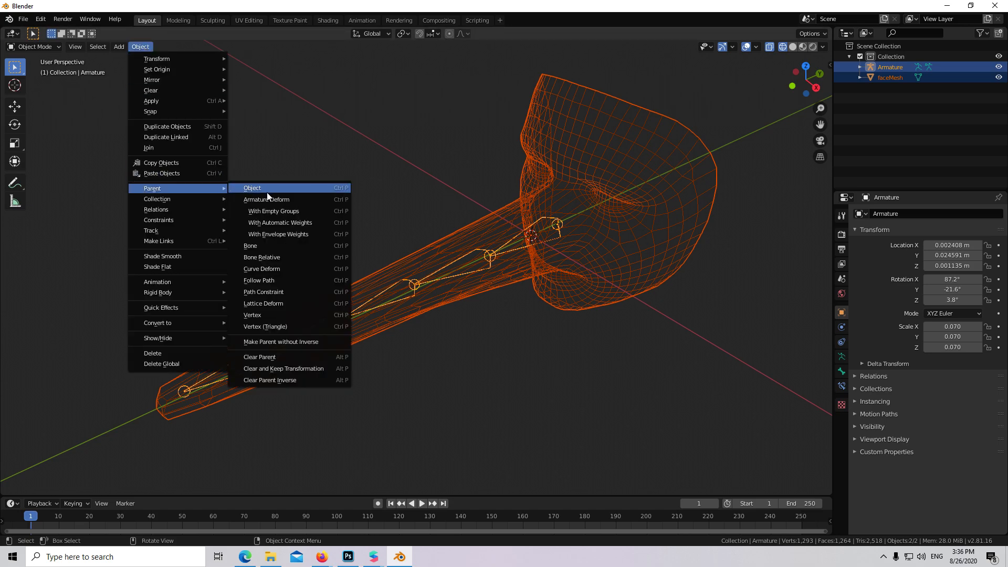
{"action": "mouse_move", "coordinate": [281, 223]}
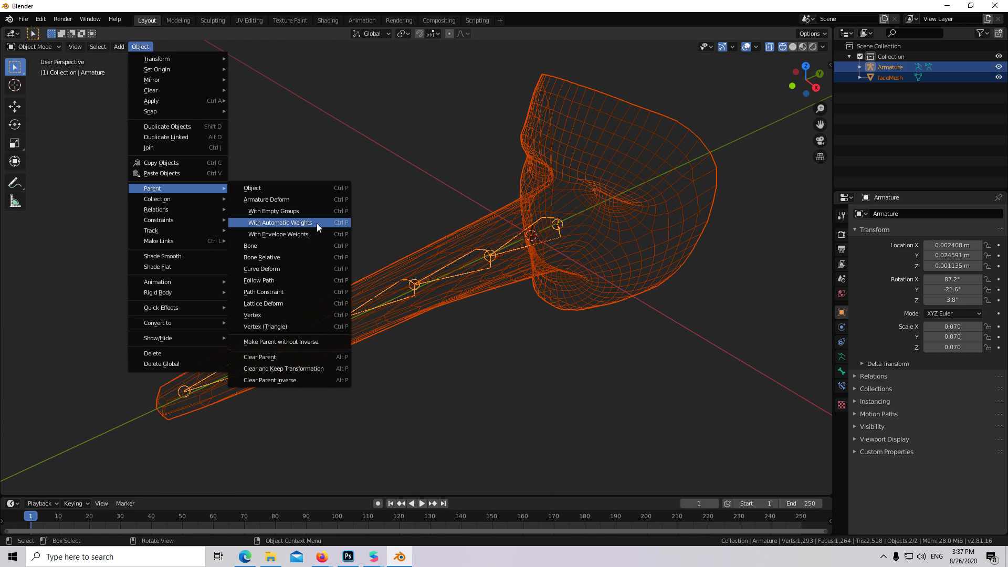
{"action": "left_click", "coordinate": [279, 222]}
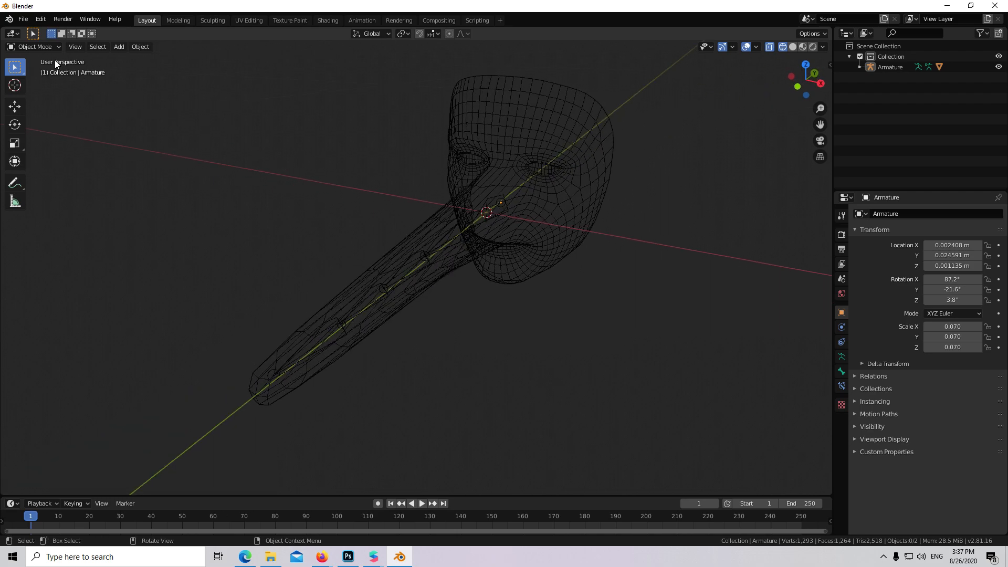
Rotate tip bone Bone.004 in Pose Mode to test the nose bend, then undo it.
{"action": "left_click", "coordinate": [34, 46]}
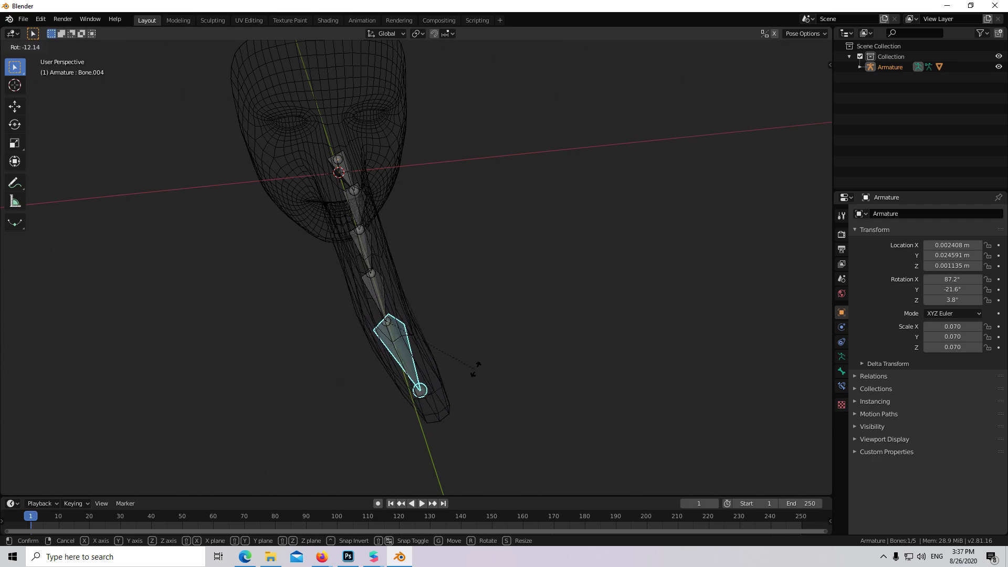
{"action": "mouse_move", "coordinate": [450, 353]}
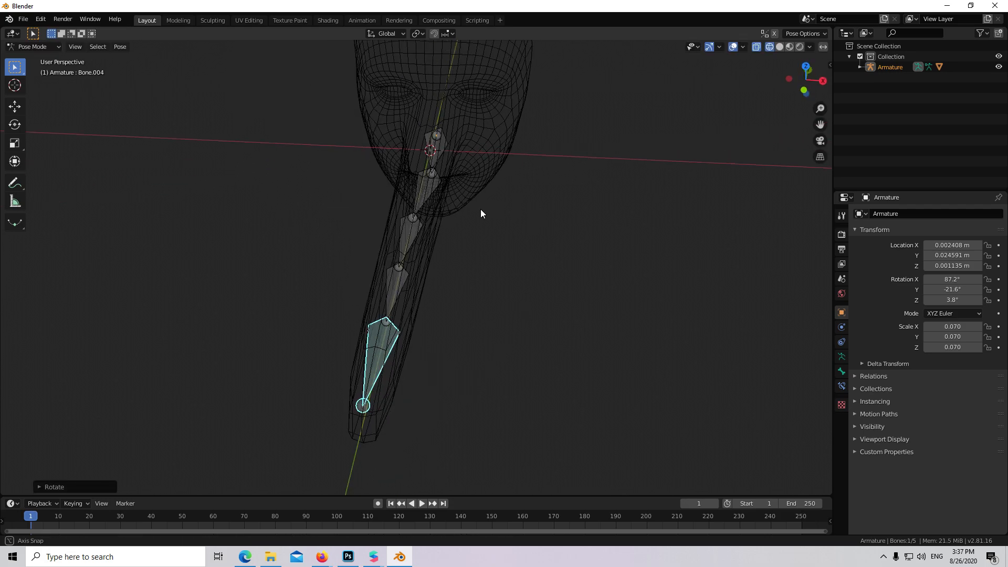
{"action": "key", "text": "r"}
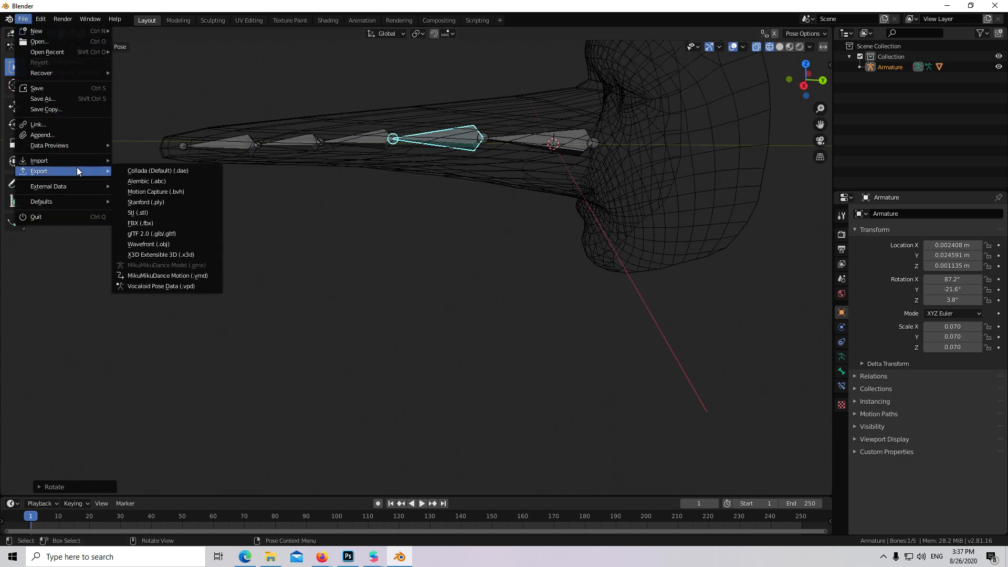
Export the rigged face and nose as an FBX file into the spark ar nose folder.
{"action": "left_click", "coordinate": [140, 223]}
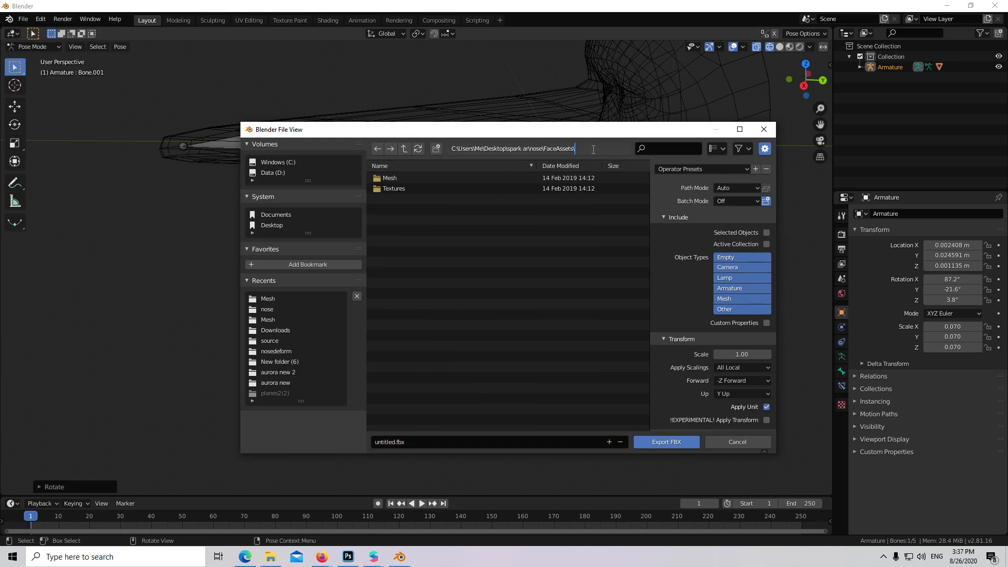
{"action": "key", "text": "Backspace"}
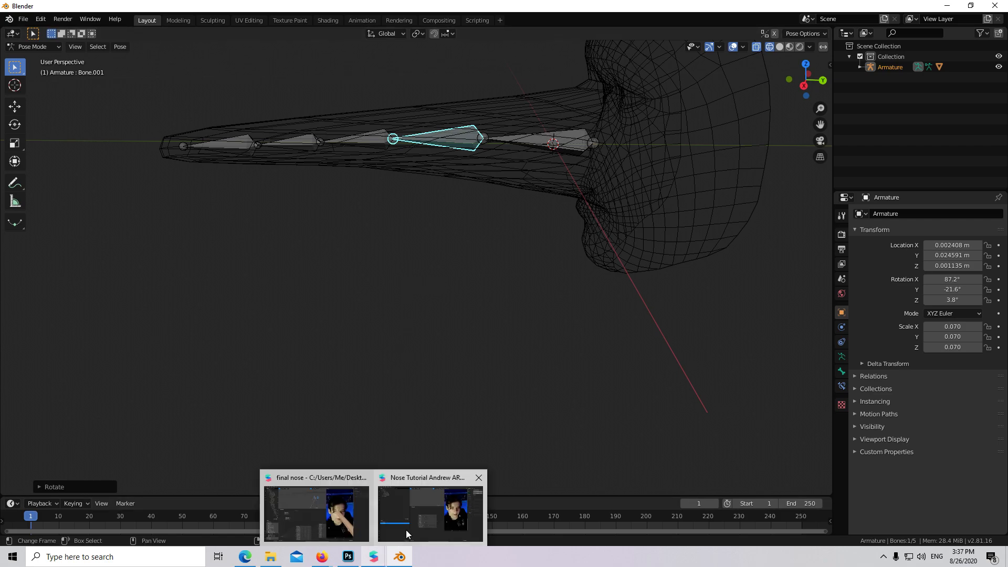
Import untitled.fbx from the nose folder into the Nose Tutorial Spark AR project's assets.
{"action": "left_click", "coordinate": [427, 511]}
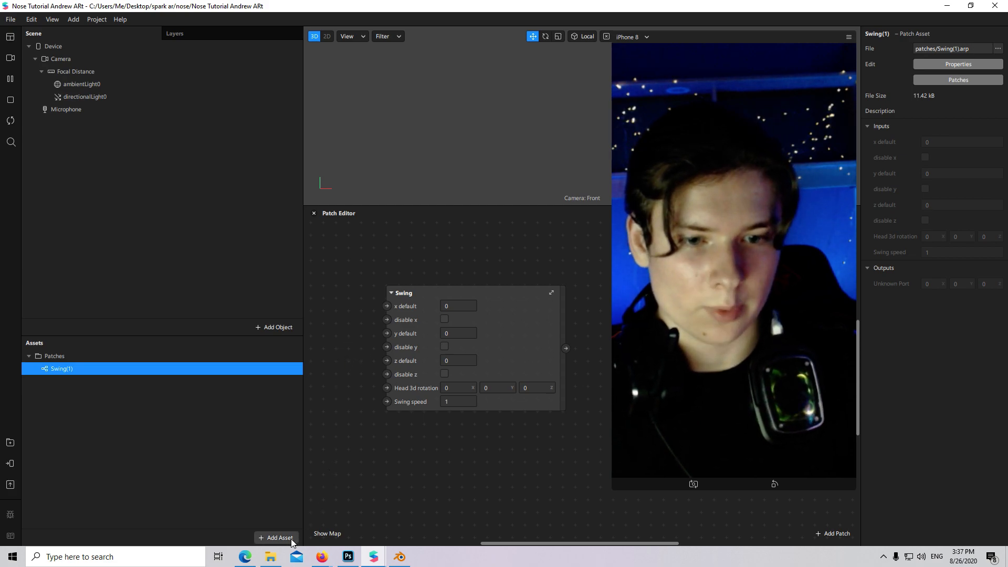
{"action": "left_click", "coordinate": [276, 538]}
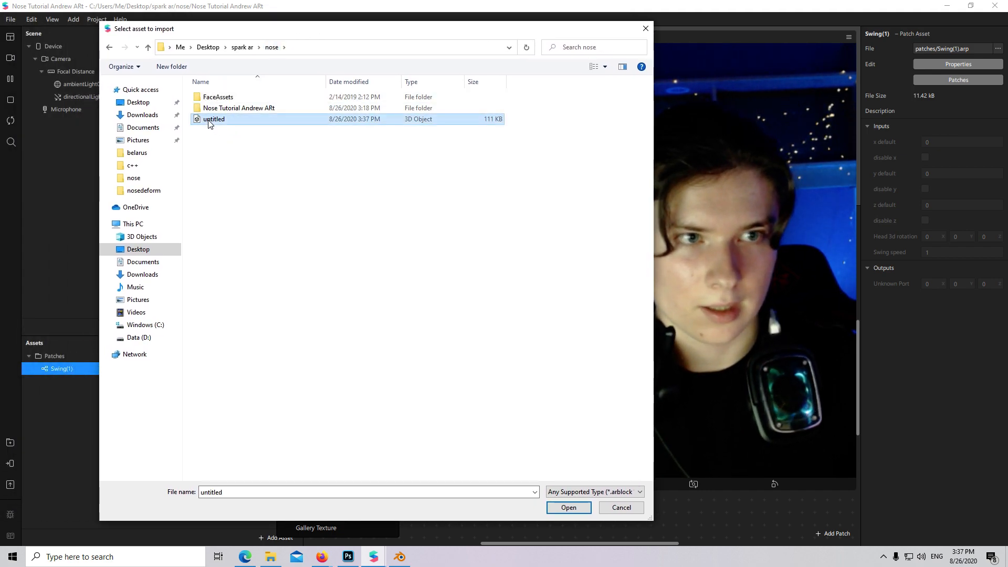
{"action": "left_click", "coordinate": [568, 507]}
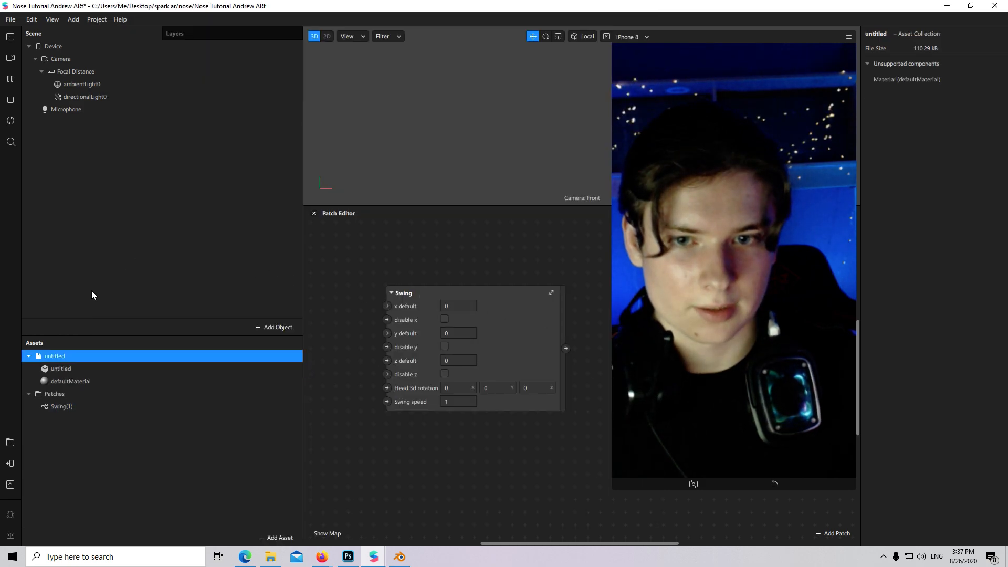
{"action": "left_click", "coordinate": [273, 326]}
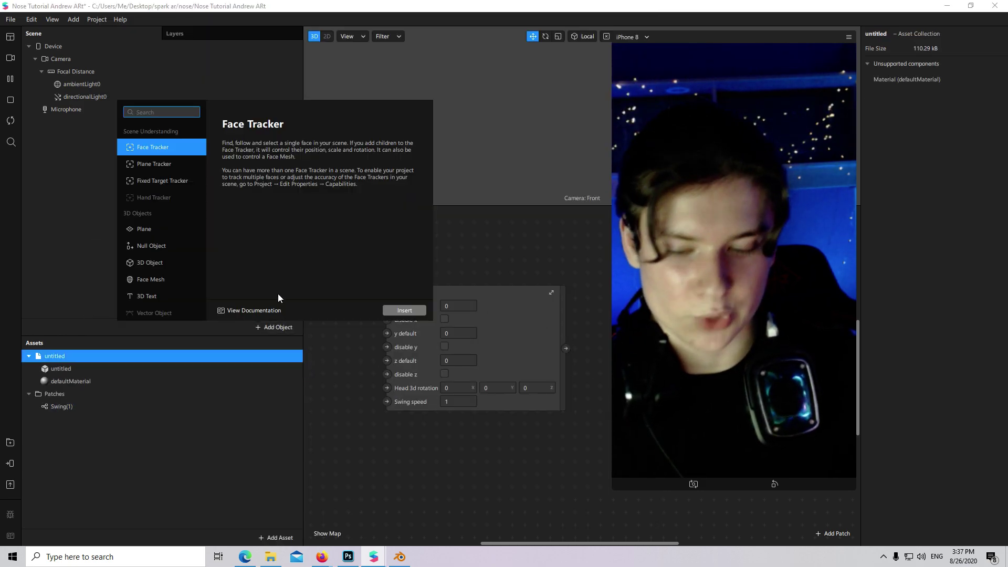
Add a Face Tracker and place the untitled nose model under it.
{"action": "left_click", "coordinate": [404, 310]}
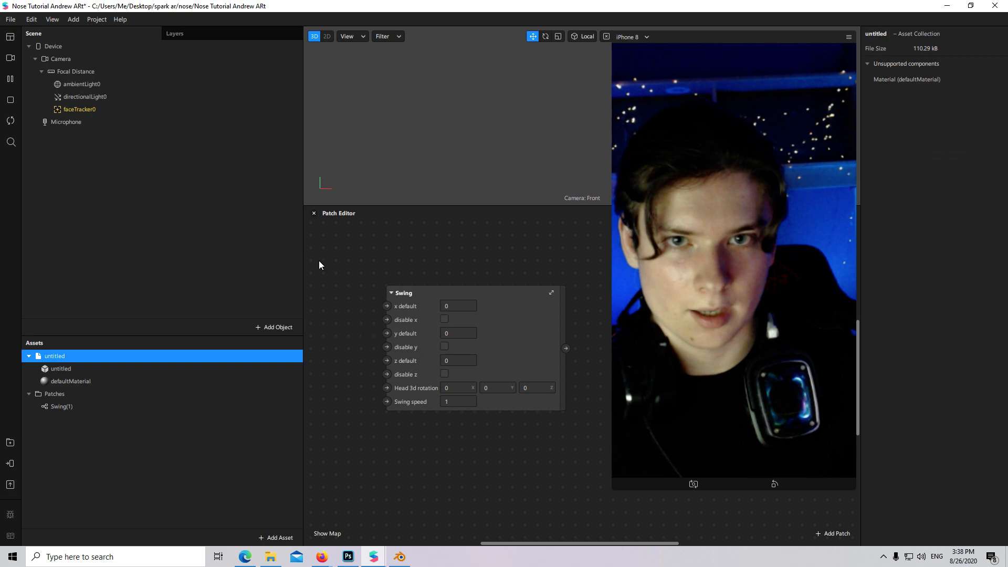
{"action": "left_click", "coordinate": [79, 109]}
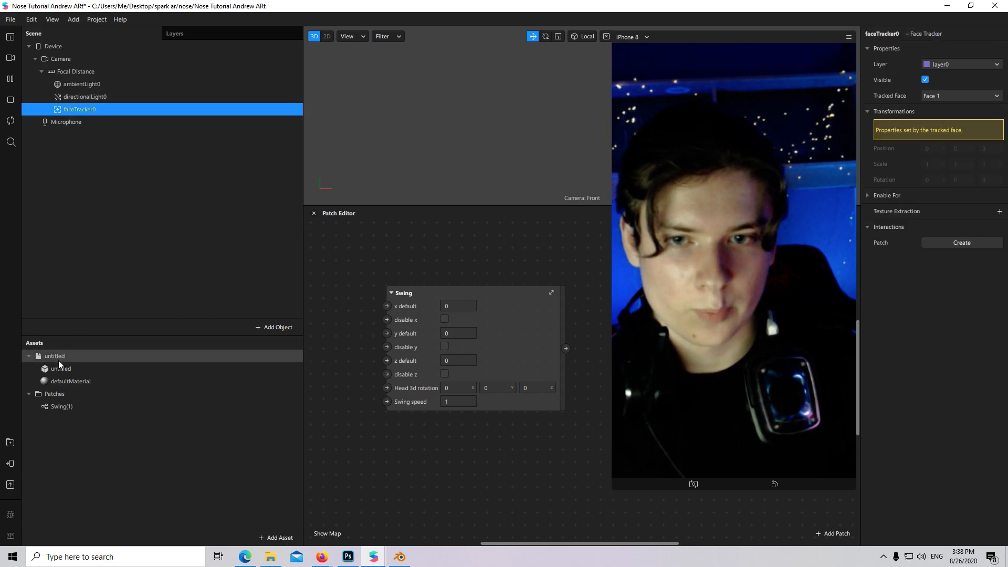
{"action": "left_click", "coordinate": [55, 355]}
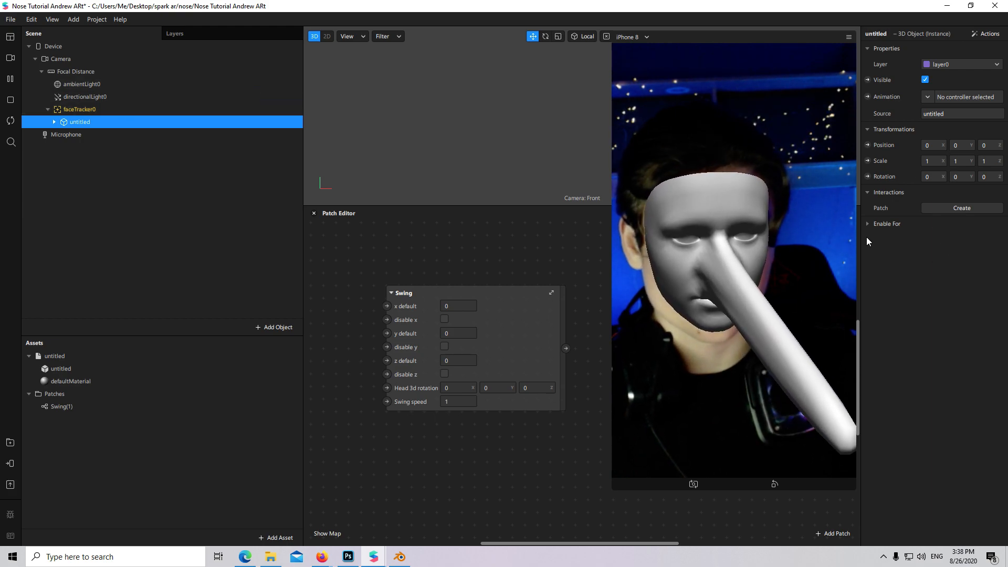
Add Texture Extraction and give defaultMaterial a Flat shader with faceTracker0 Texture.
{"action": "left_click", "coordinate": [80, 109]}
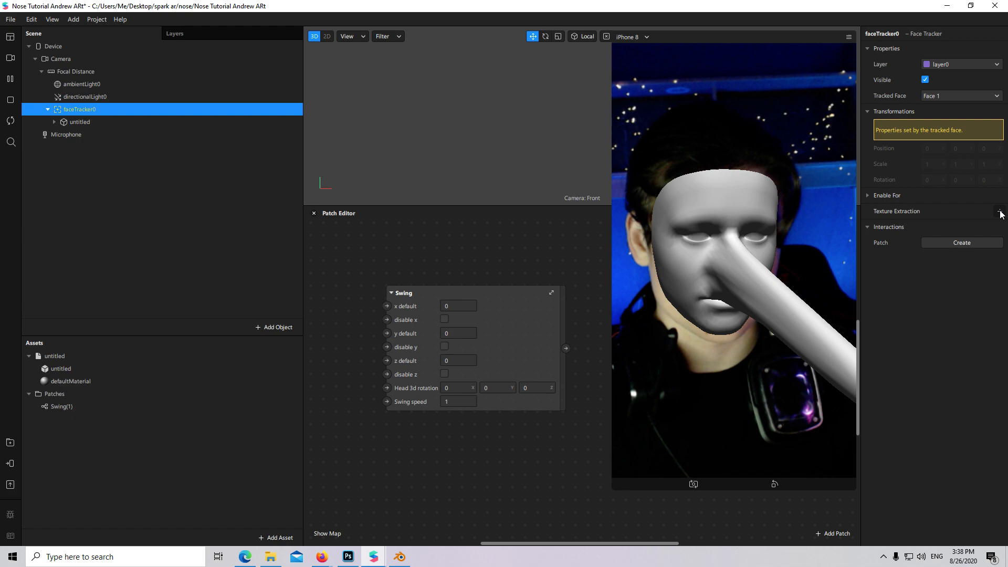
{"action": "left_click", "coordinate": [999, 211]}
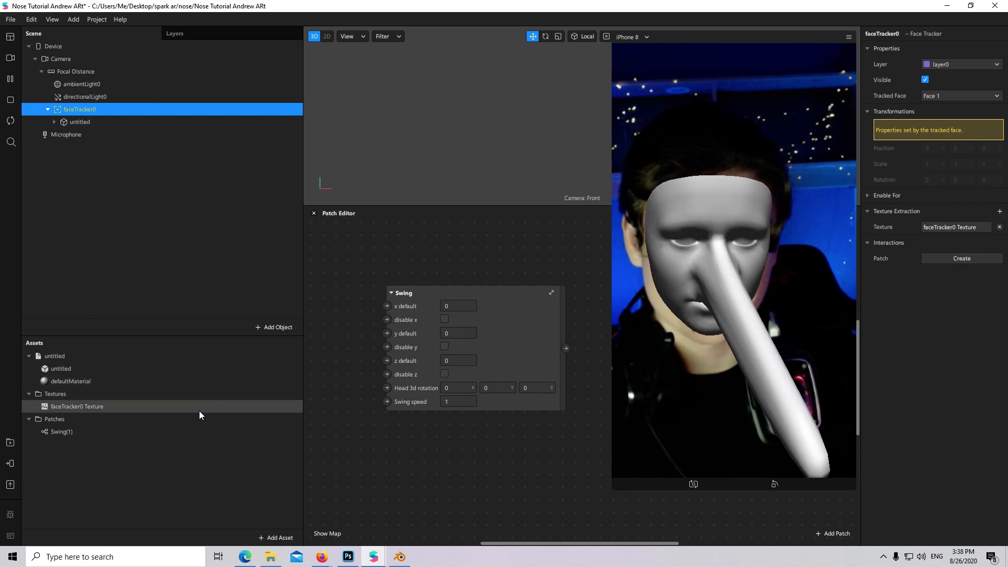
{"action": "left_click", "coordinate": [70, 381]}
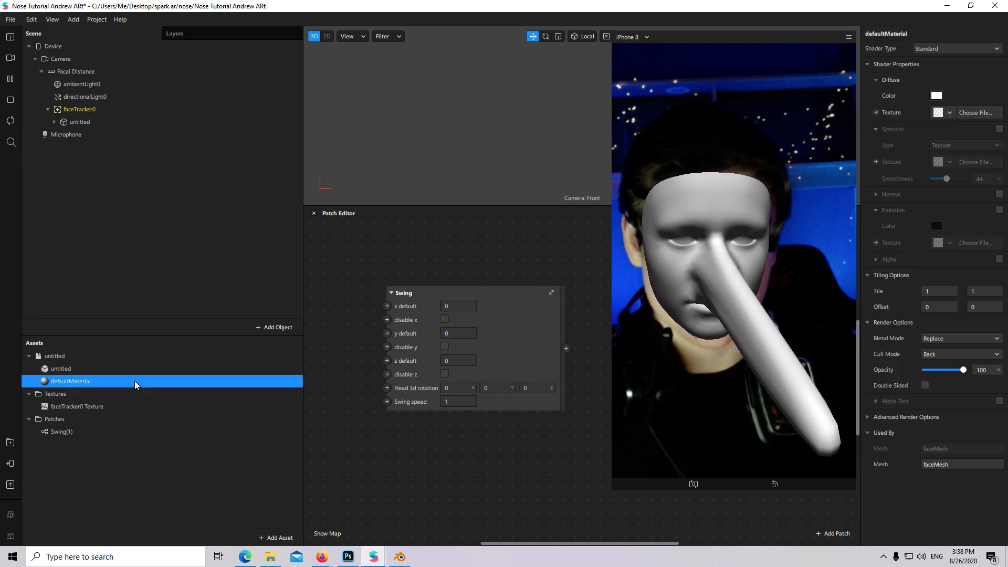
{"action": "left_click", "coordinate": [955, 48]}
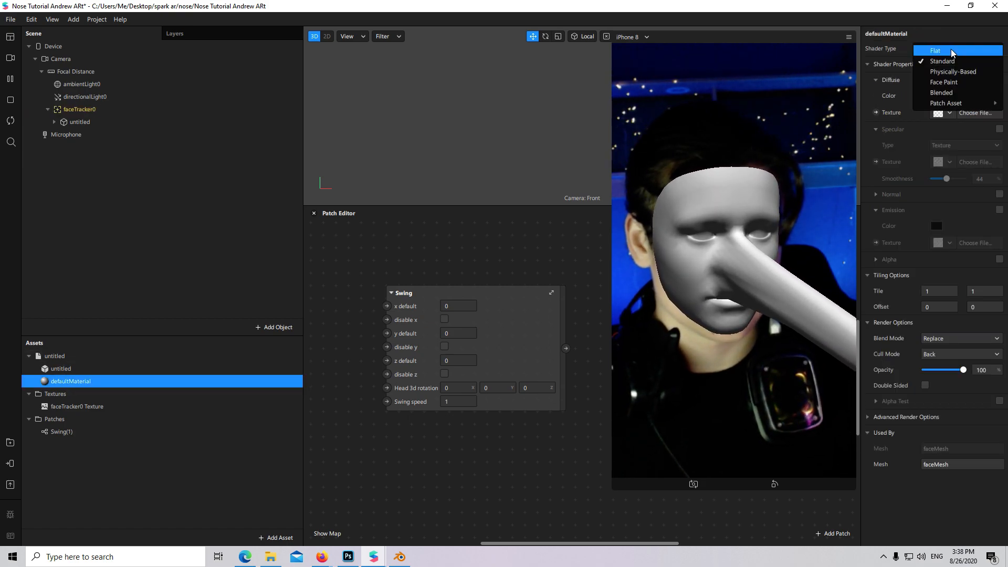
{"action": "left_click", "coordinate": [936, 50]}
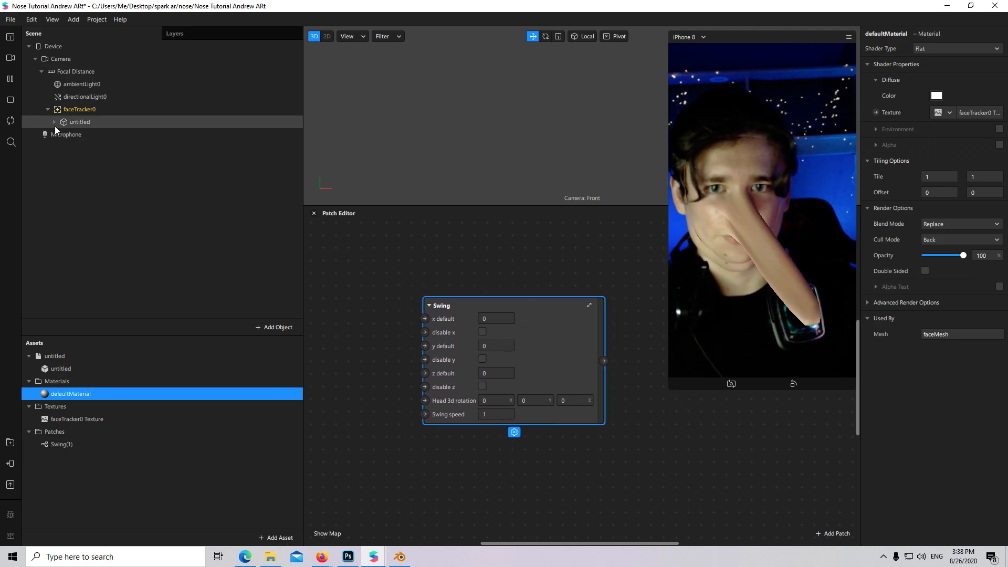
Expand untitled, Armature, skeleton and bones down to Bone.004_end, then select Bone.001.
{"action": "left_click", "coordinate": [54, 121]}
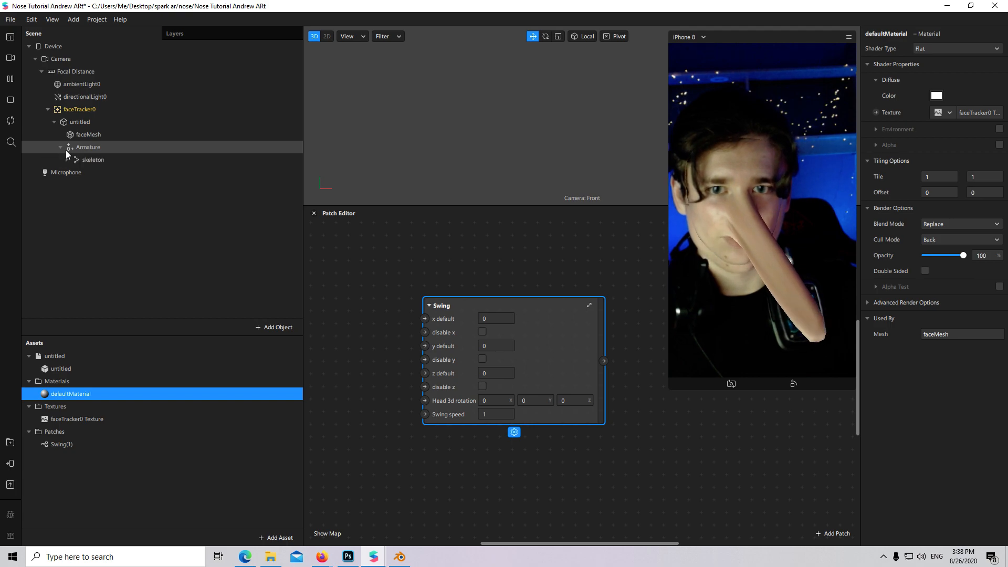
{"action": "left_click", "coordinate": [66, 160]}
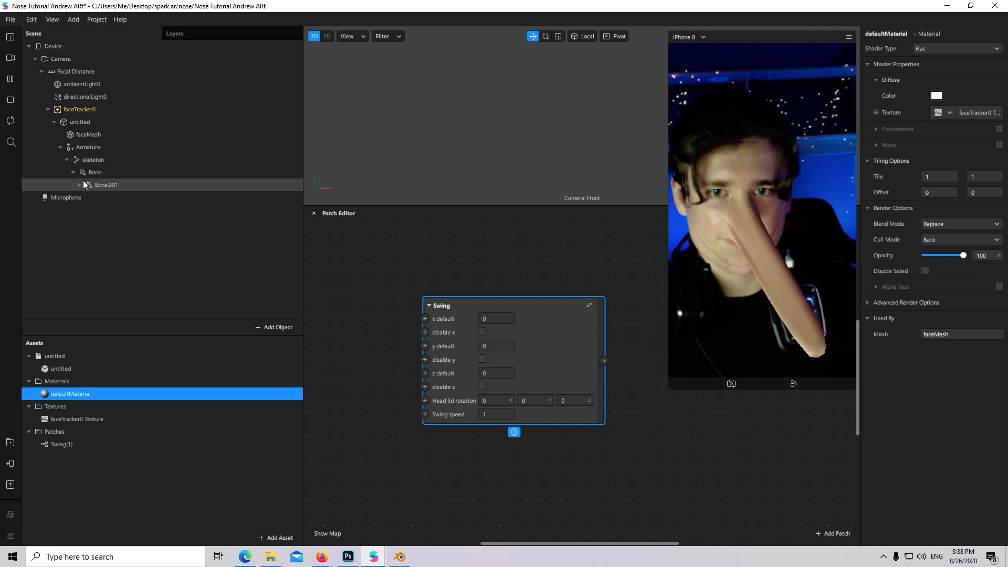
{"action": "left_click", "coordinate": [89, 147]}
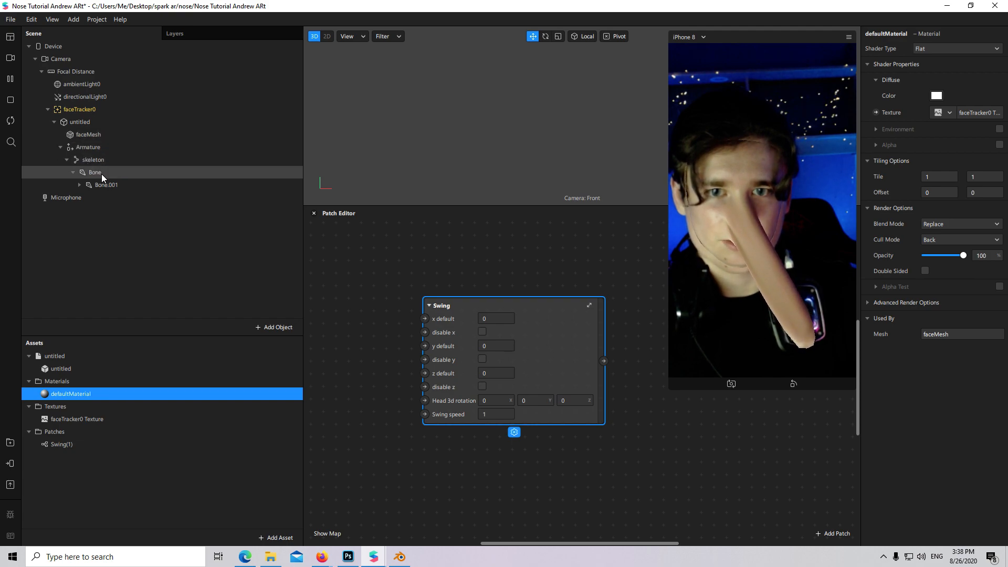
{"action": "left_click", "coordinate": [79, 185]}
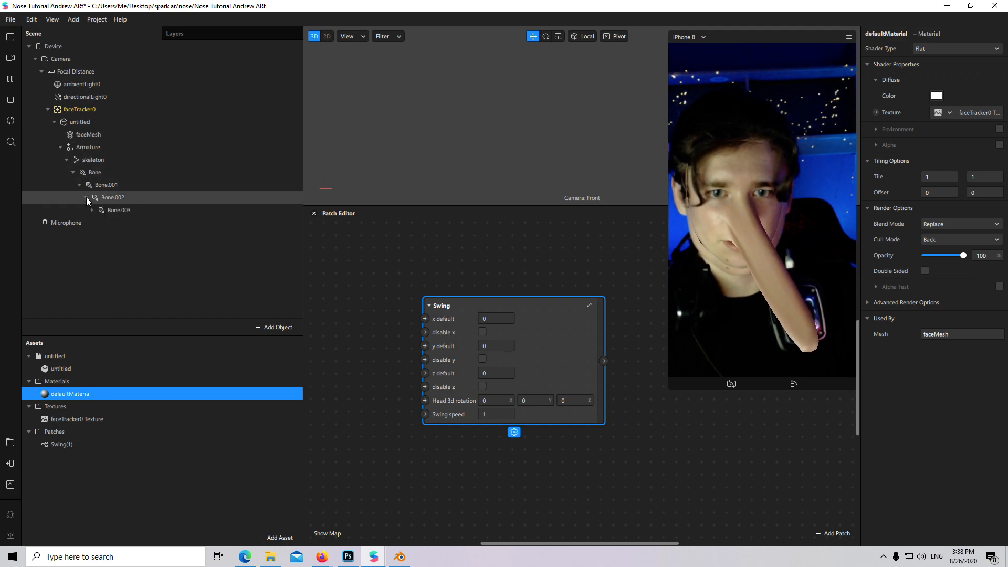
{"action": "left_click", "coordinate": [95, 197]}
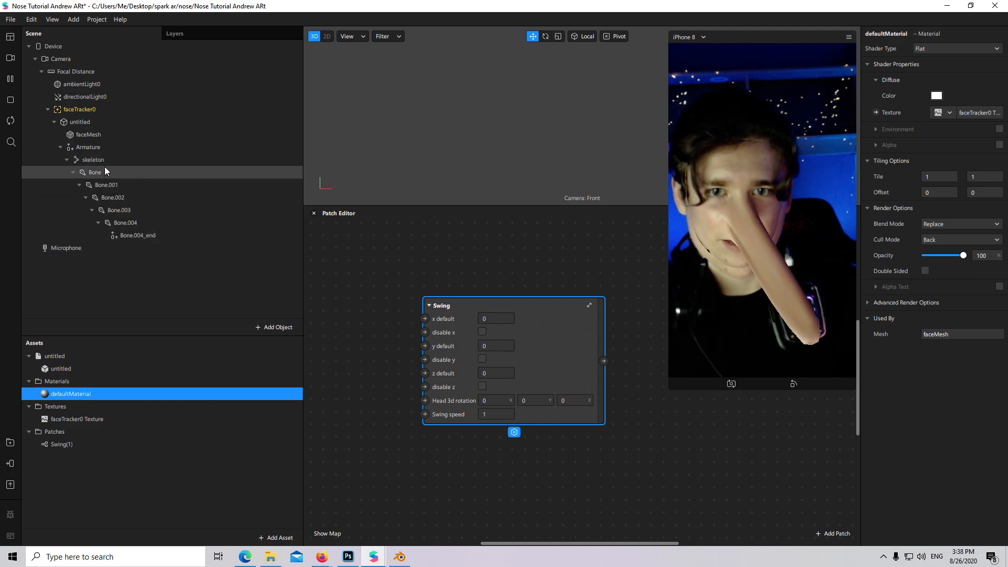
{"action": "left_click", "coordinate": [94, 172]}
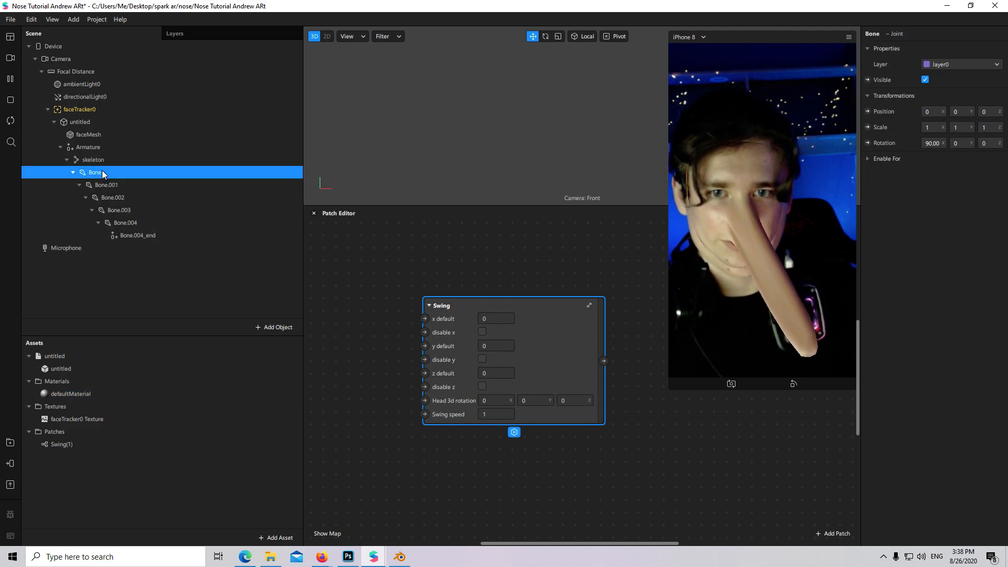
{"action": "left_click", "coordinate": [106, 184]}
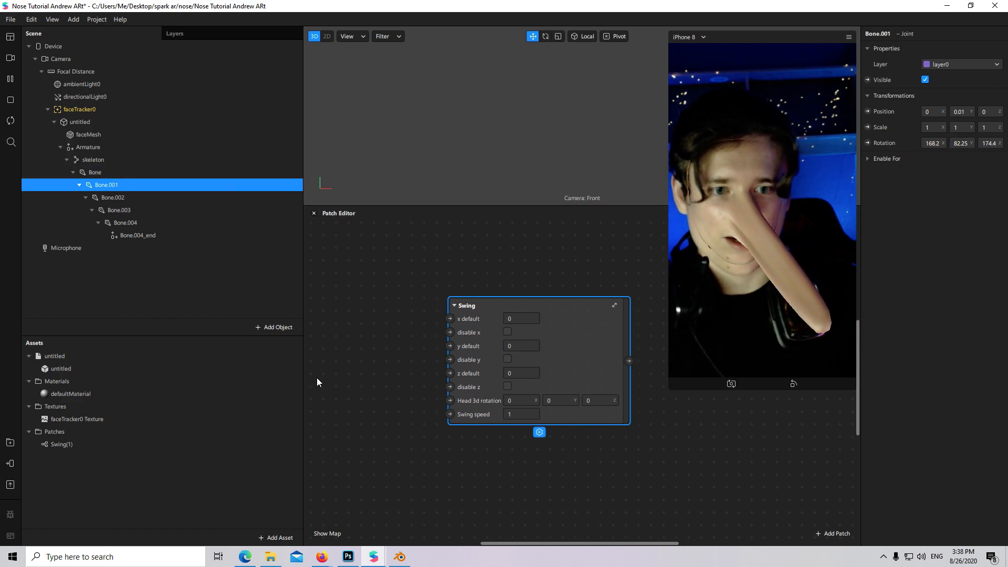
Copy Bone.001's rotation into the Swing patch defaults: x 168.21393, y 82, z 174.
{"action": "left_click", "coordinate": [79, 109]}
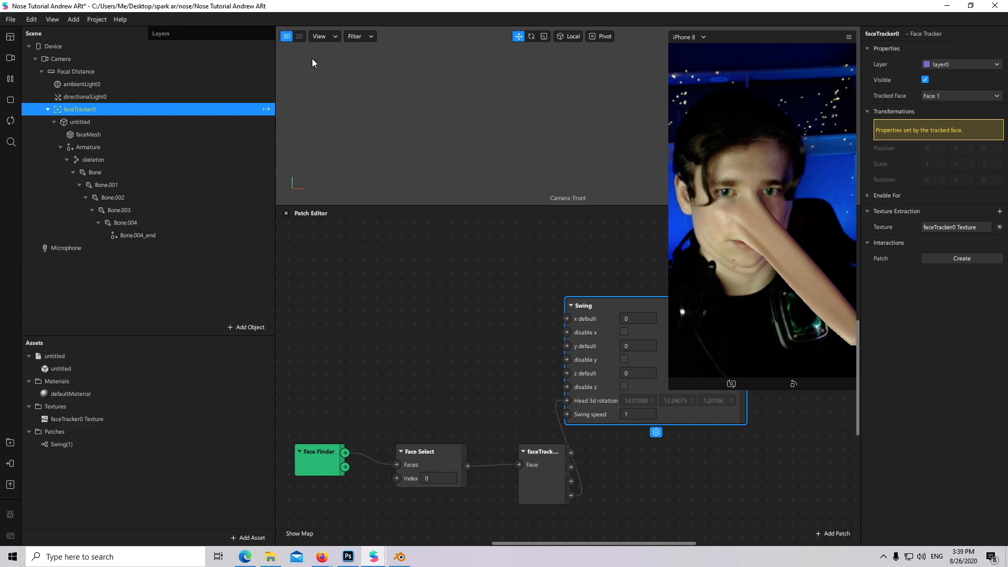
{"action": "left_click", "coordinate": [106, 184]}
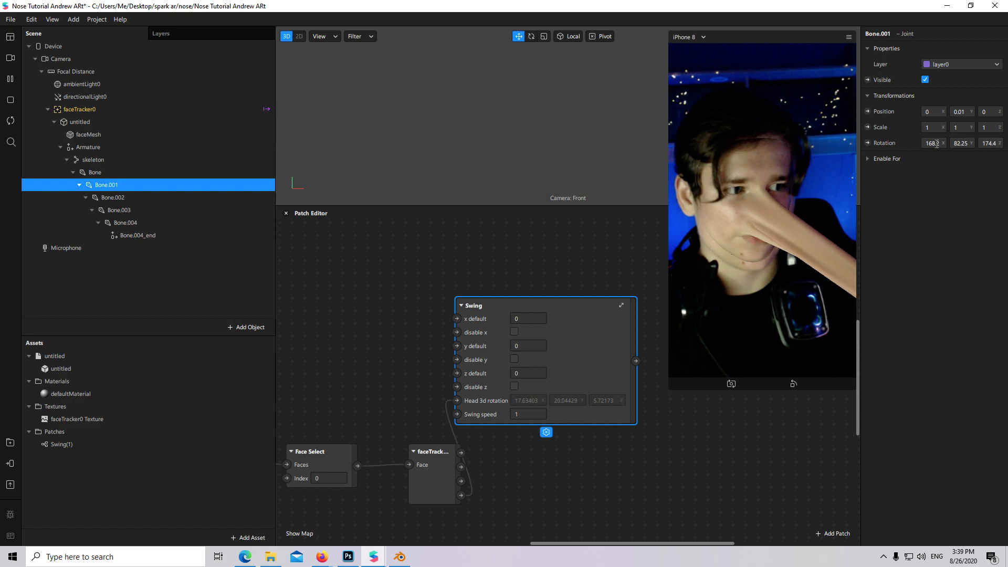
{"action": "triple_click", "coordinate": [932, 143]}
{"action": "type", "text": "1393"}
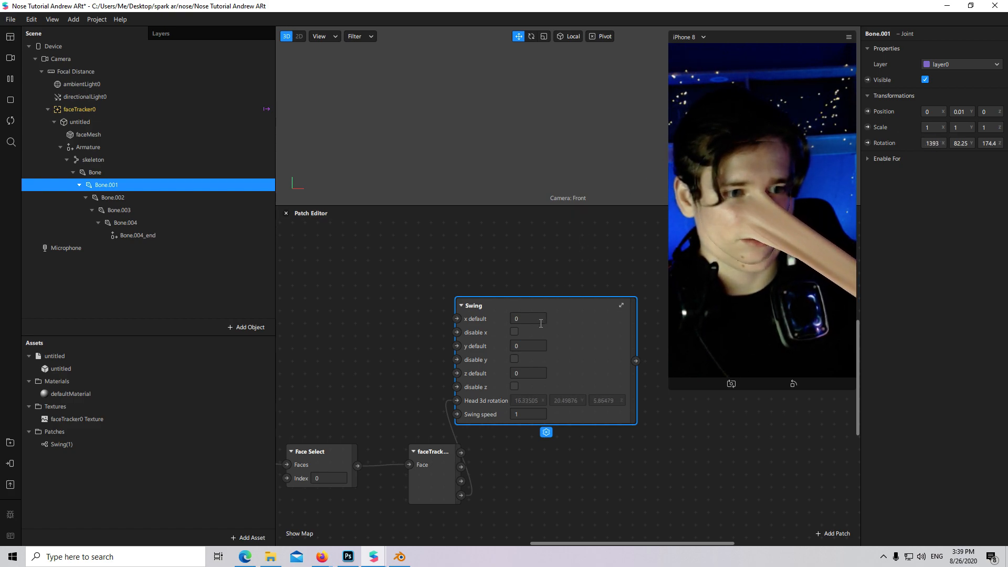
{"action": "left_click", "coordinate": [527, 318]}
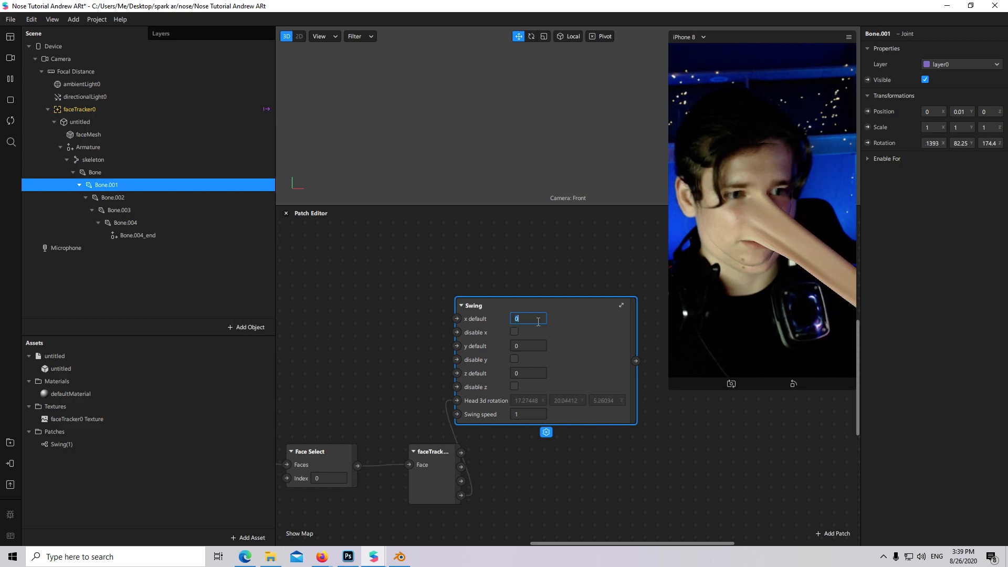
{"action": "type", "text": "168.21393"}
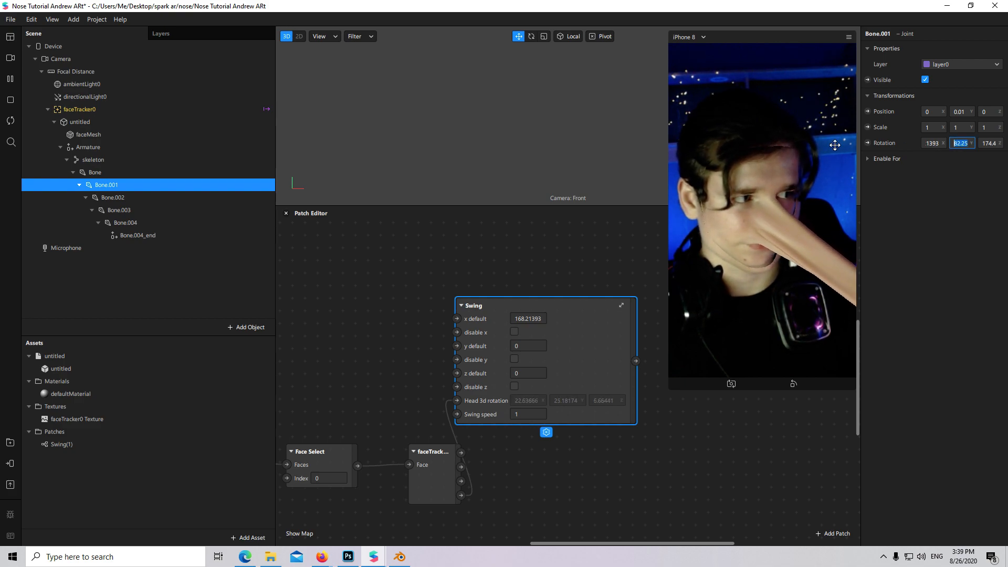
{"action": "type", "text": "5362"}
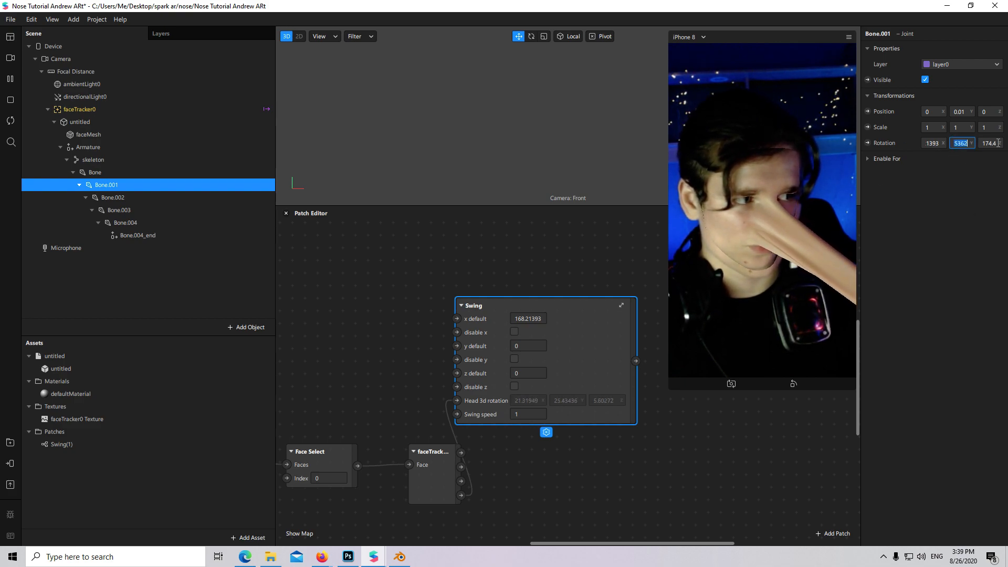
{"action": "left_click", "coordinate": [527, 345]}
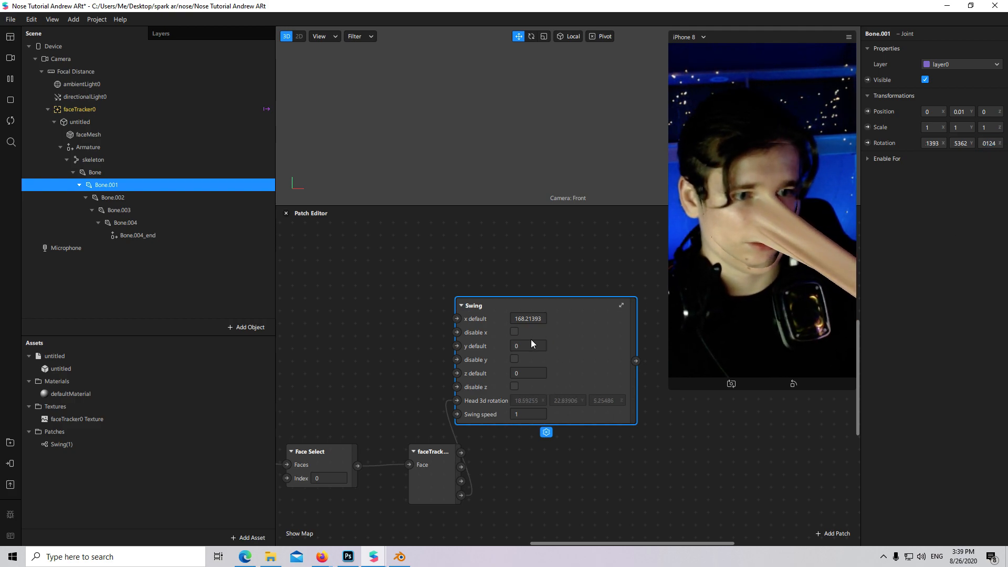
{"action": "mouse_move", "coordinate": [899, 161]}
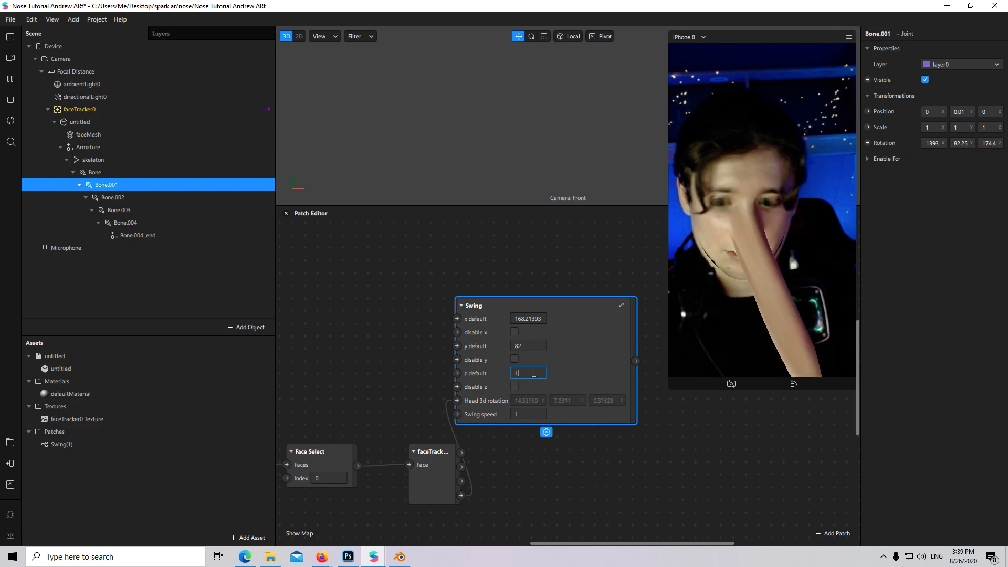
{"action": "type", "text": "174"}
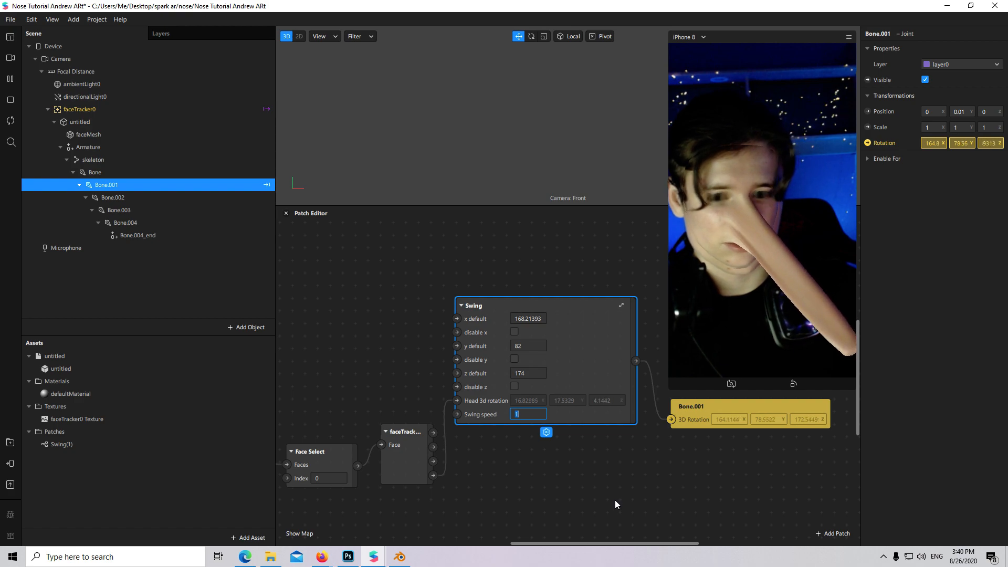
Enter a swing speed of 3 for the patch driving Bone.001's 3D rotation.
{"action": "type", "text": "10"}
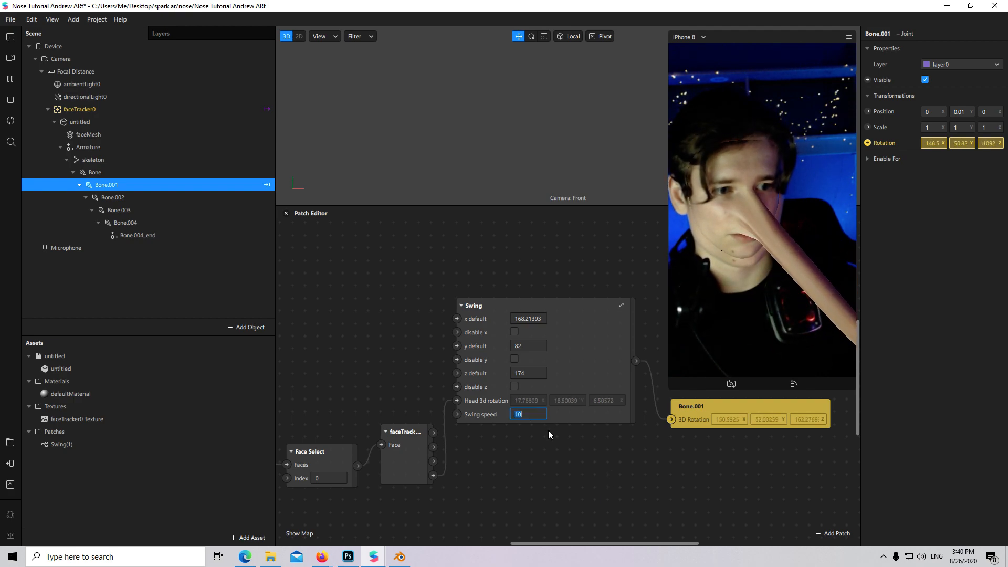
{"action": "type", "text": "3"}
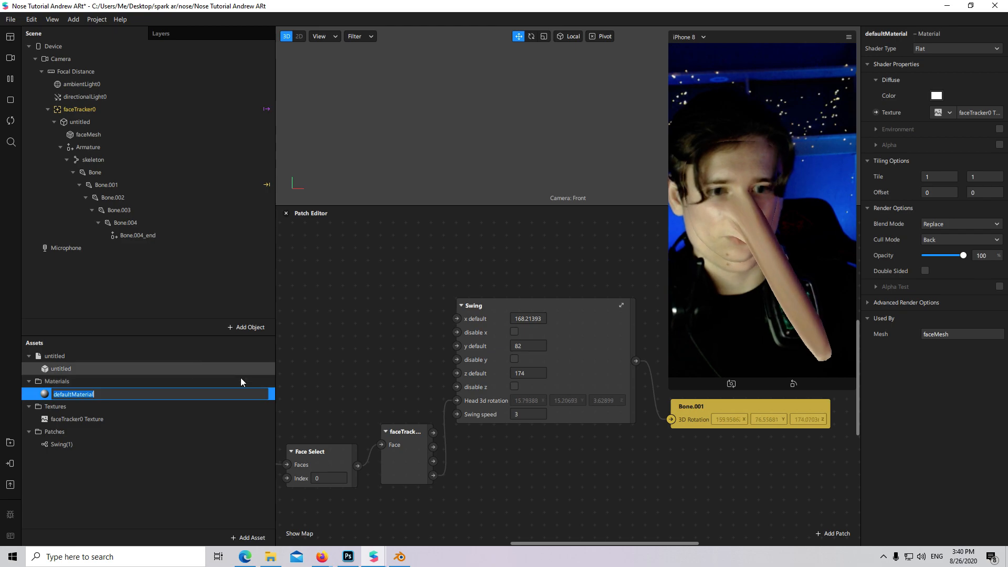
Create a new white 281 × 240 px document in Photoshop.
{"action": "left_click", "coordinate": [347, 556]}
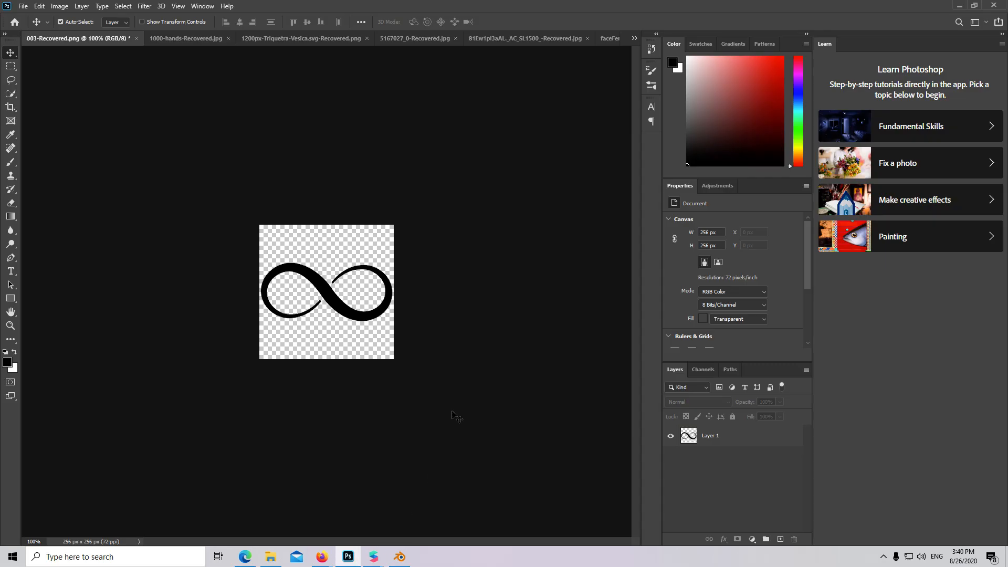
{"action": "left_click", "coordinate": [23, 6]}
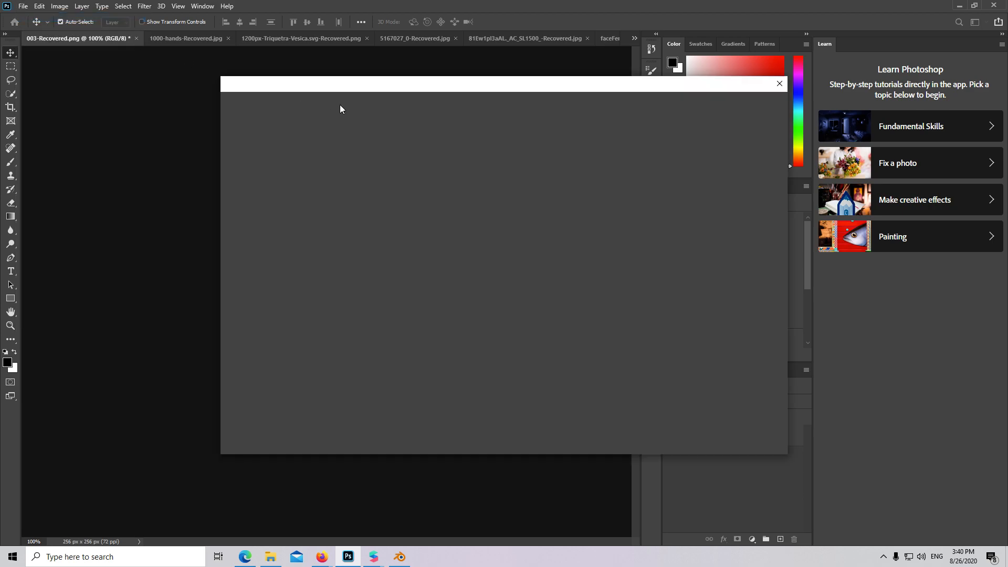
{"action": "left_click", "coordinate": [779, 83]}
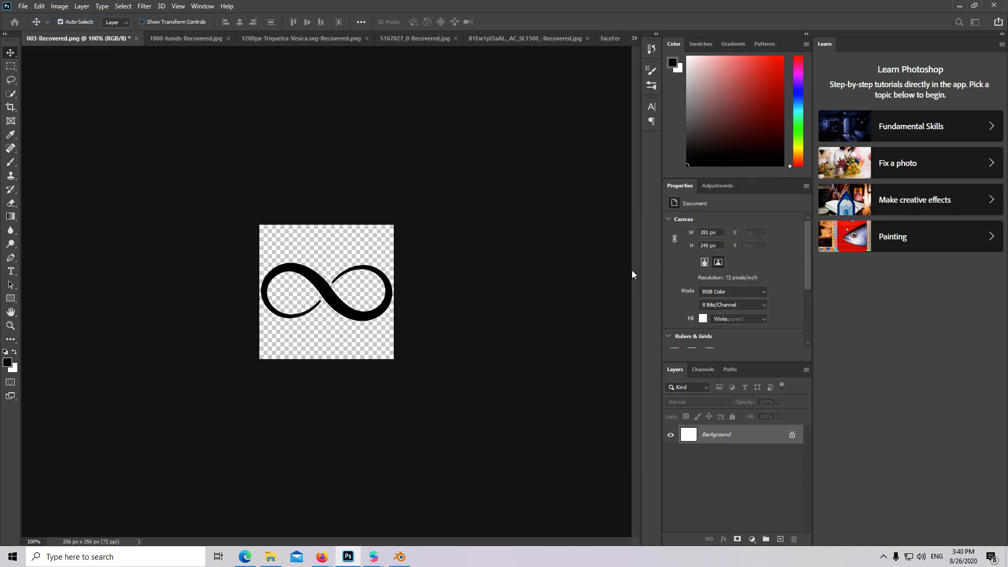
Browse the Open dialog to nose > FaceAssets > Textures.
{"action": "left_click", "coordinate": [23, 6]}
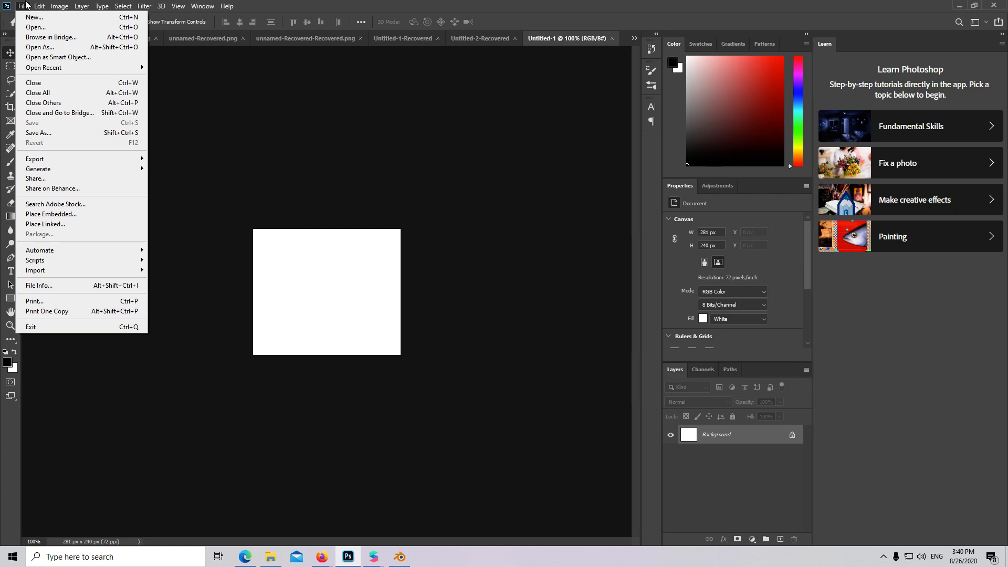
{"action": "mouse_move", "coordinate": [35, 27]}
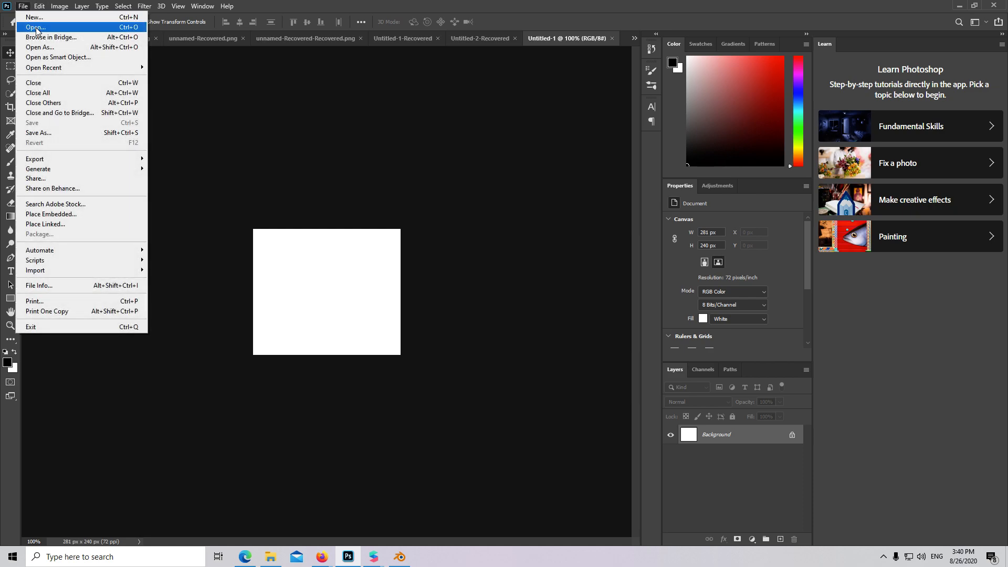
{"action": "left_click", "coordinate": [34, 27]}
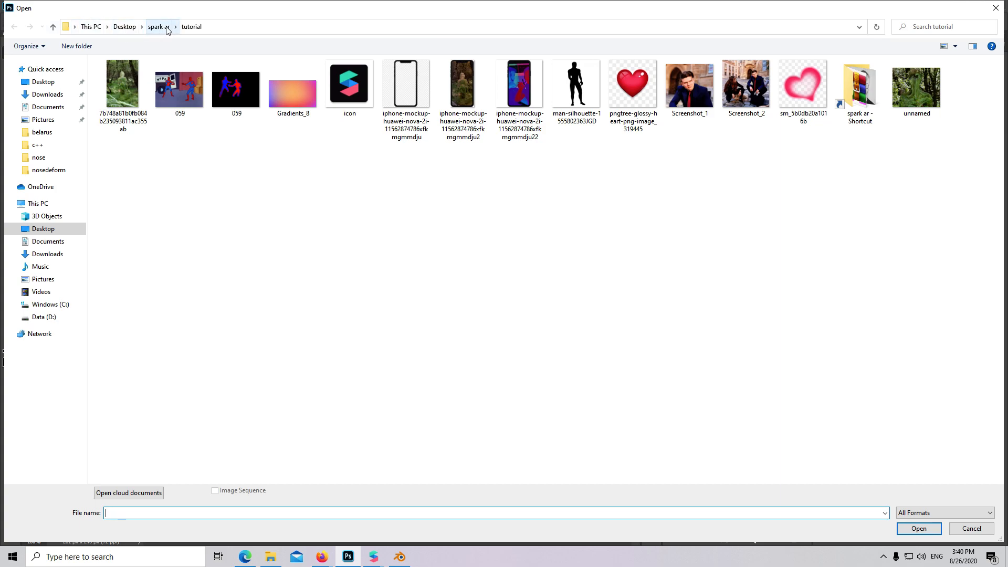
{"action": "left_click", "coordinate": [450, 27]}
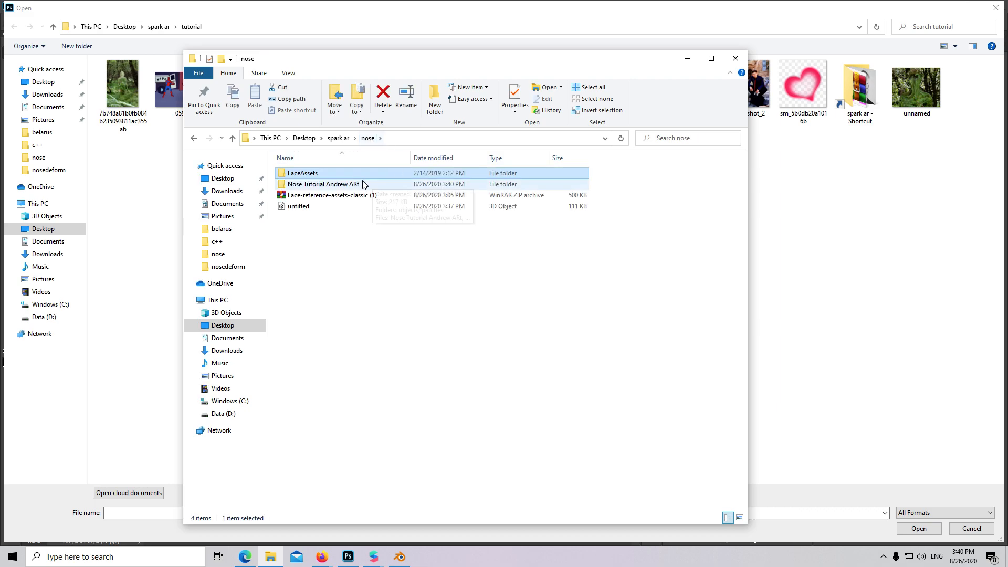
{"action": "left_click", "coordinate": [735, 58]}
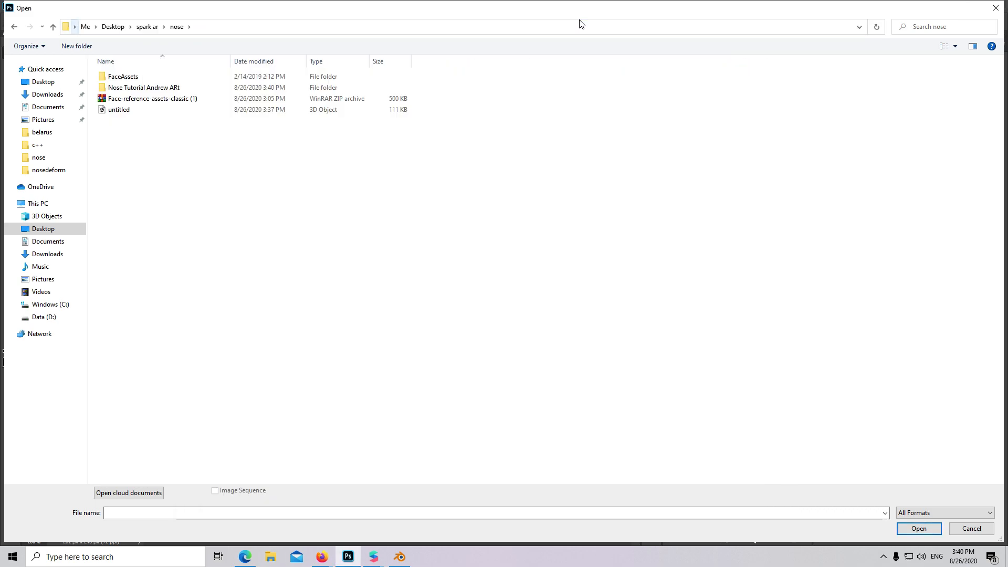
{"action": "double_click", "coordinate": [122, 76]}
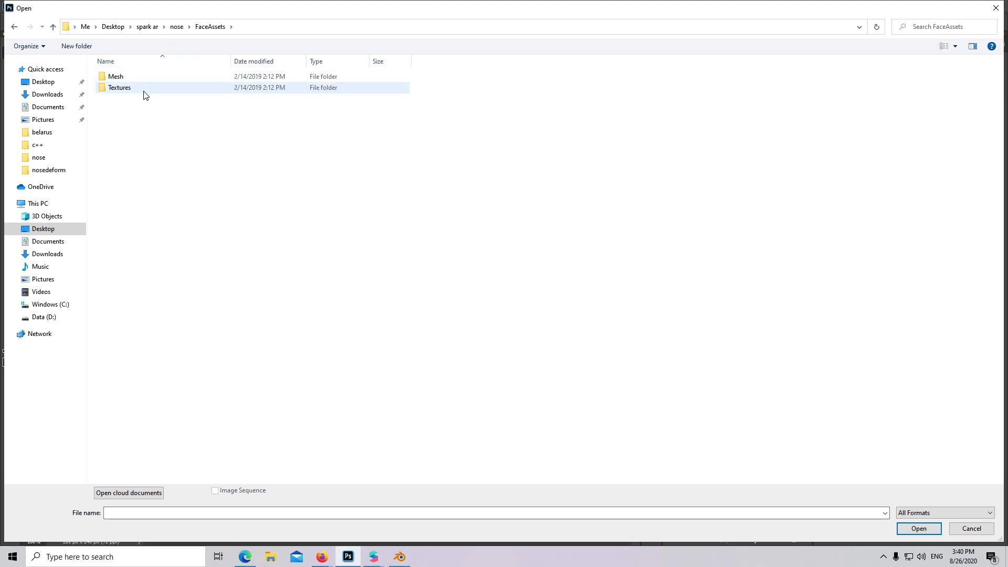
{"action": "double_click", "coordinate": [119, 88]}
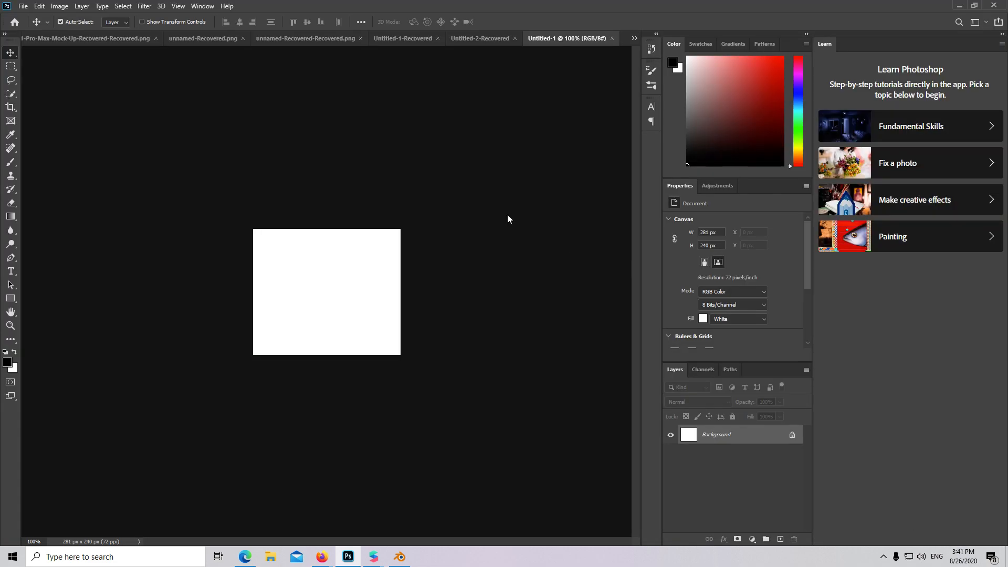
{"action": "mouse_move", "coordinate": [395, 277]}
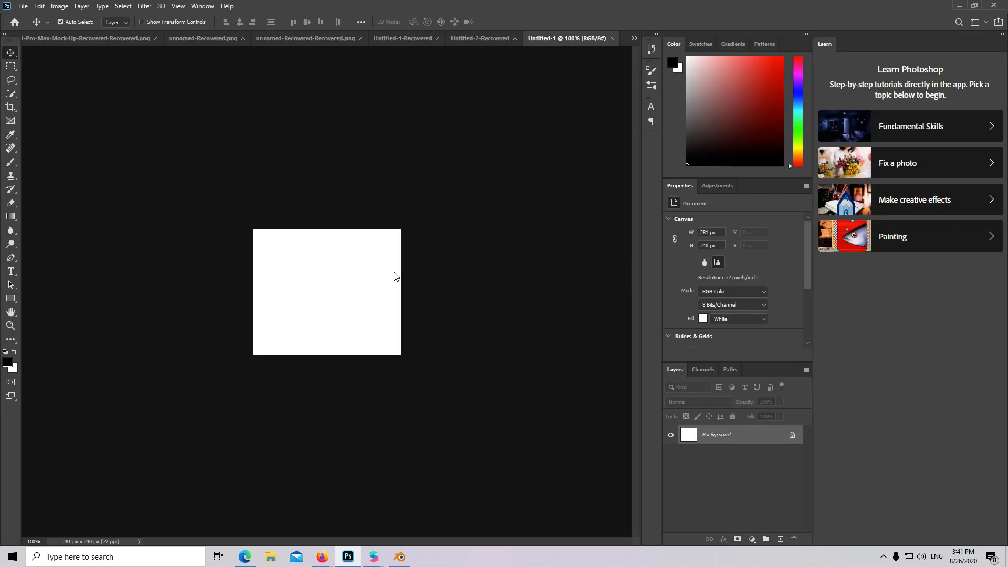
{"action": "mouse_move", "coordinate": [369, 118]}
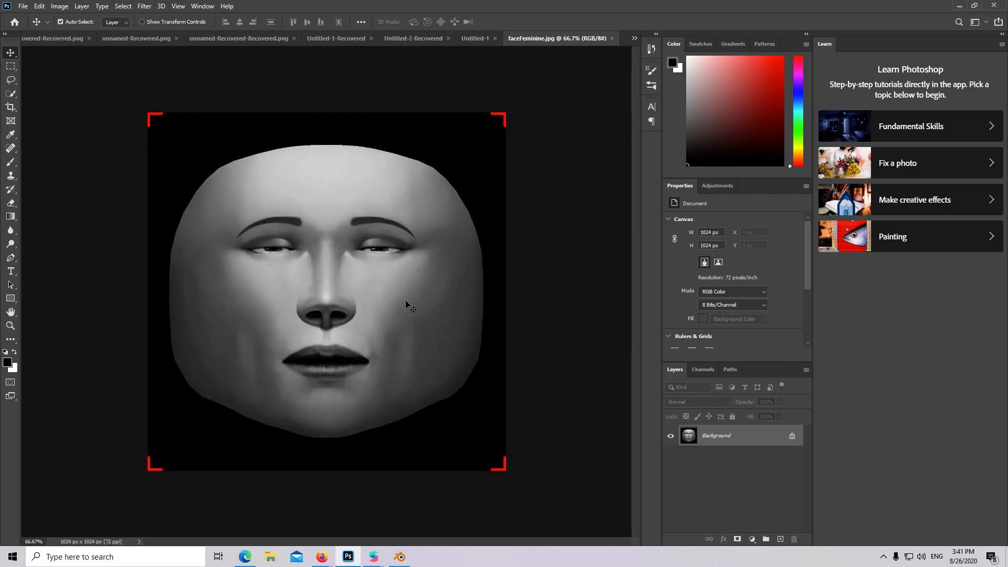
Add empty Layer 1 and convert Background into Layer 0, dismissing Layer Style.
{"action": "left_click", "coordinate": [765, 539]}
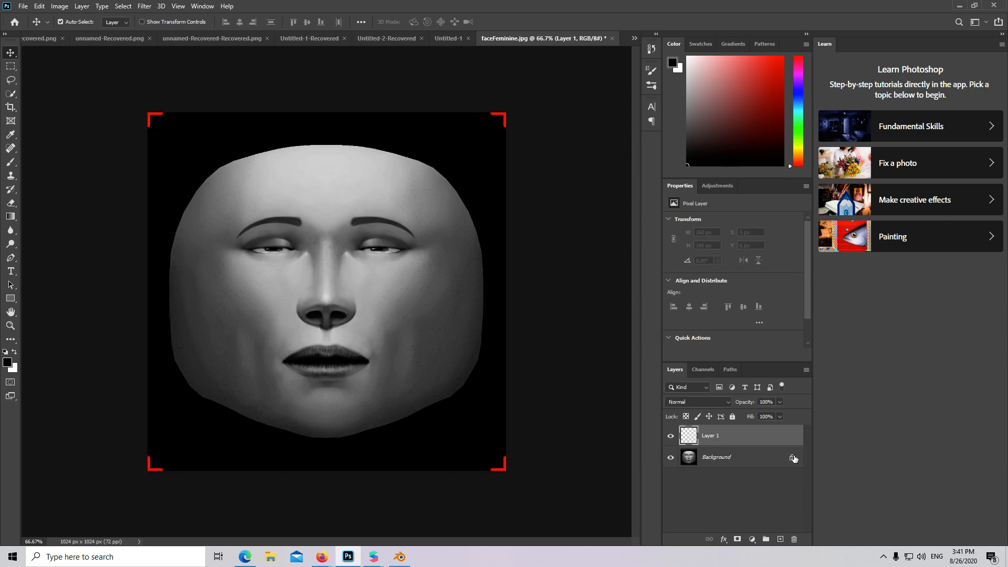
{"action": "double_click", "coordinate": [716, 457]}
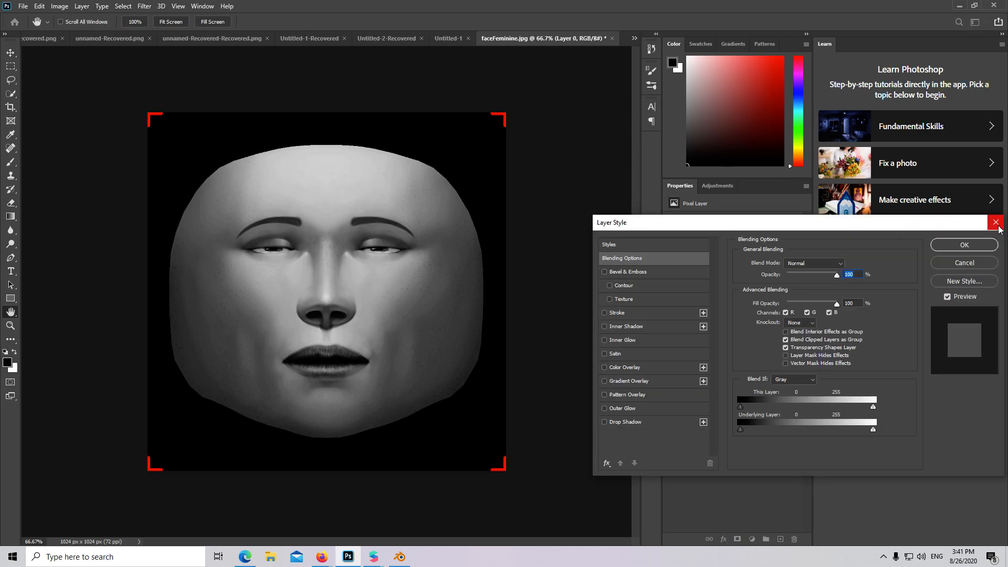
{"action": "left_click", "coordinate": [995, 223]}
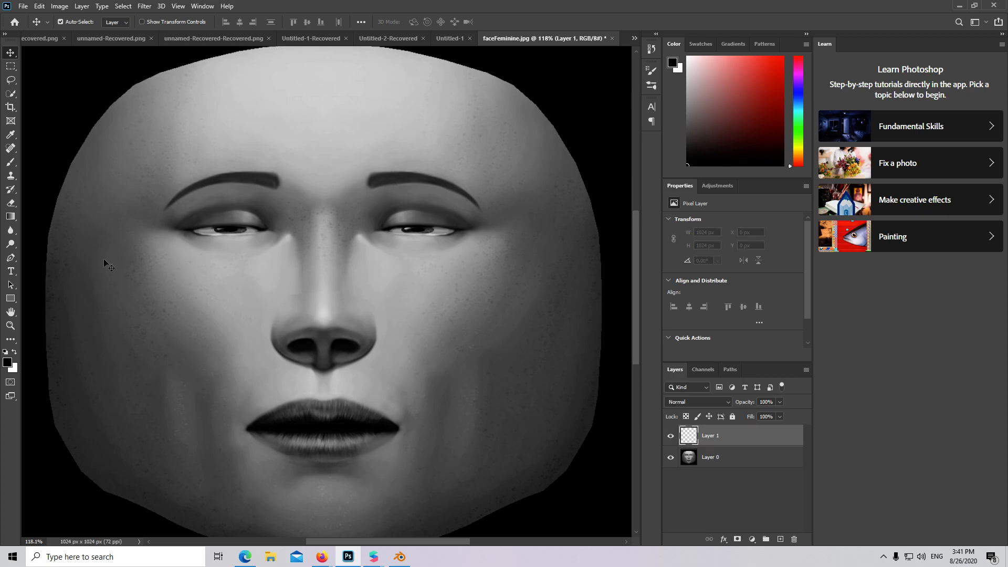
{"action": "mouse_move", "coordinate": [10, 166]}
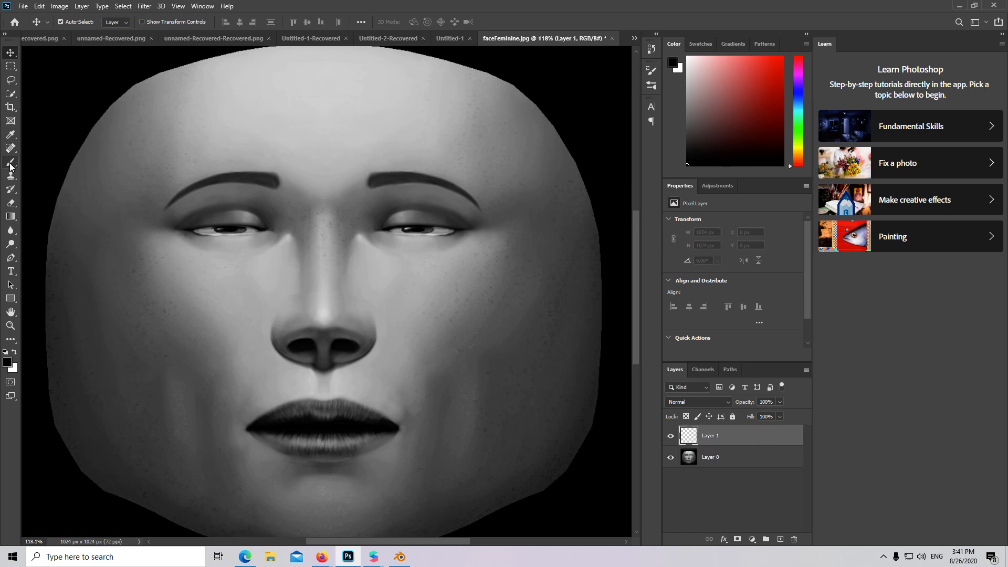
{"action": "mouse_move", "coordinate": [11, 163]}
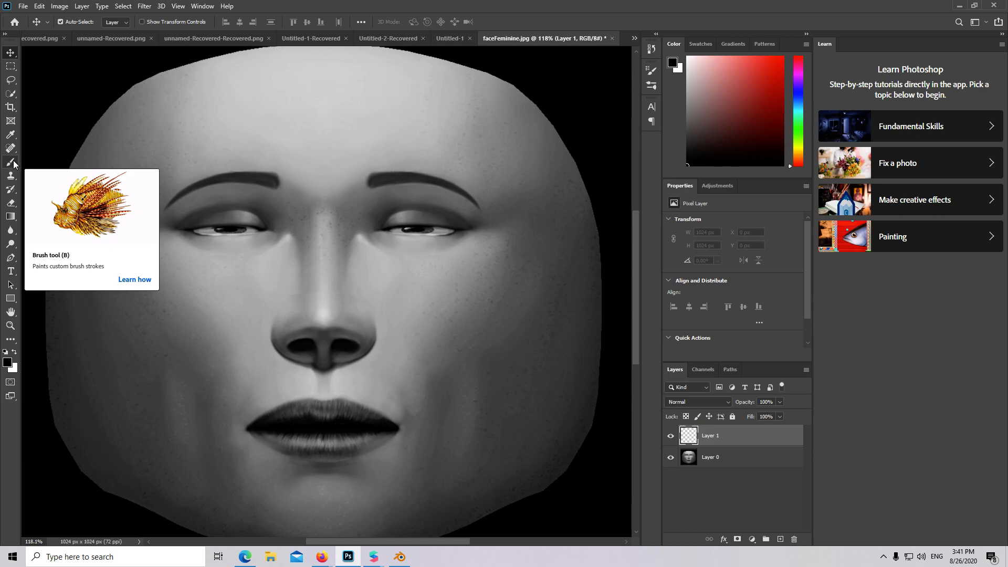
Brush a solid black nose shape on Layer 1 and hide the face layer.
{"action": "left_click", "coordinate": [11, 163]}
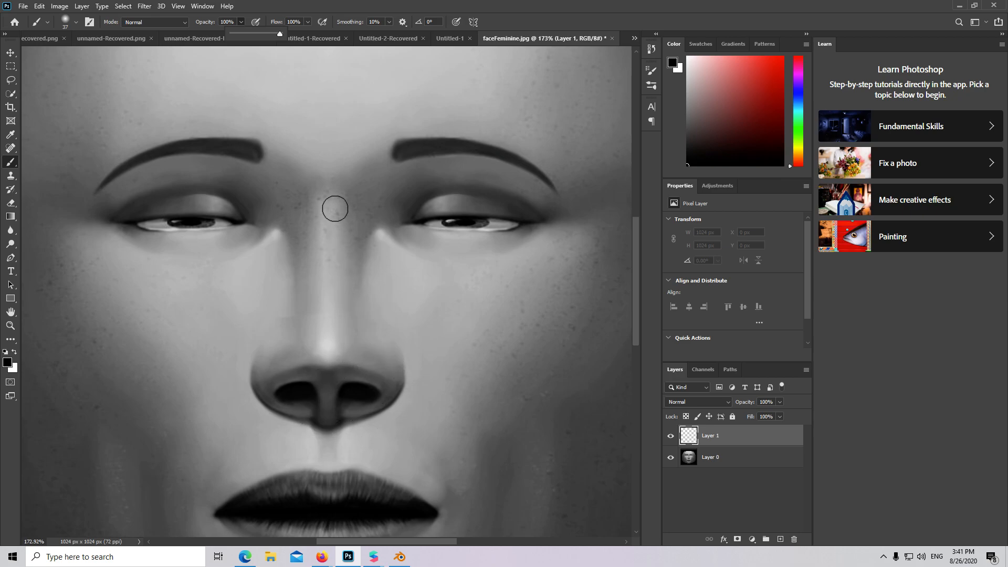
{"action": "mouse_move", "coordinate": [288, 171]}
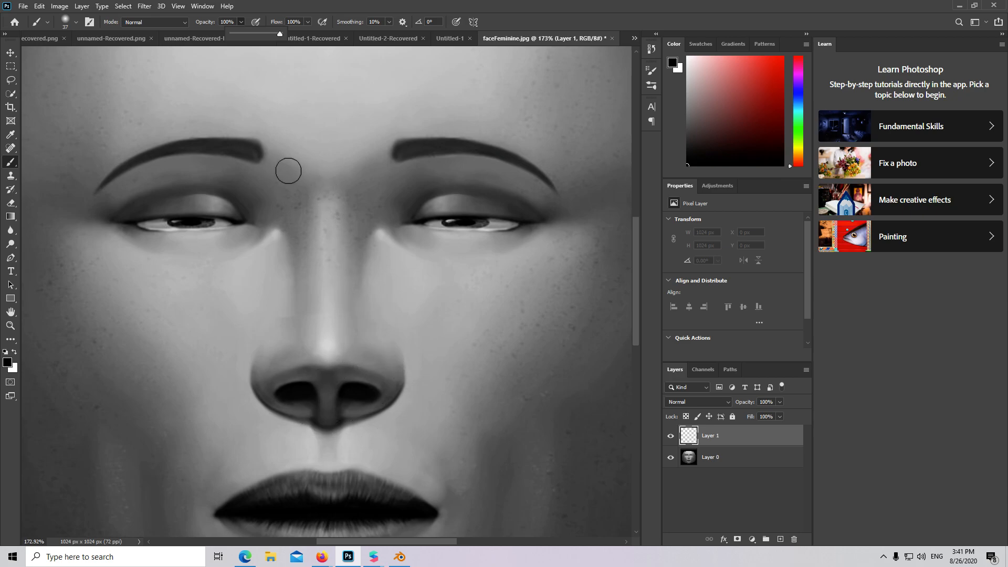
{"action": "left_click_drag", "start_coordinate": [288, 170], "coordinate": [278, 222]}
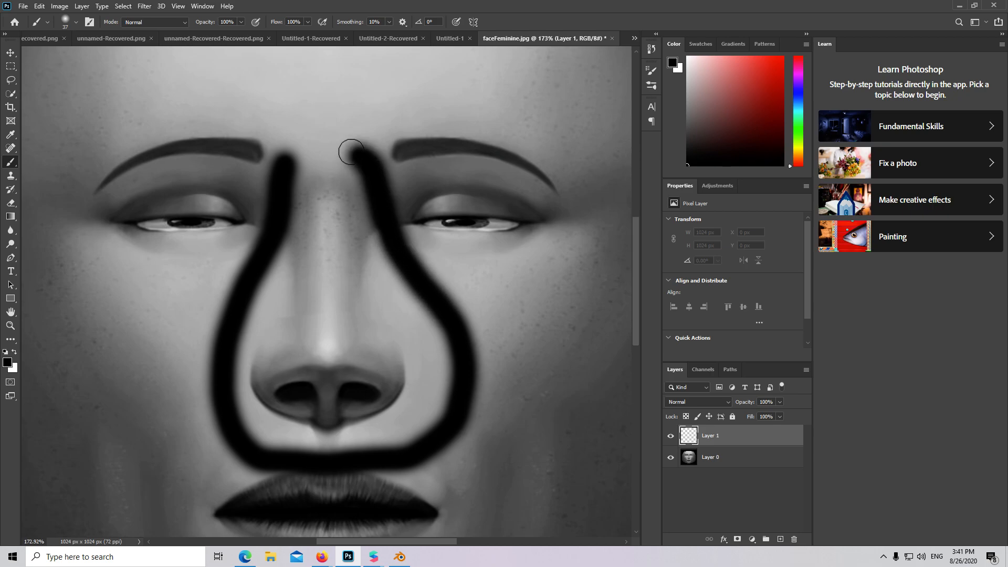
{"action": "left_click_drag", "start_coordinate": [352, 152], "coordinate": [302, 179]}
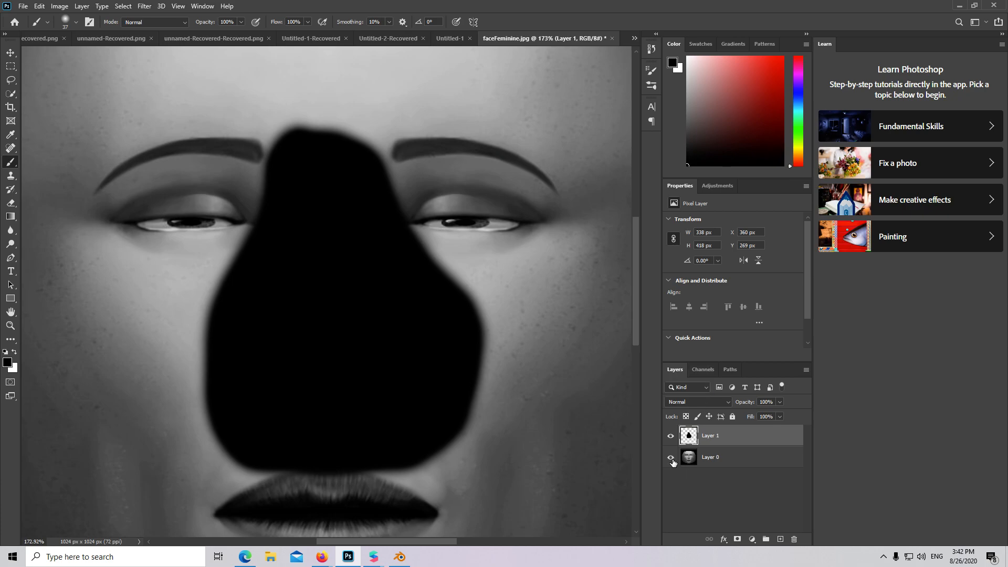
{"action": "left_click", "coordinate": [670, 457]}
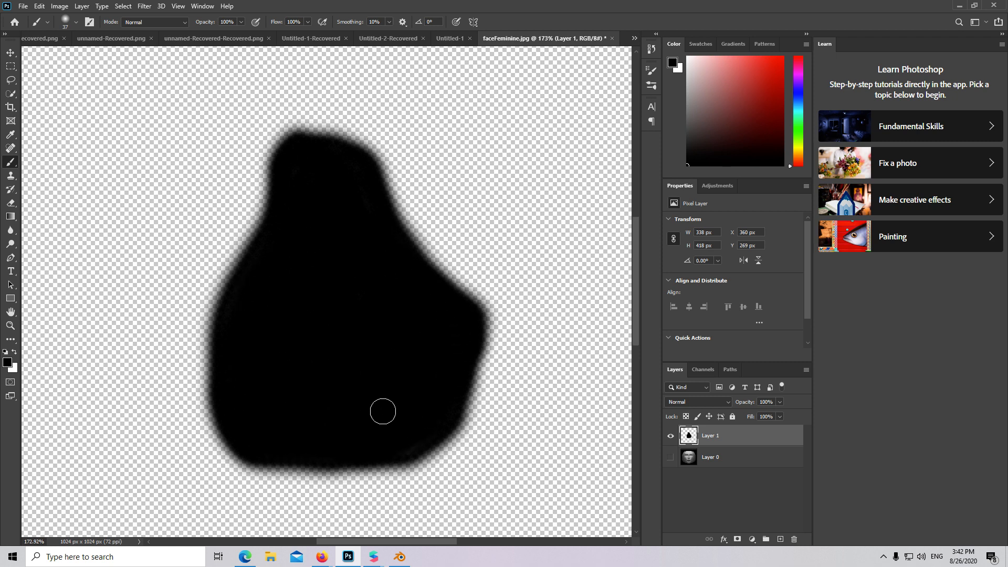
{"action": "mouse_move", "coordinate": [270, 265]}
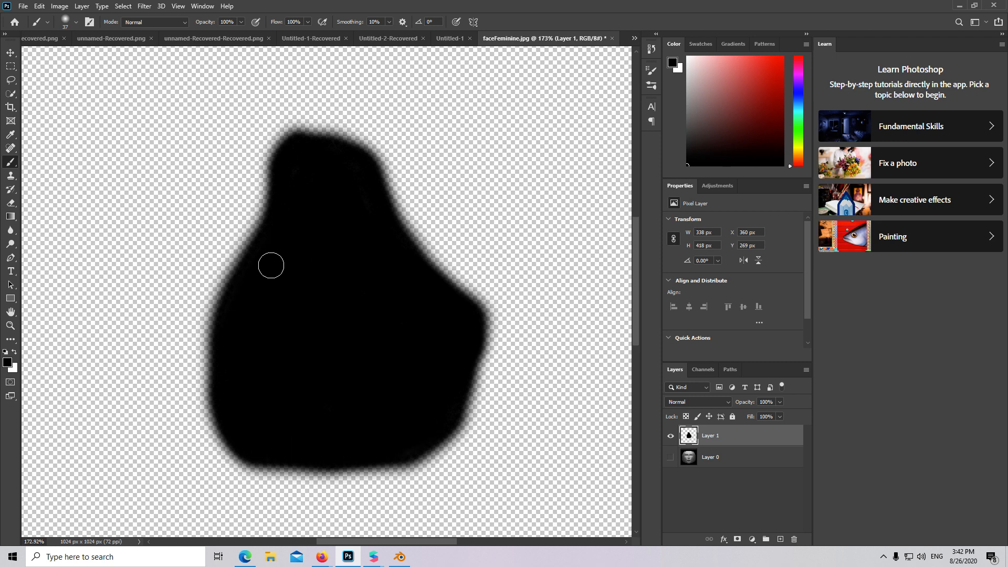
{"action": "left_click", "coordinate": [22, 6]}
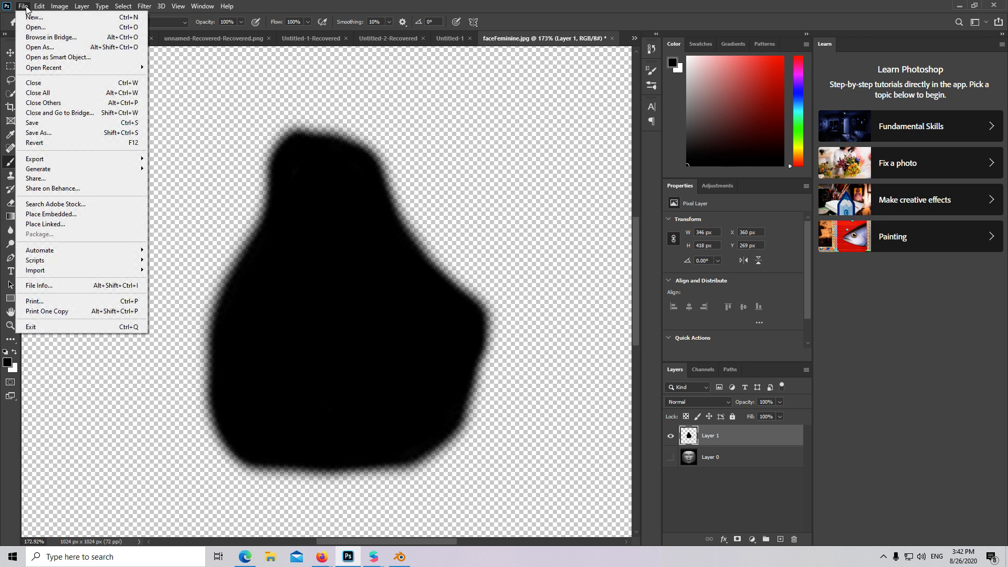
{"action": "mouse_move", "coordinate": [34, 158]}
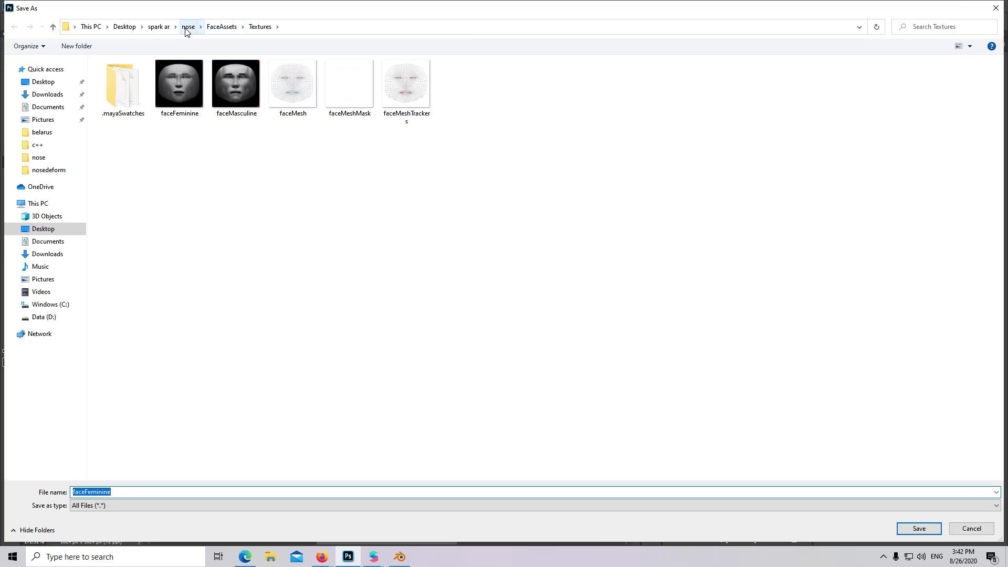
Save the mask image as faceFeminine in the nose folder.
{"action": "left_click", "coordinate": [188, 26]}
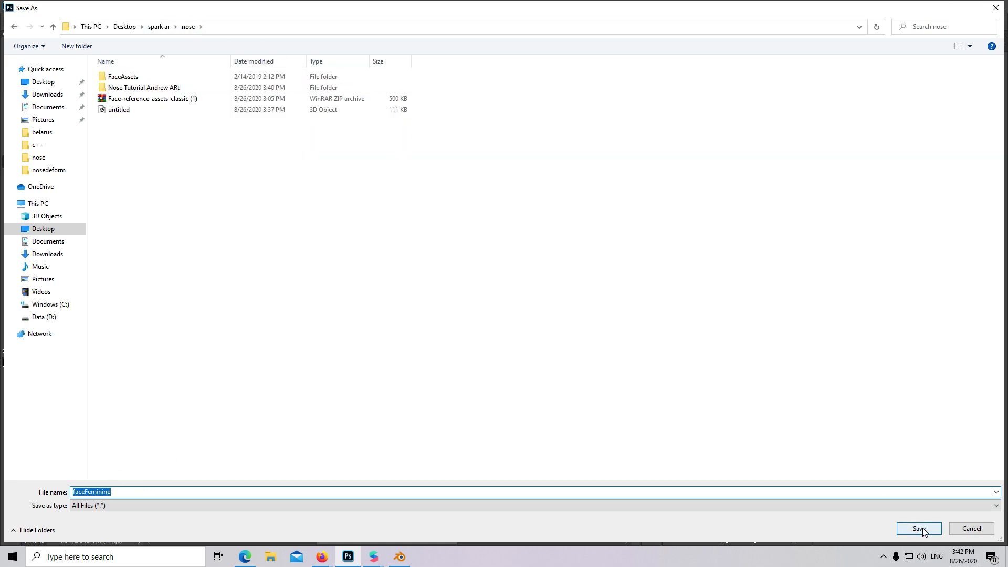
{"action": "left_click", "coordinate": [919, 529]}
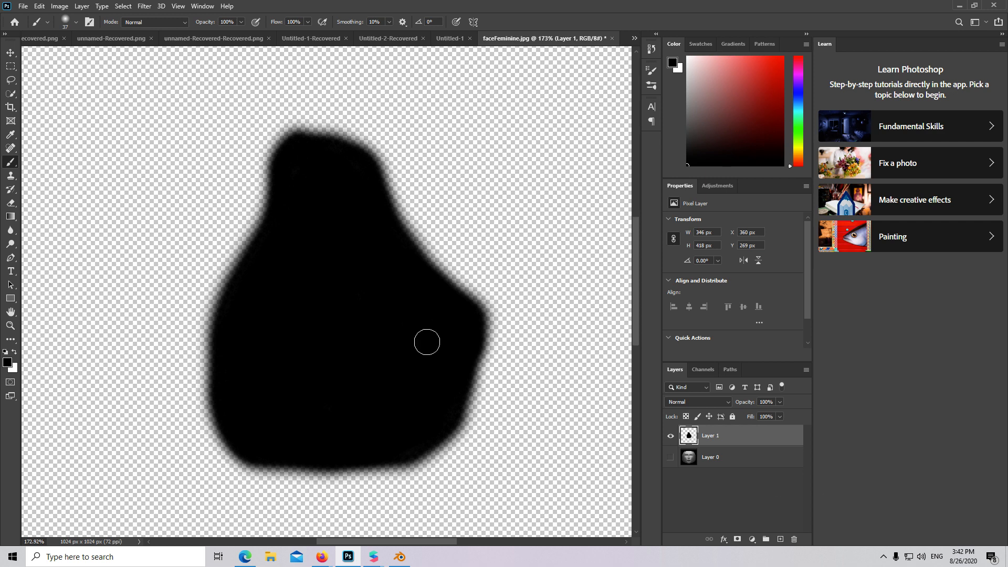
{"action": "left_click", "coordinate": [372, 557]}
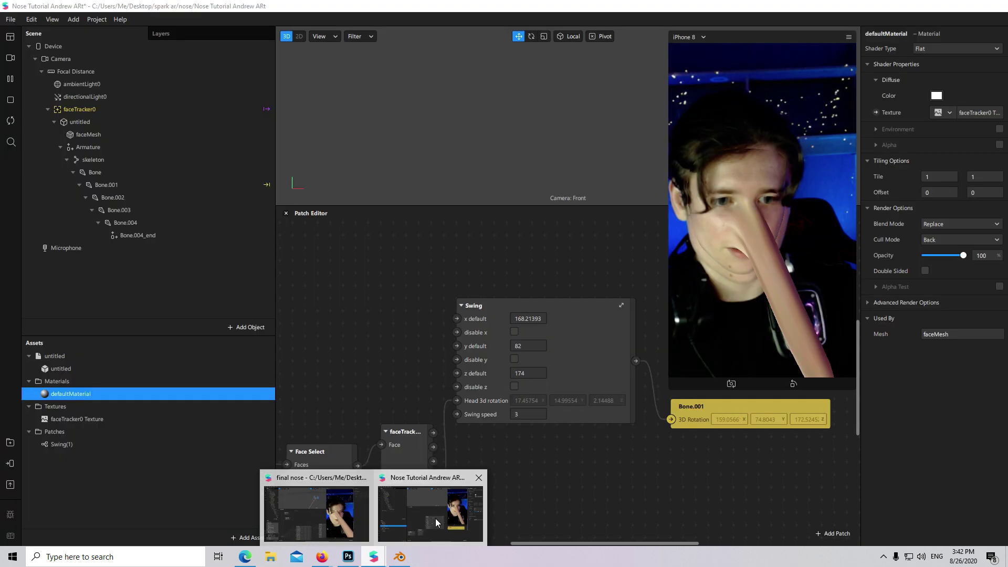
Import the faceFeminine image as an asset into the Nose Tutorial project.
{"action": "left_click", "coordinate": [430, 511]}
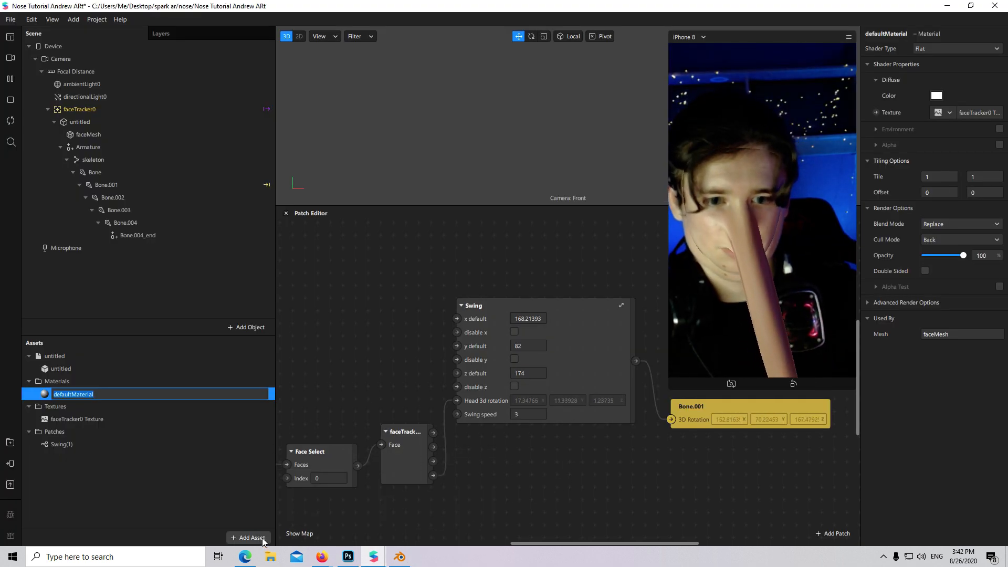
{"action": "left_click", "coordinate": [249, 537]}
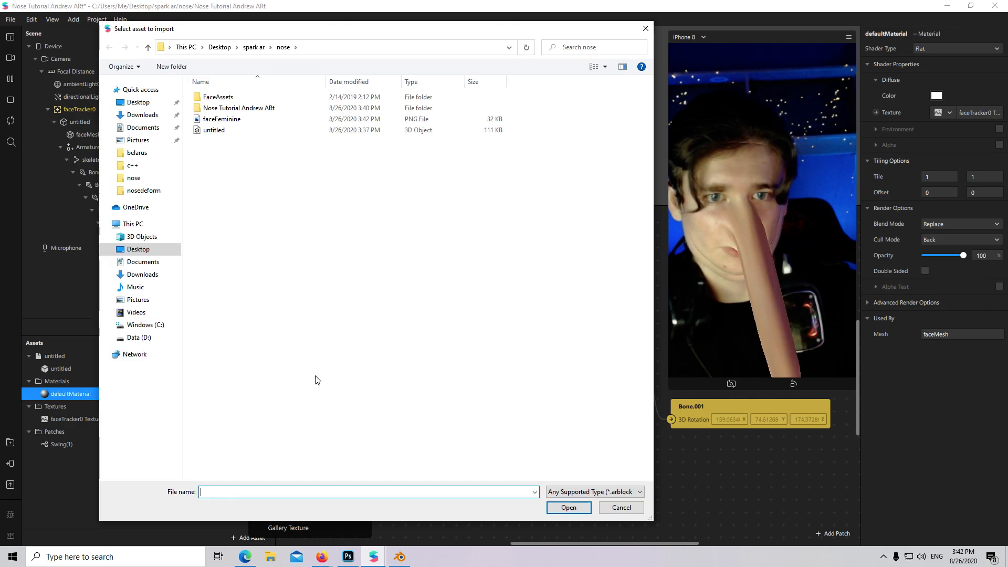
{"action": "left_click", "coordinate": [222, 119]}
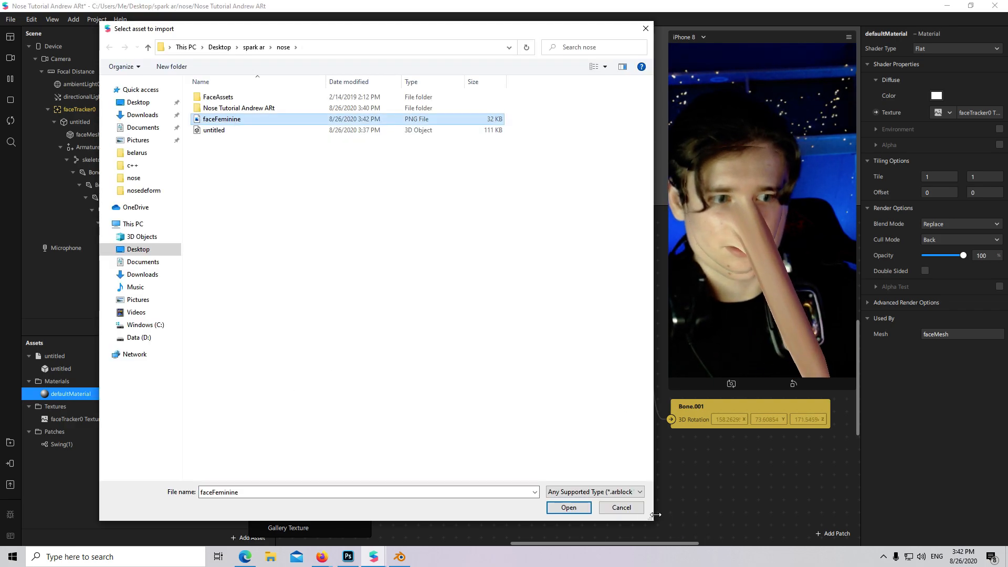
{"action": "left_click", "coordinate": [567, 507]}
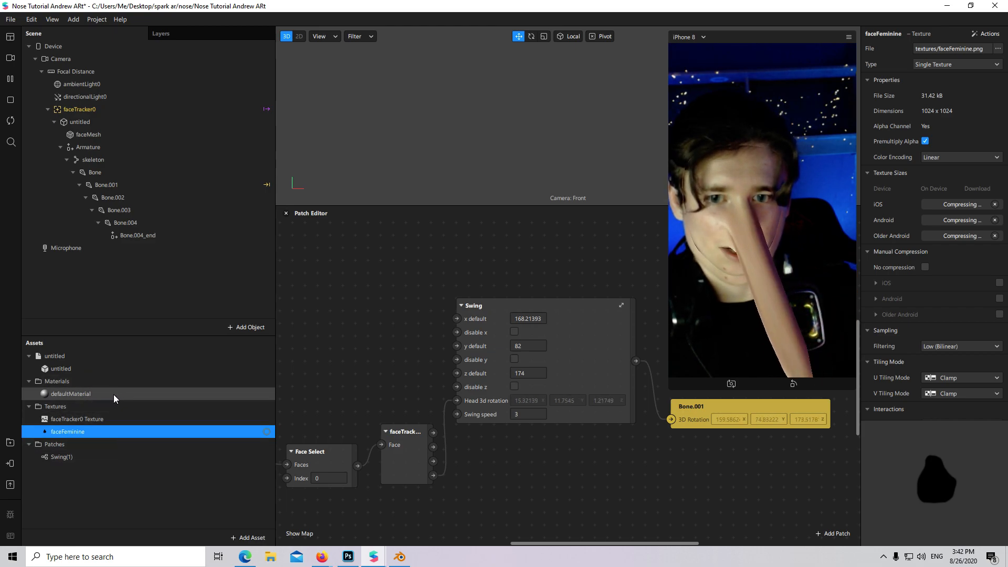
Enable Alpha on defaultMaterial with faceFeminine as alpha texture and Alpha blending.
{"action": "left_click", "coordinate": [71, 393]}
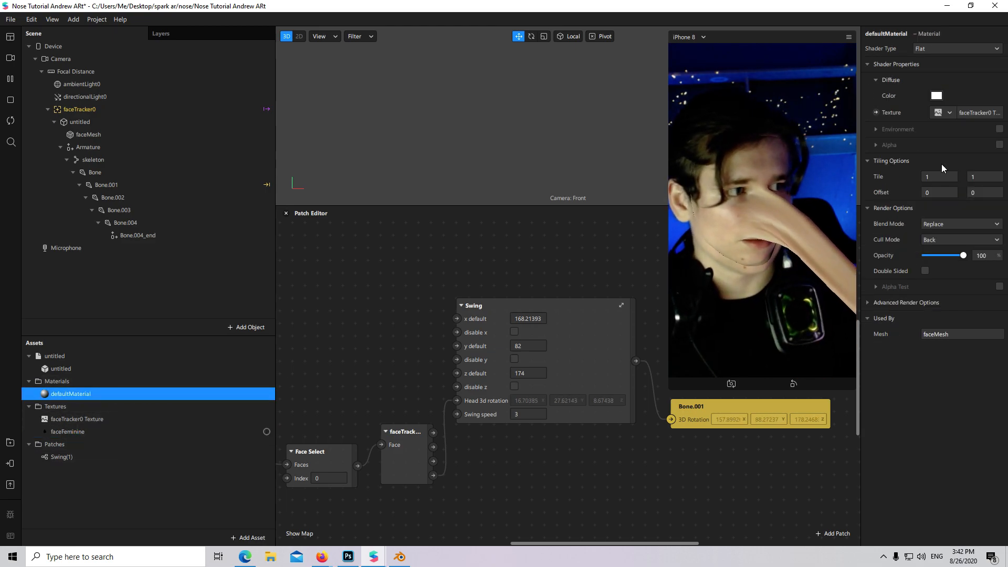
{"action": "left_click", "coordinate": [999, 143]}
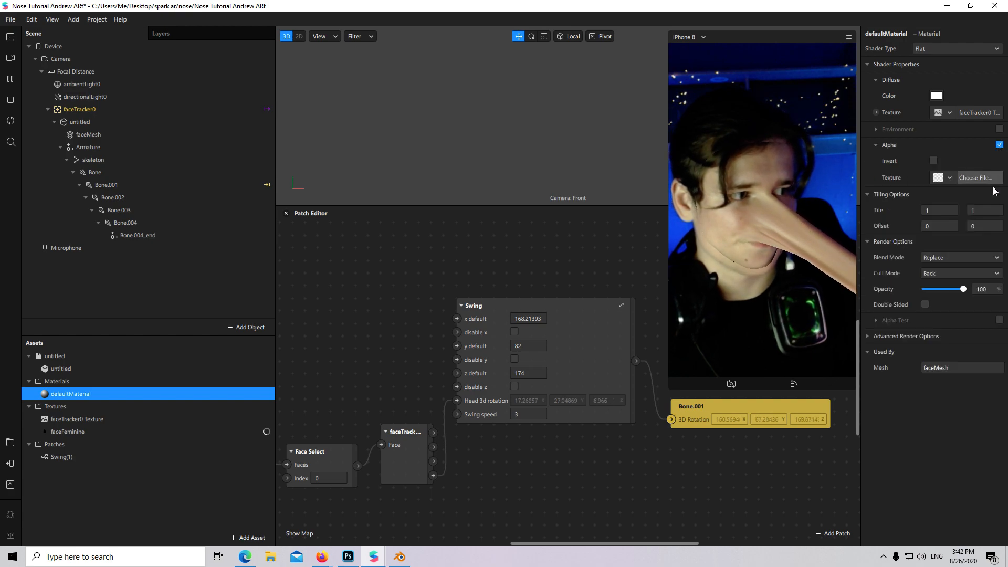
{"action": "left_click", "coordinate": [948, 177]}
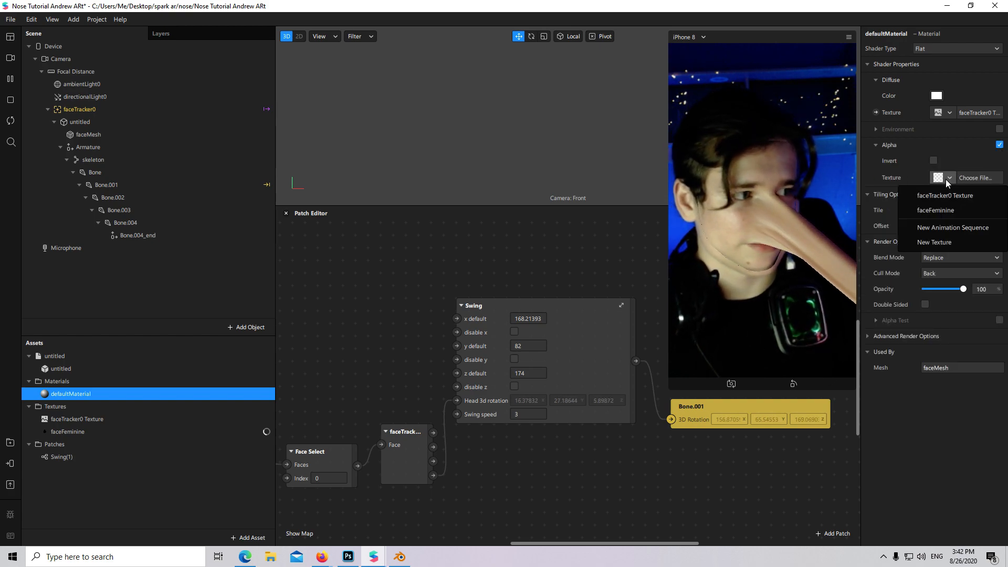
{"action": "left_click", "coordinate": [936, 210]}
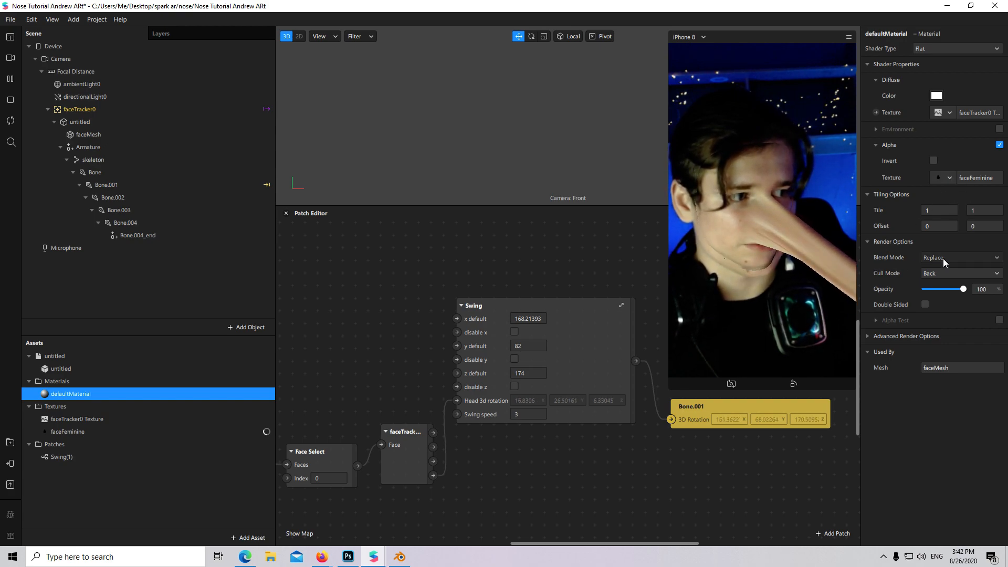
{"action": "left_click", "coordinate": [957, 257]}
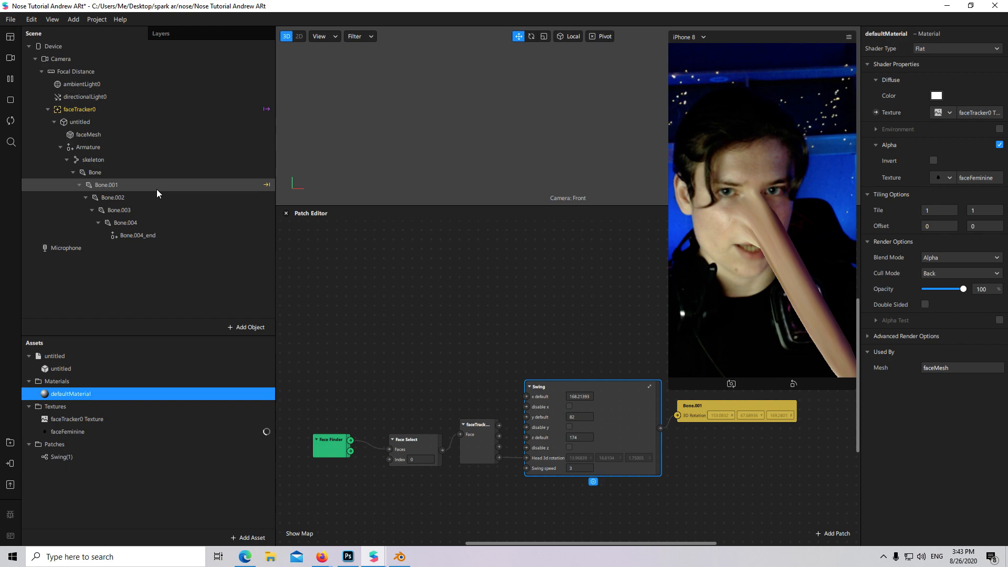
Select Bone.002 and begin replacing the second Swing patch's x default value.
{"action": "left_click", "coordinate": [113, 197]}
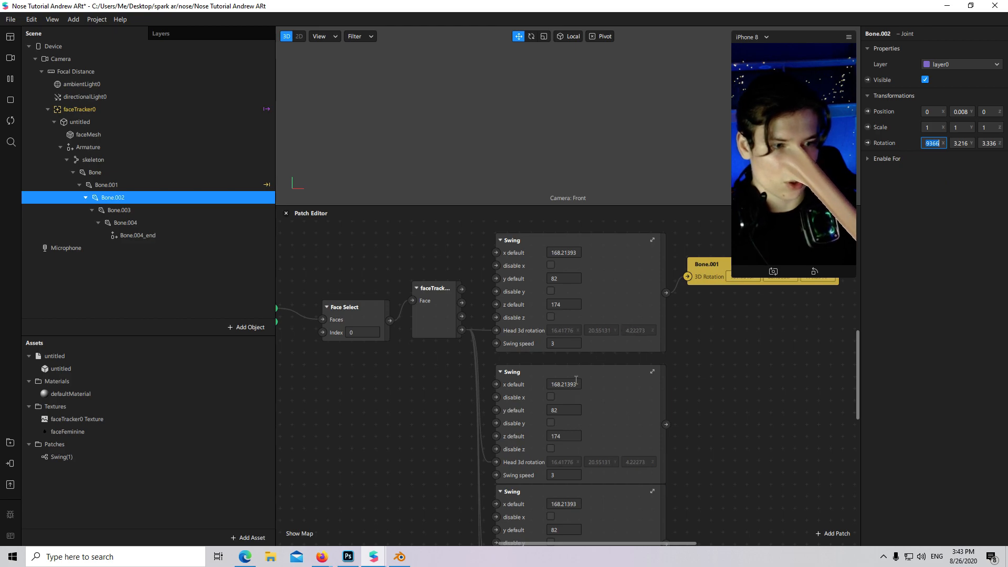
{"action": "triple_click", "coordinate": [563, 384]}
{"action": "type", "text": "3"}
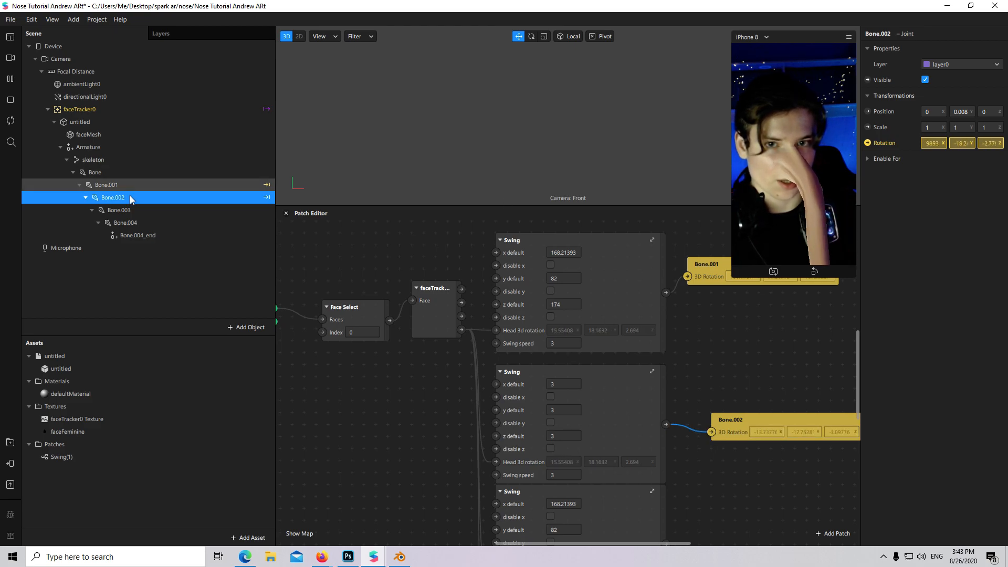
Link Bone.003's rotation to the third Swing patch with x default 1.3.
{"action": "left_click", "coordinate": [118, 210]}
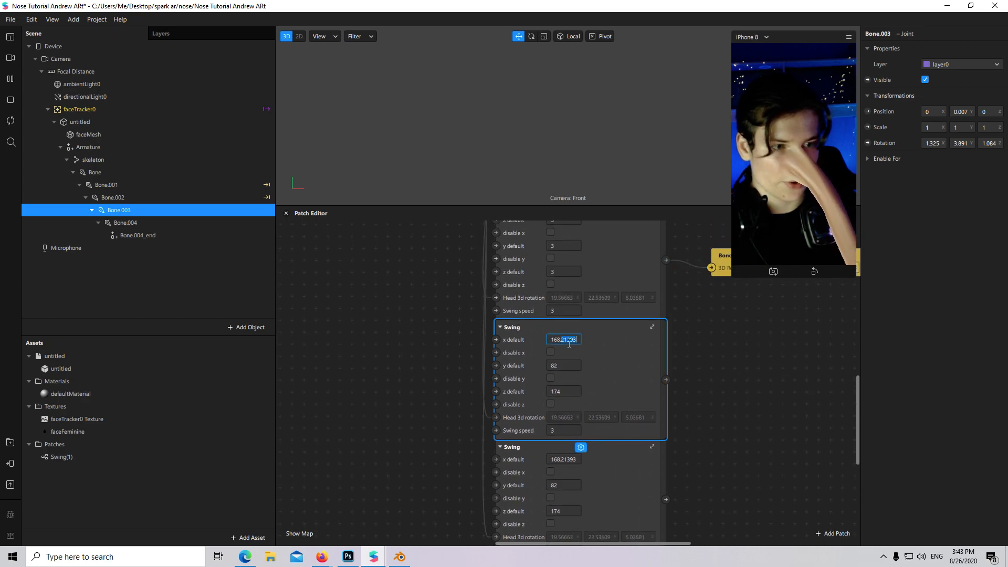
{"action": "type", "text": "1.3"}
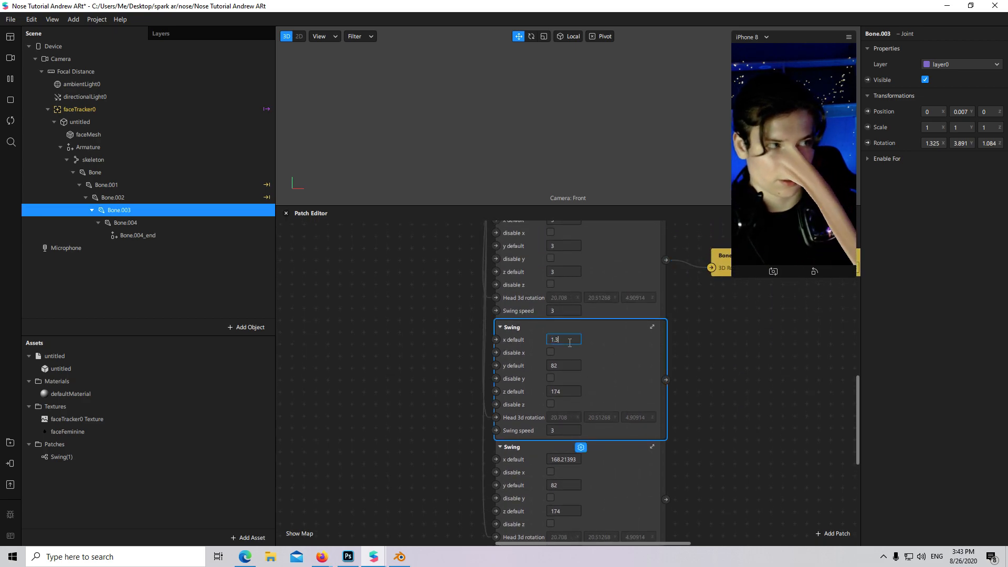
{"action": "left_click", "coordinate": [563, 366]}
{"action": "type", "text": "4"}
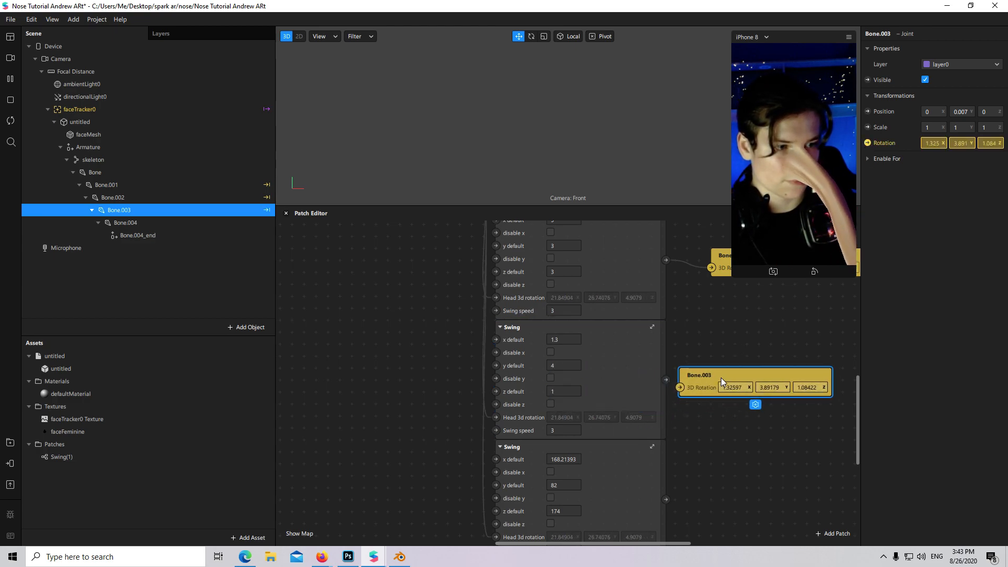
{"action": "left_click", "coordinate": [564, 458]}
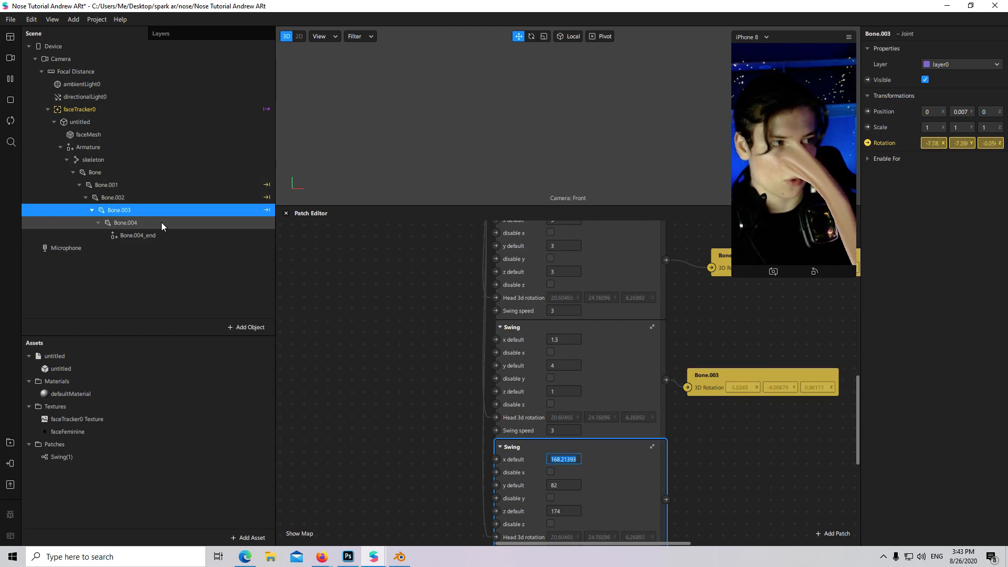
Link Bone.004's rotation to the fourth Swing patch, setting x default -0.04 and y 0.5.
{"action": "left_click", "coordinate": [126, 223]}
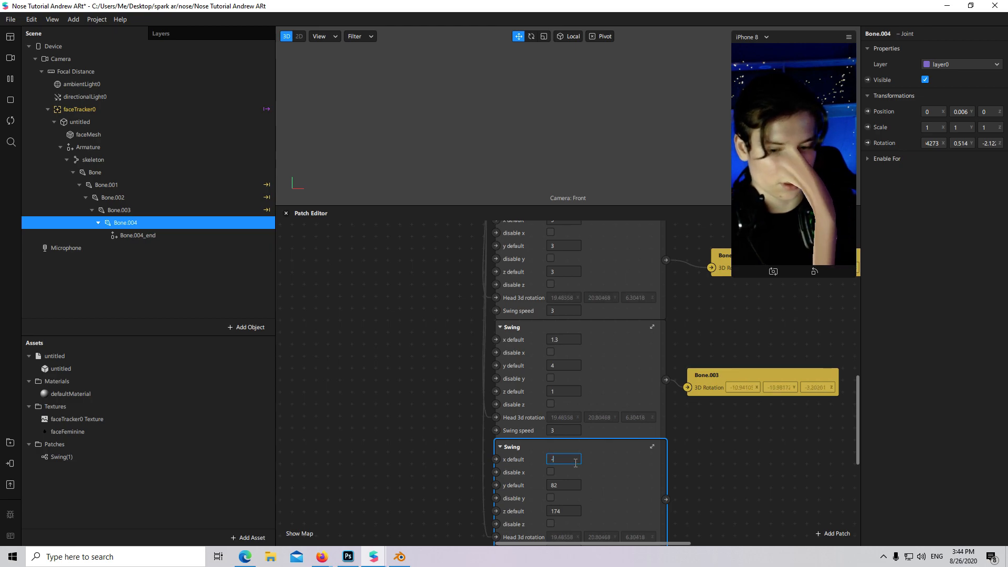
{"action": "type", "text": "-0.04"}
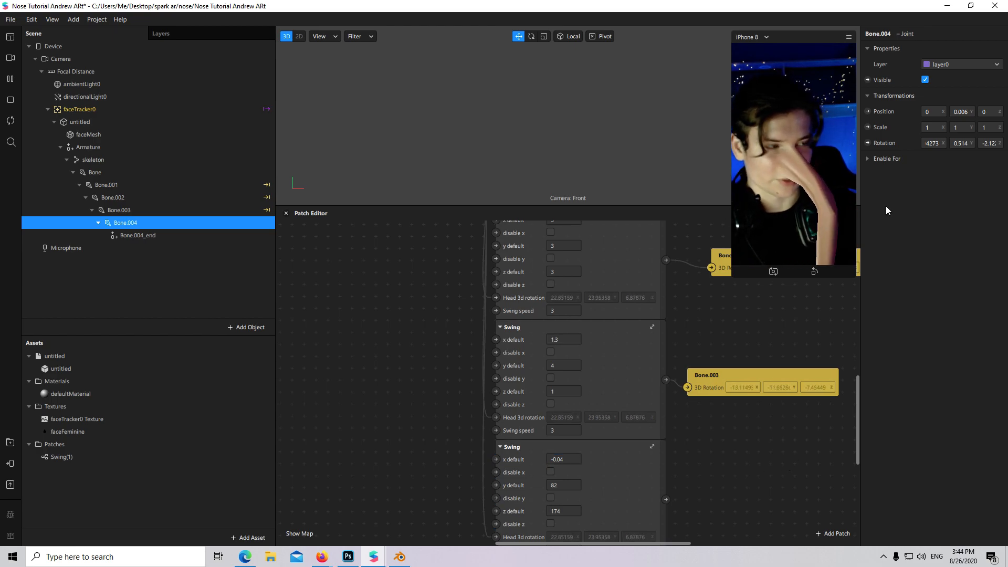
{"action": "triple_click", "coordinate": [563, 485]}
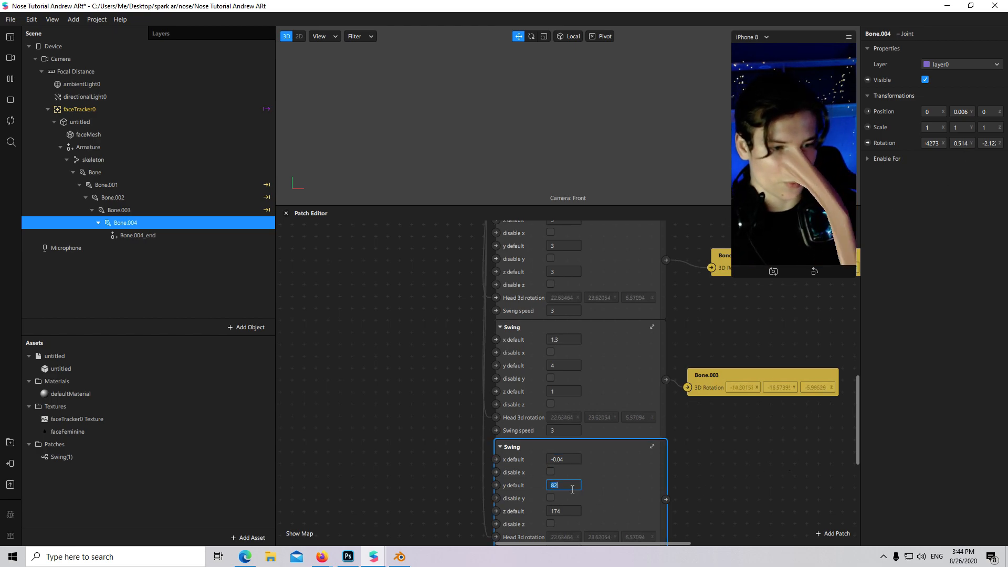
{"action": "type", "text": "0.5"}
{"action": "left_click", "coordinate": [564, 511]}
{"action": "type", "text": "-2"}
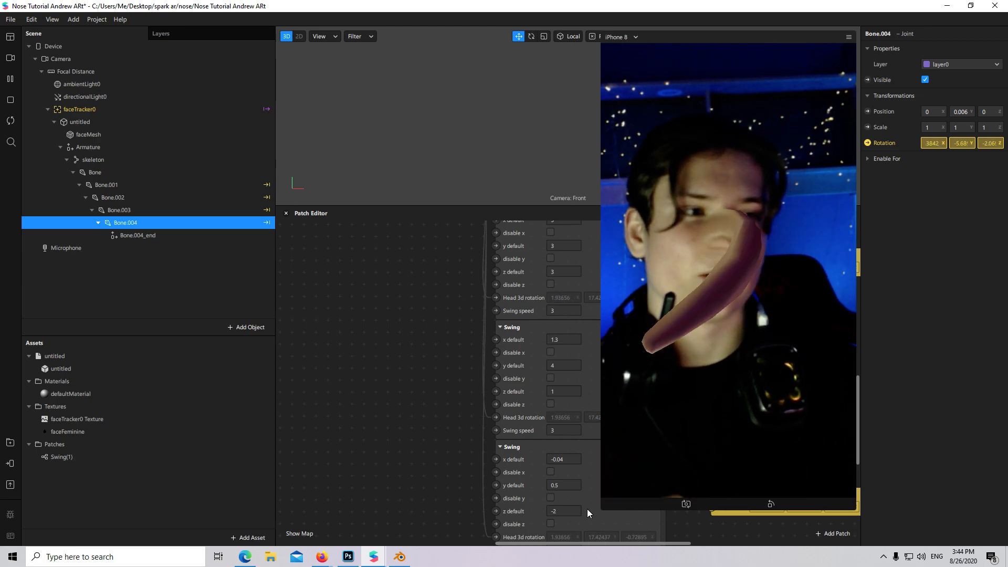
{"action": "scroll", "scroll_direction": "down", "scroll_amount": 3}
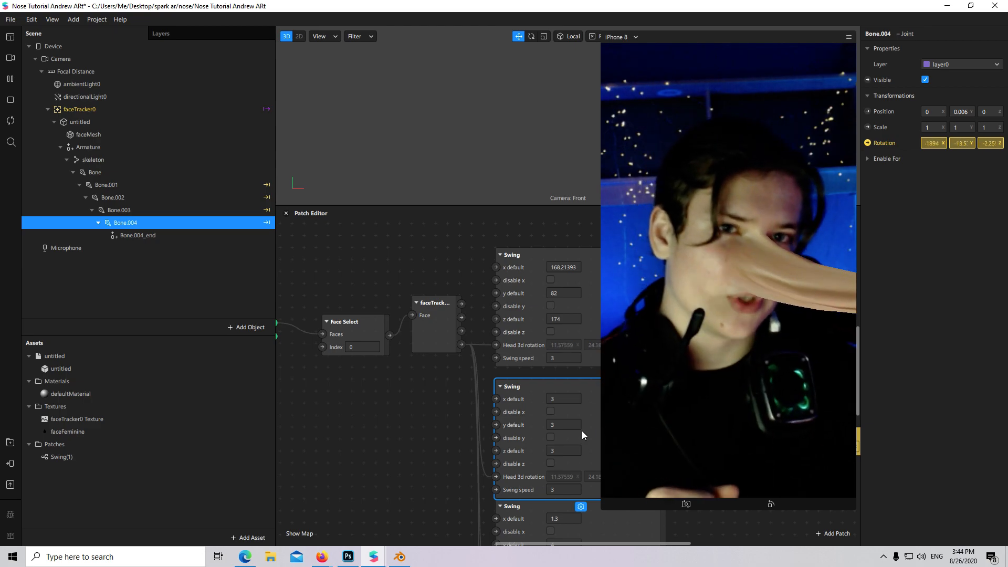
{"action": "mouse_move", "coordinate": [547, 329]}
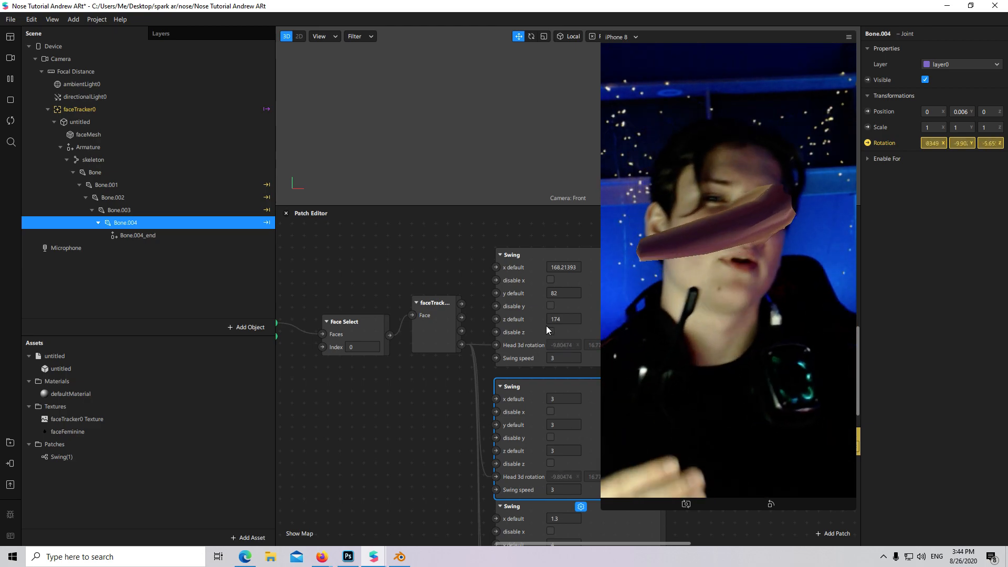